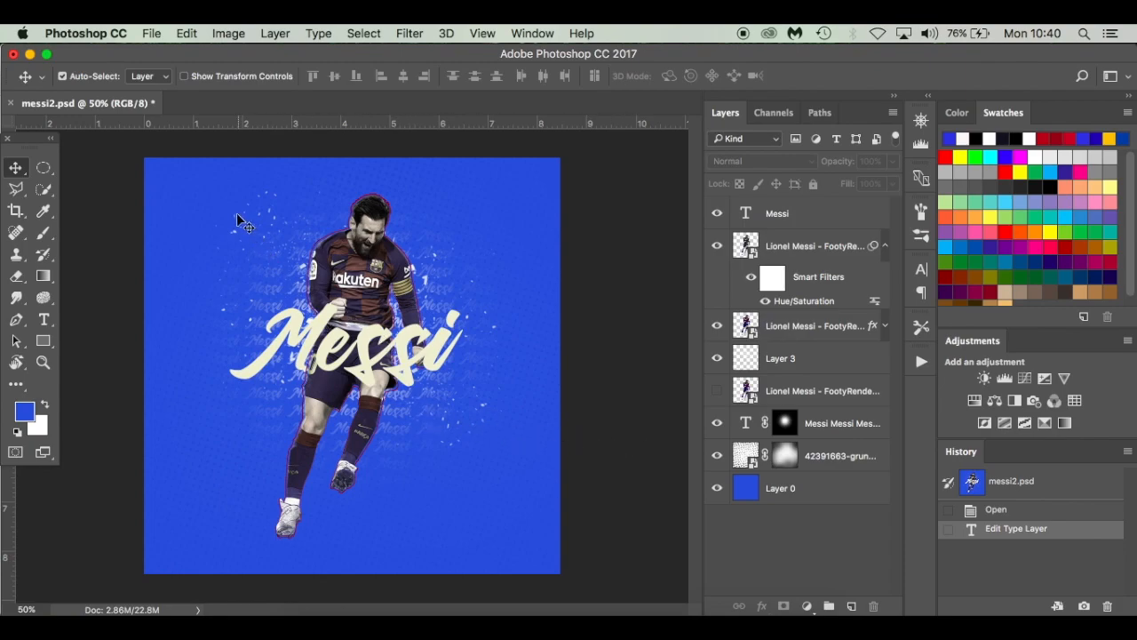
mouse_move(364, 176)
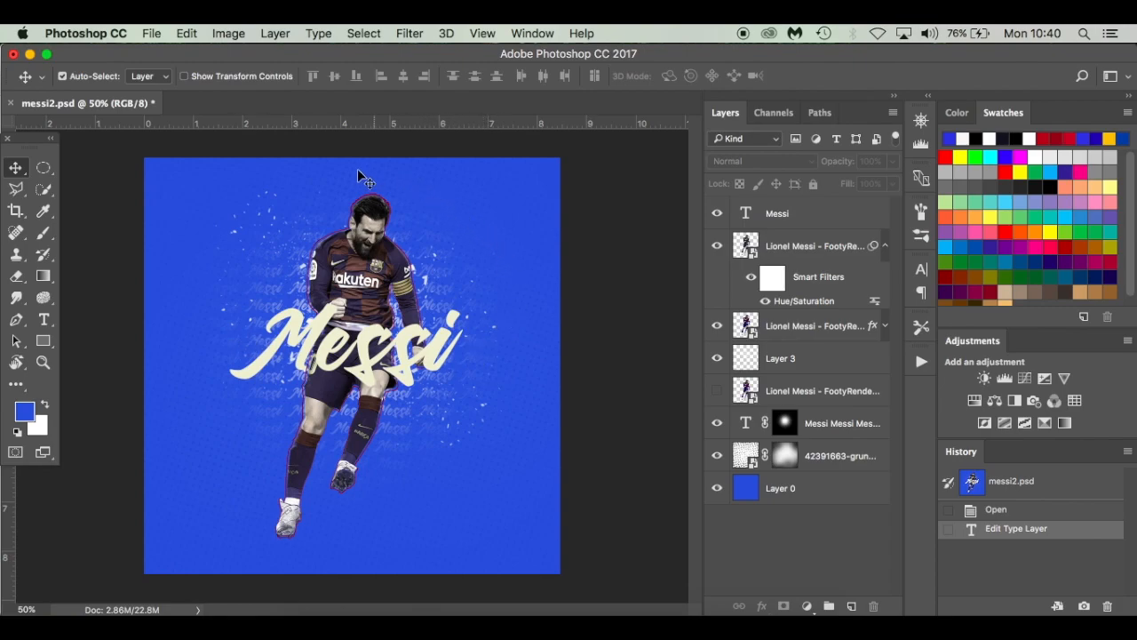
mouse_move(466, 513)
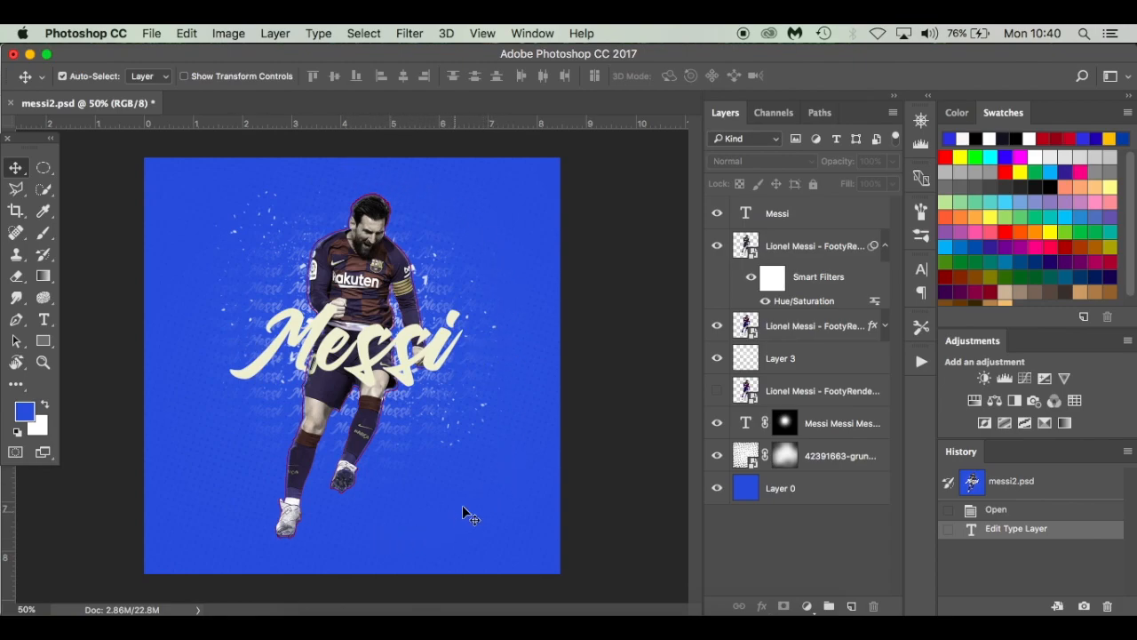
mouse_move(374, 345)
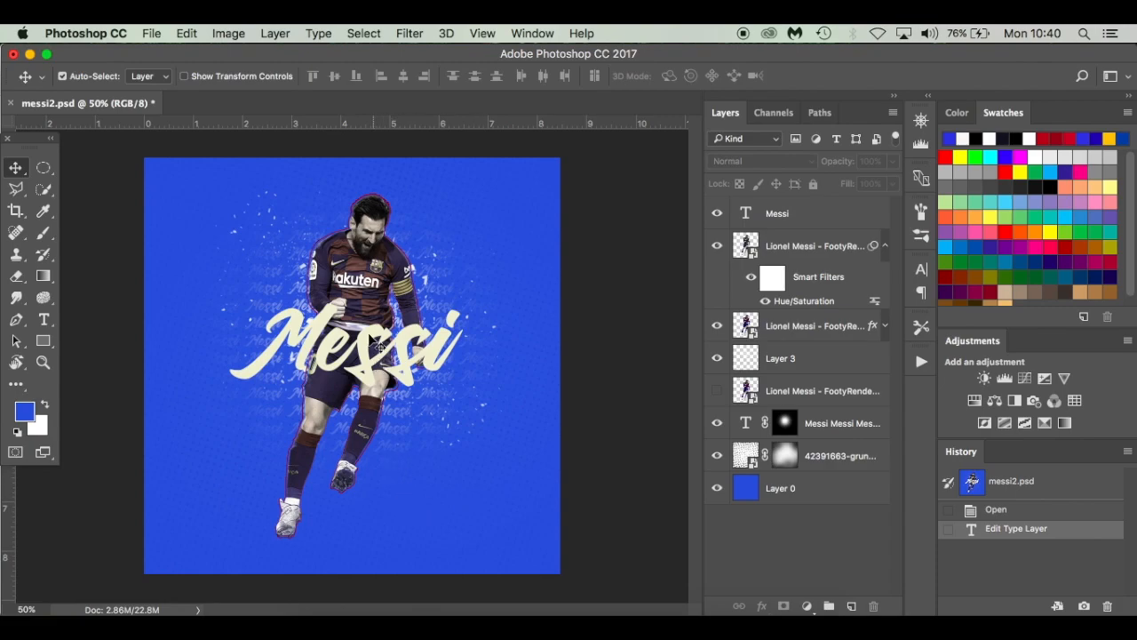
mouse_move(398, 245)
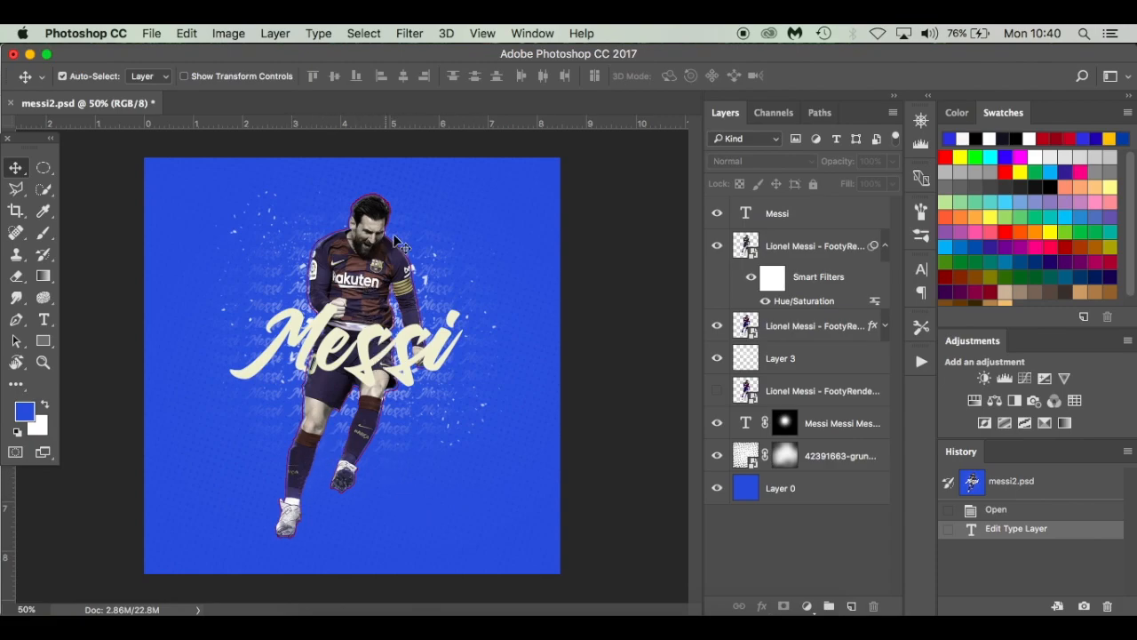
mouse_move(500, 423)
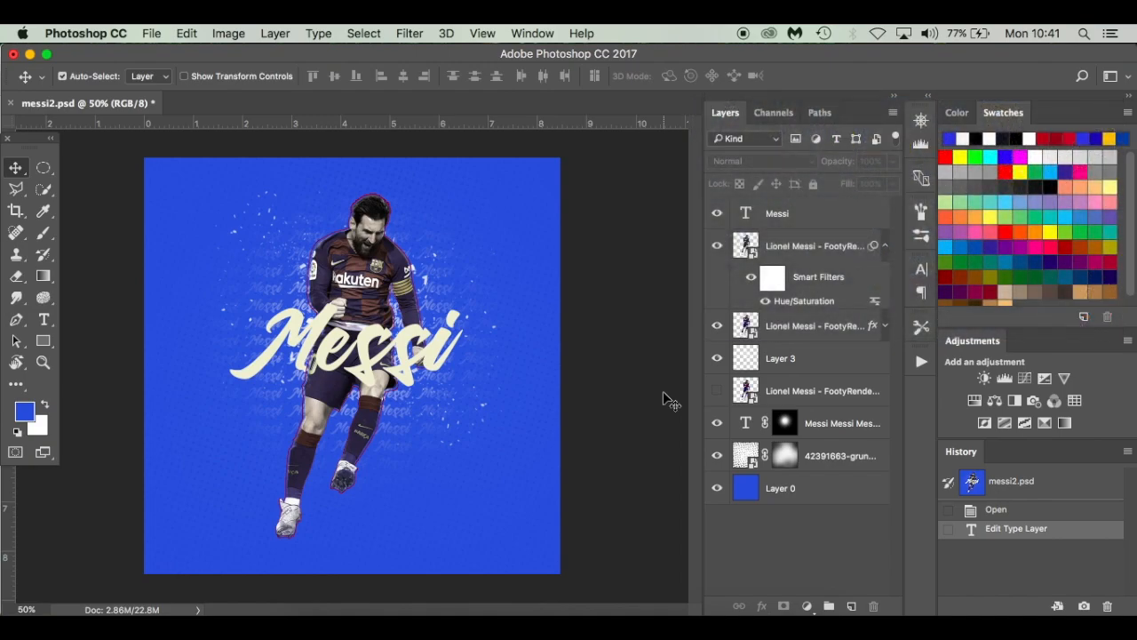
mouse_move(658, 364)
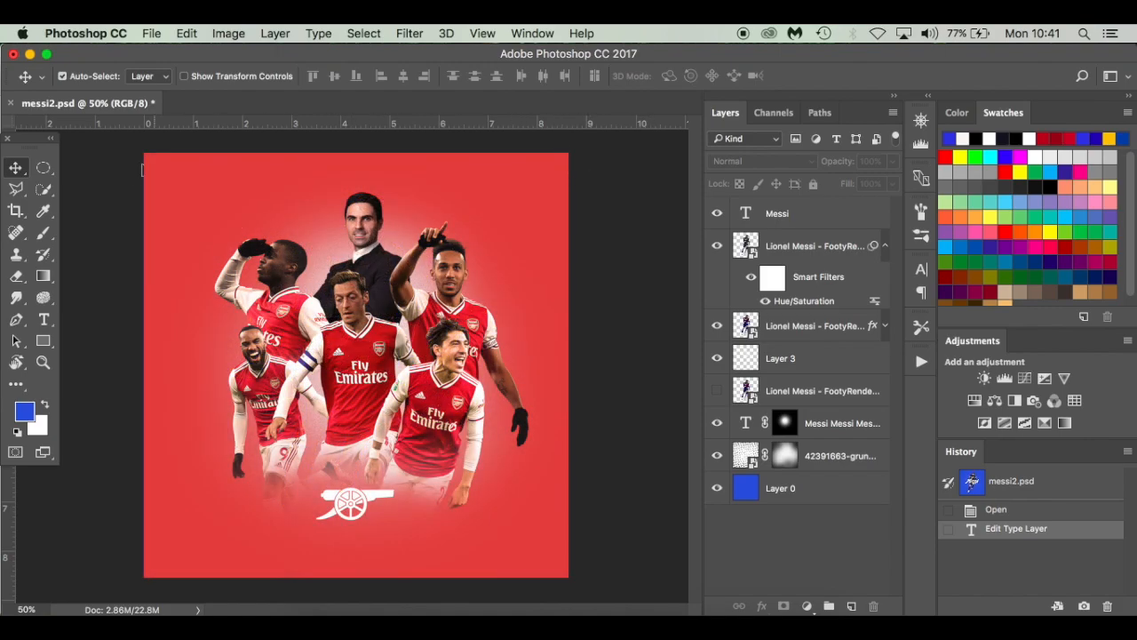
mouse_move(114, 173)
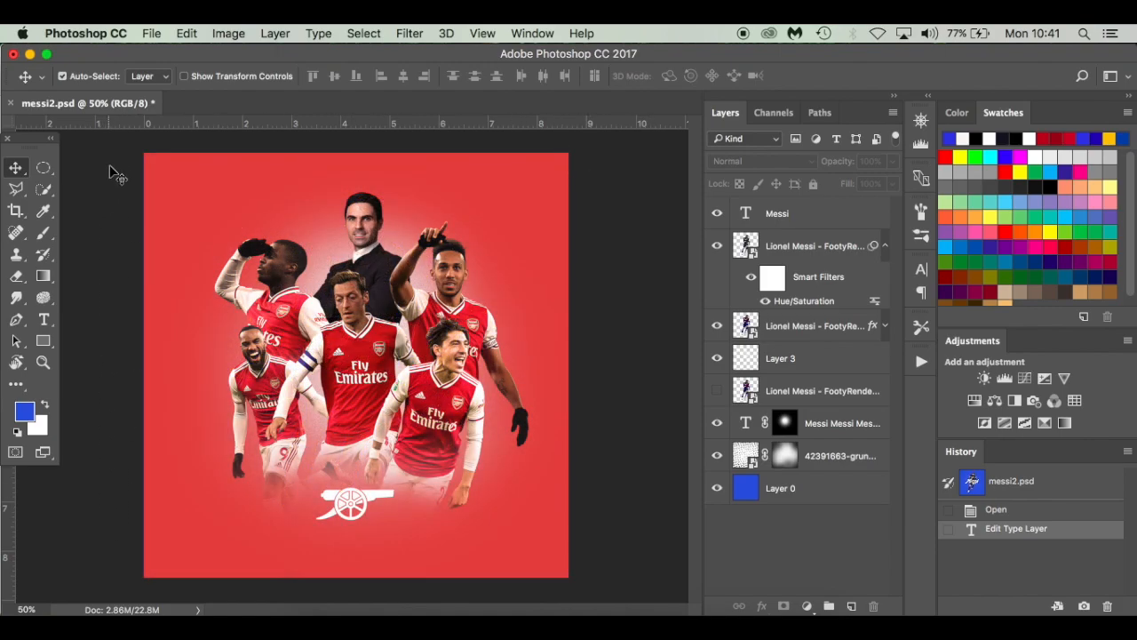
mouse_move(619, 163)
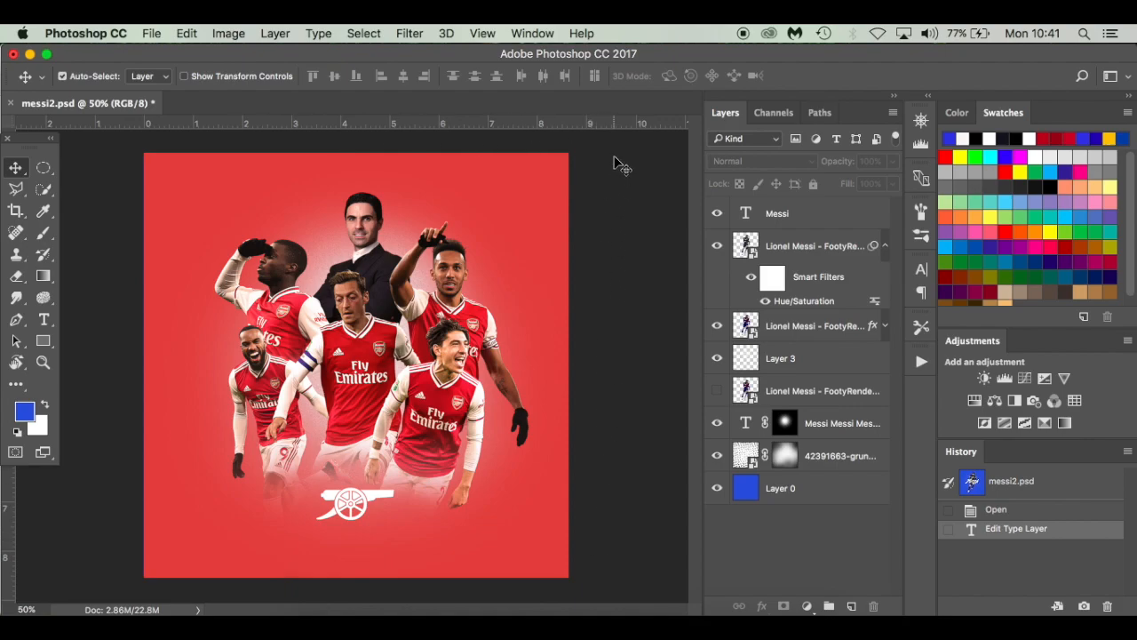
mouse_move(1049, 64)
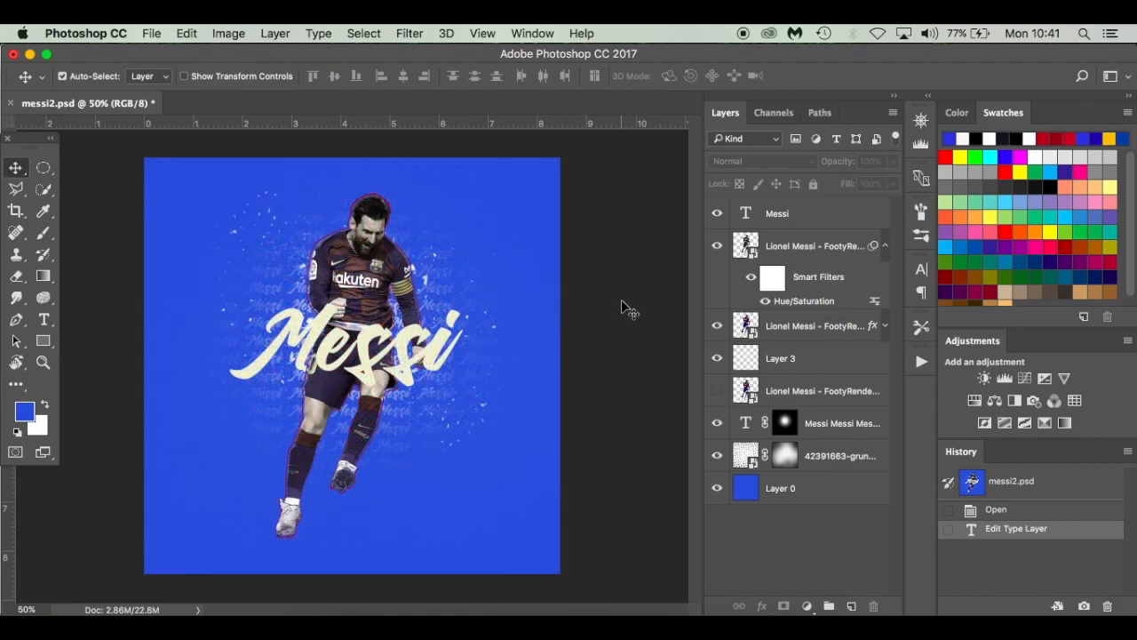
mouse_move(477, 265)
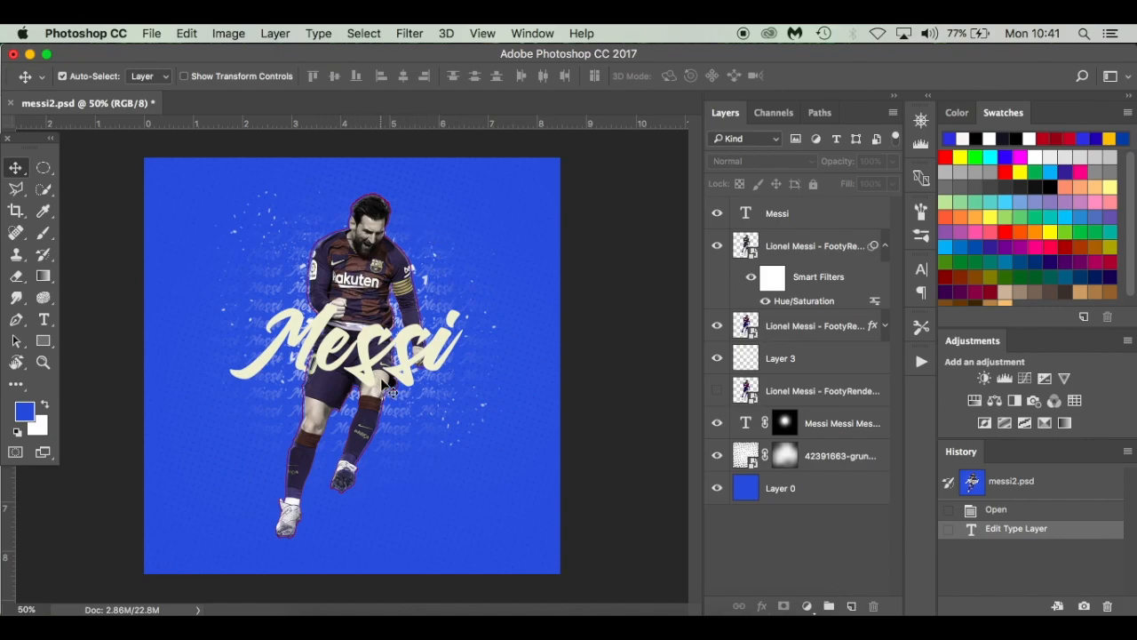
mouse_move(501, 245)
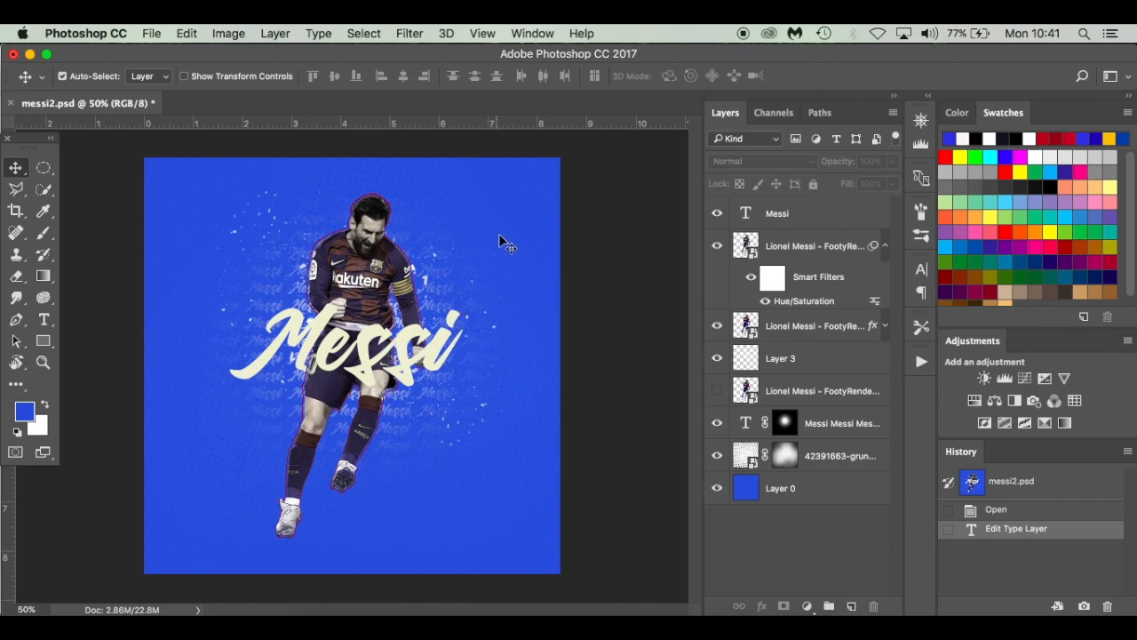
mouse_move(604, 436)
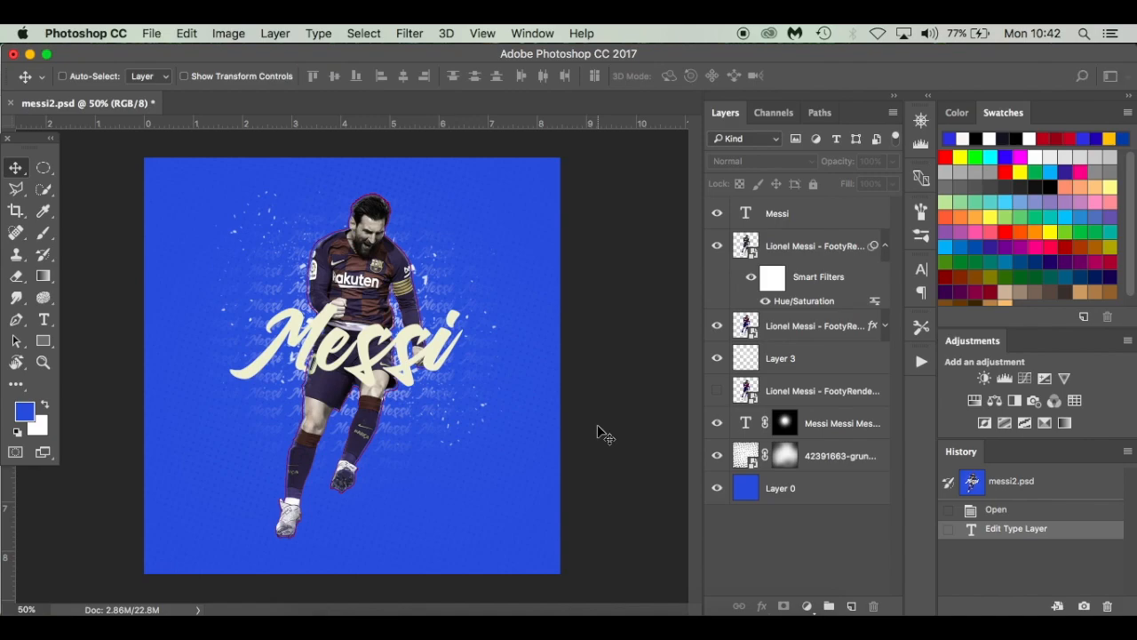
Step: Create a new 1000 × 1000 px, 300 ppi document with a white background
click(151, 32)
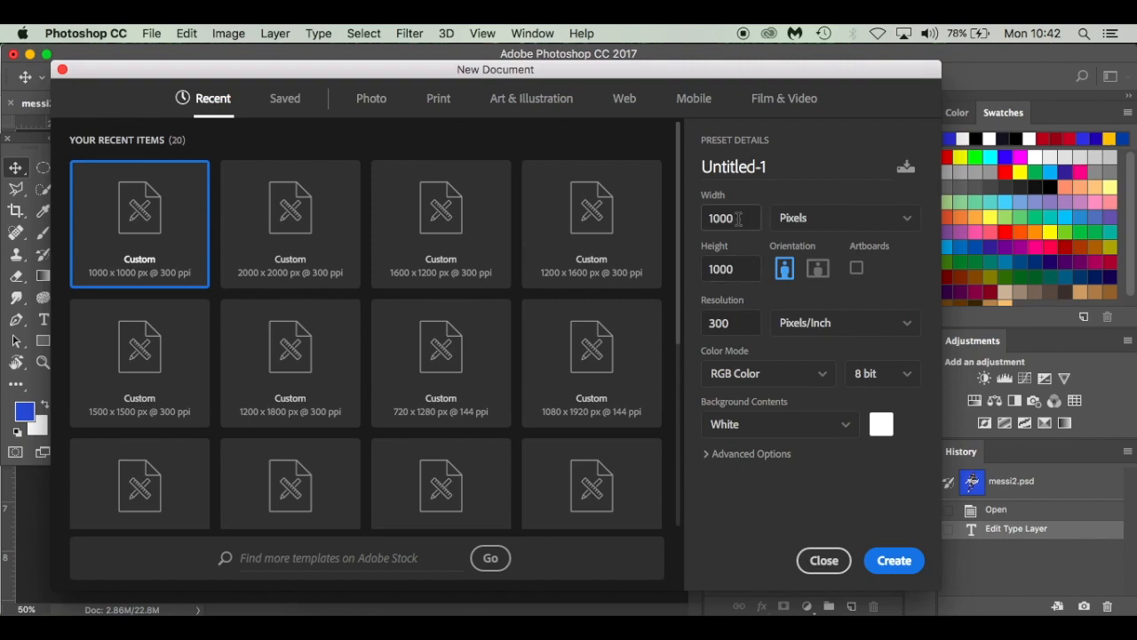
mouse_move(725, 298)
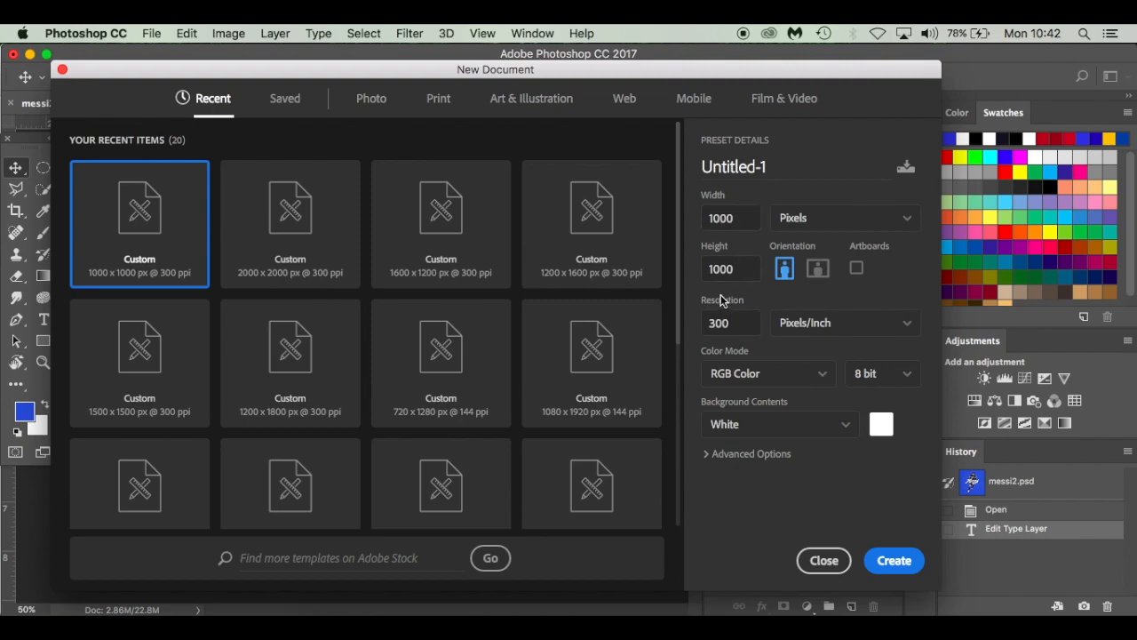
click(730, 268)
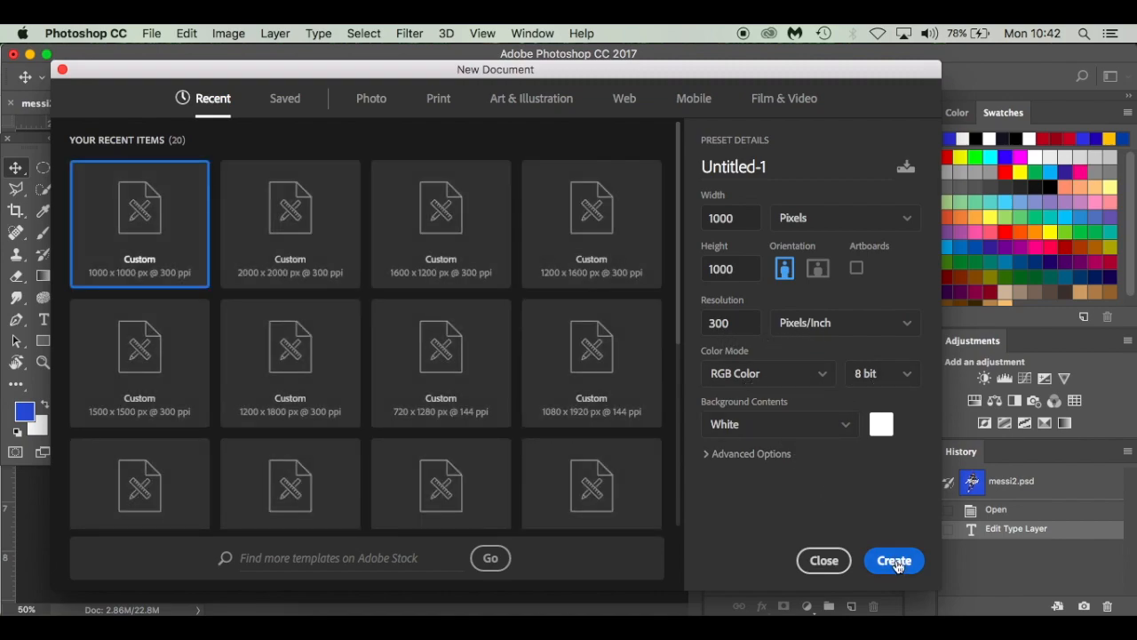
click(894, 560)
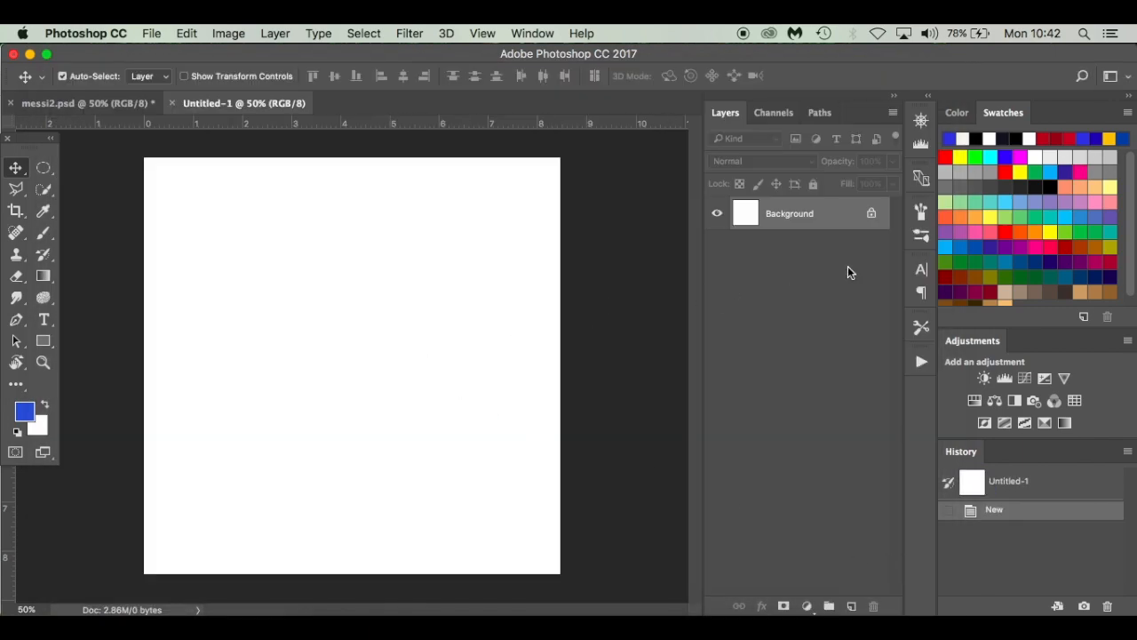
mouse_move(856, 220)
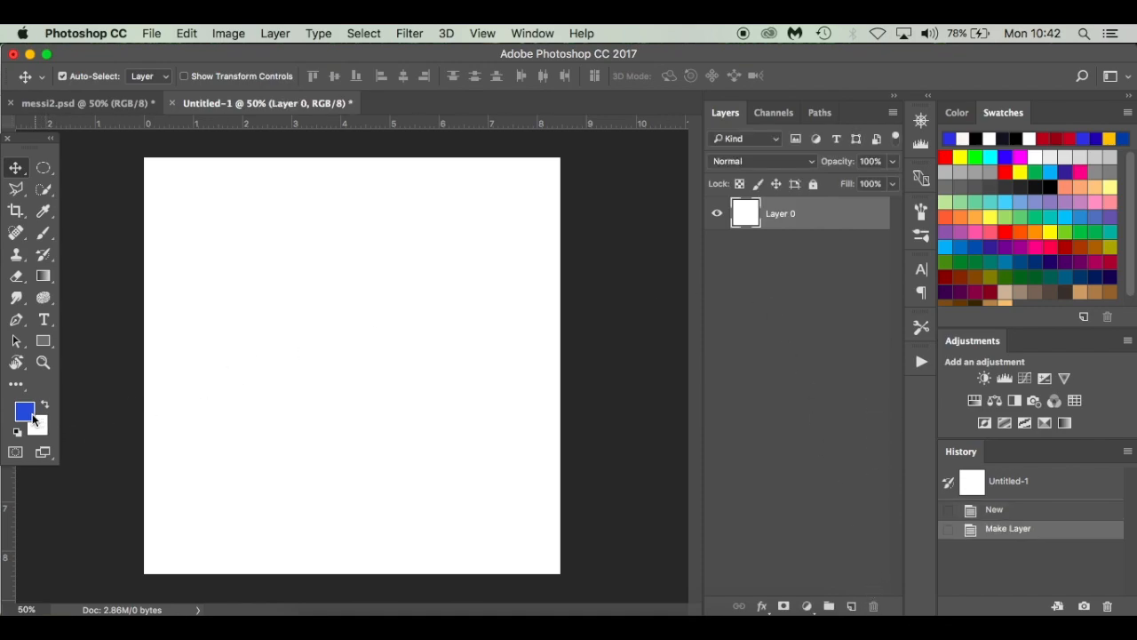
mouse_move(25, 411)
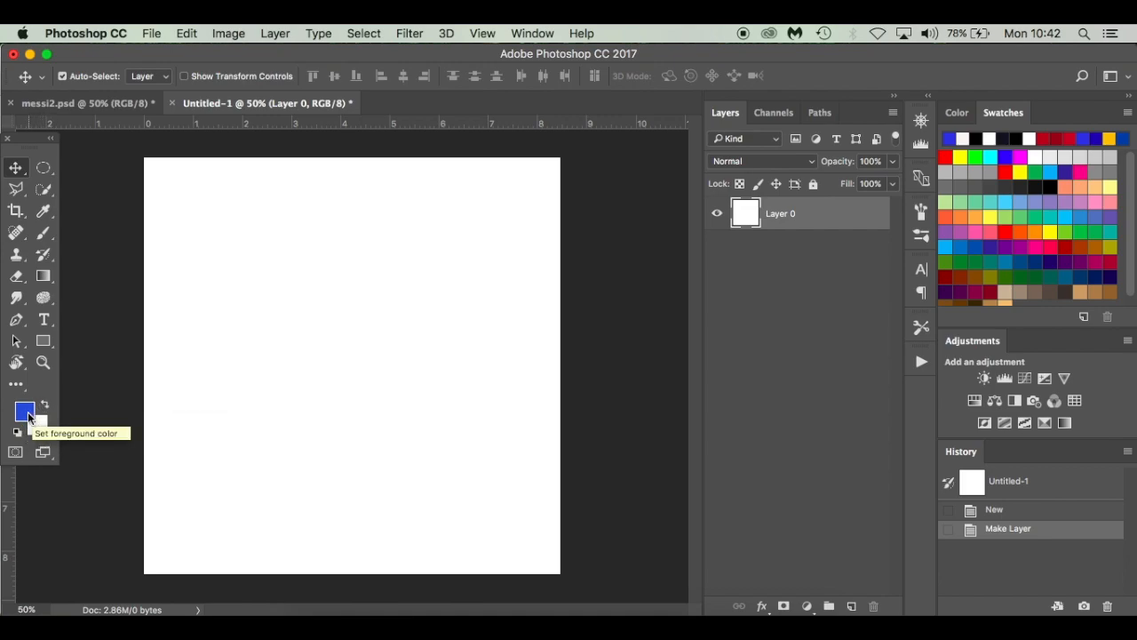
Step: Set the foreground colour to blue #2a5bd4 for filling the canvas
click(25, 408)
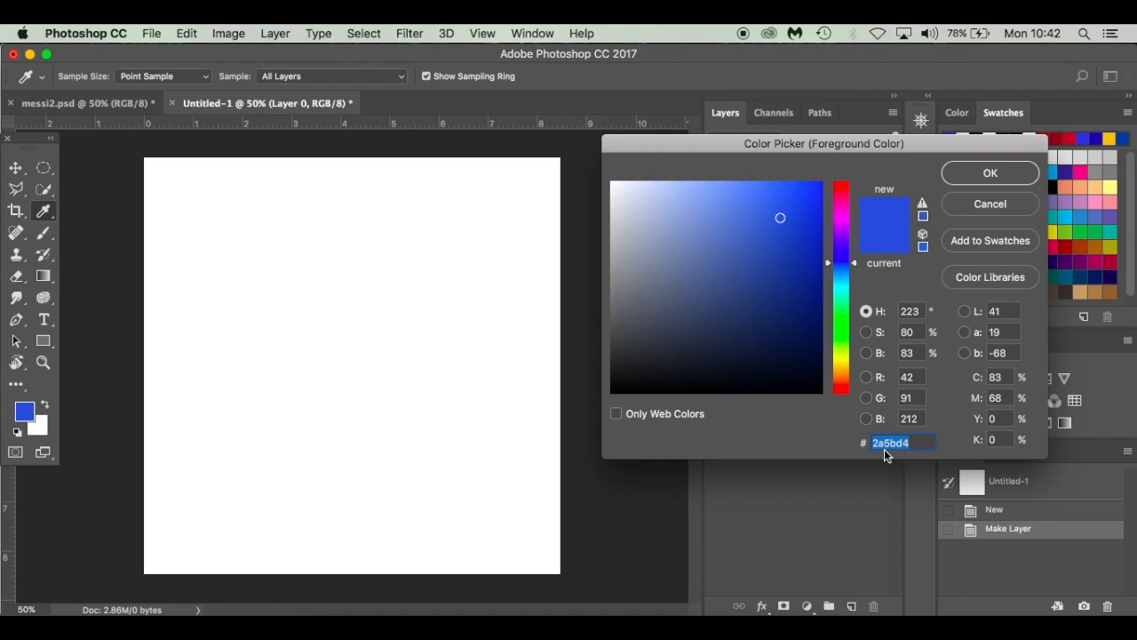
mouse_move(900, 455)
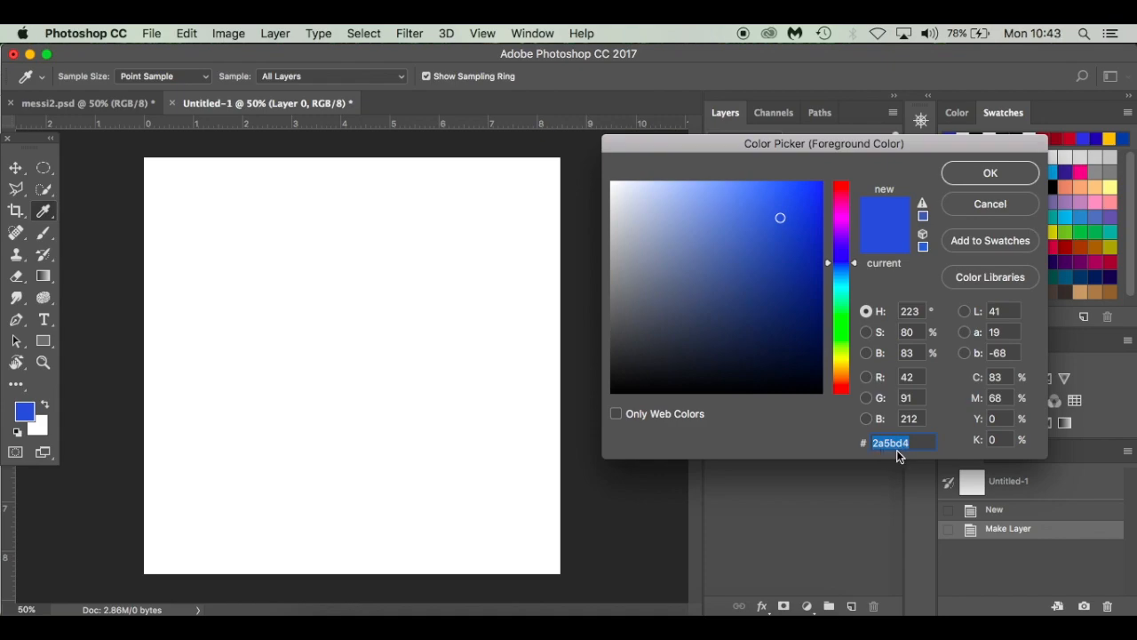
mouse_move(983, 176)
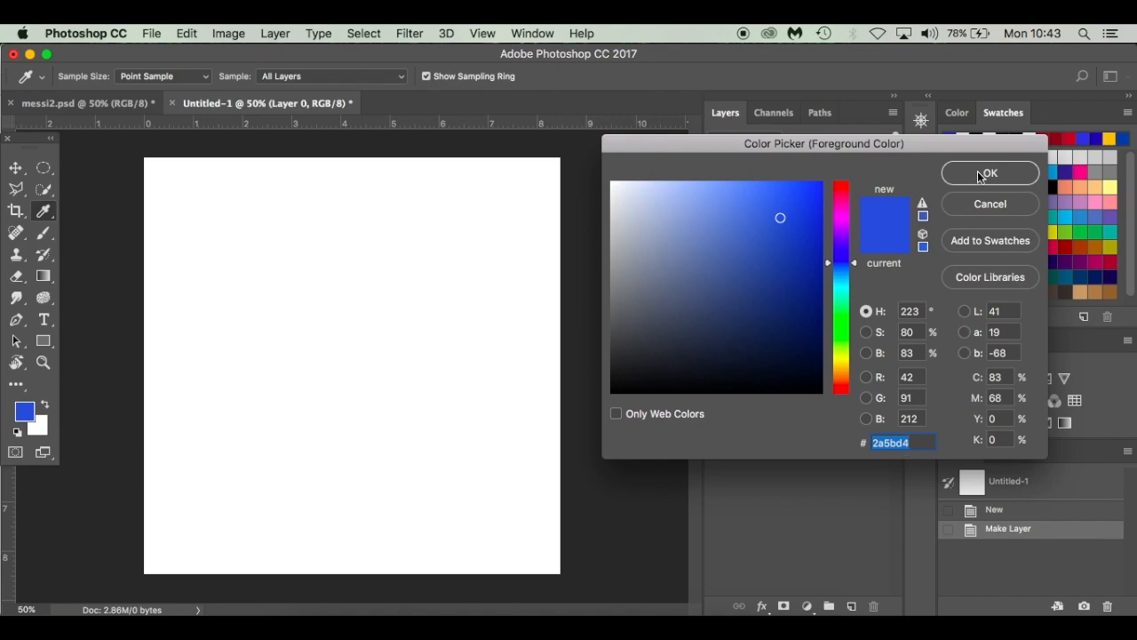
click(990, 172)
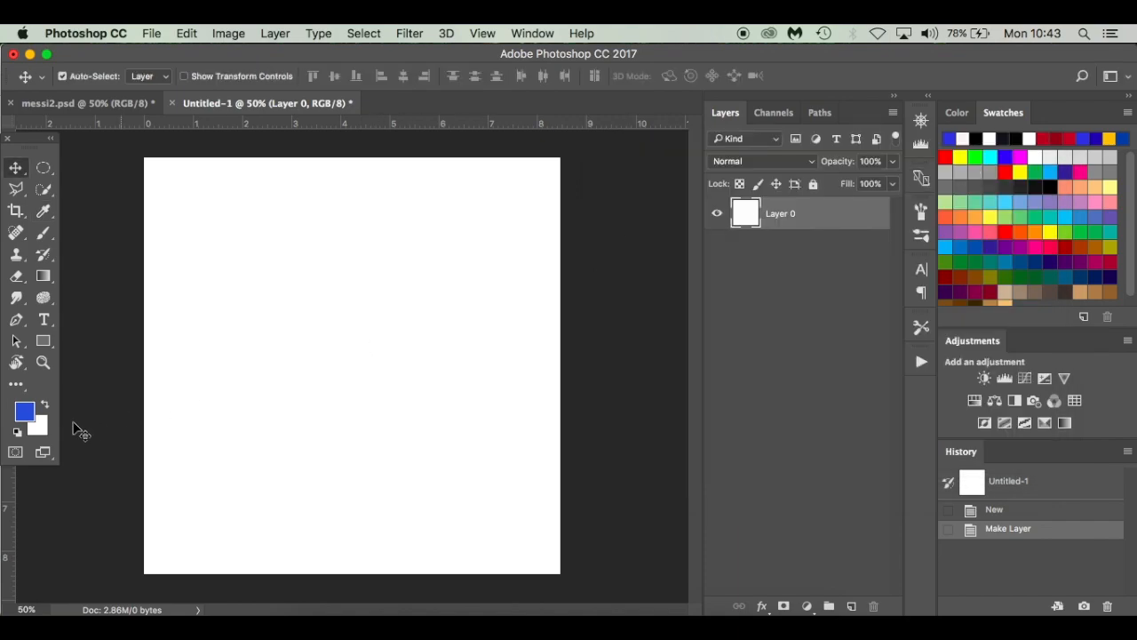
mouse_move(451, 333)
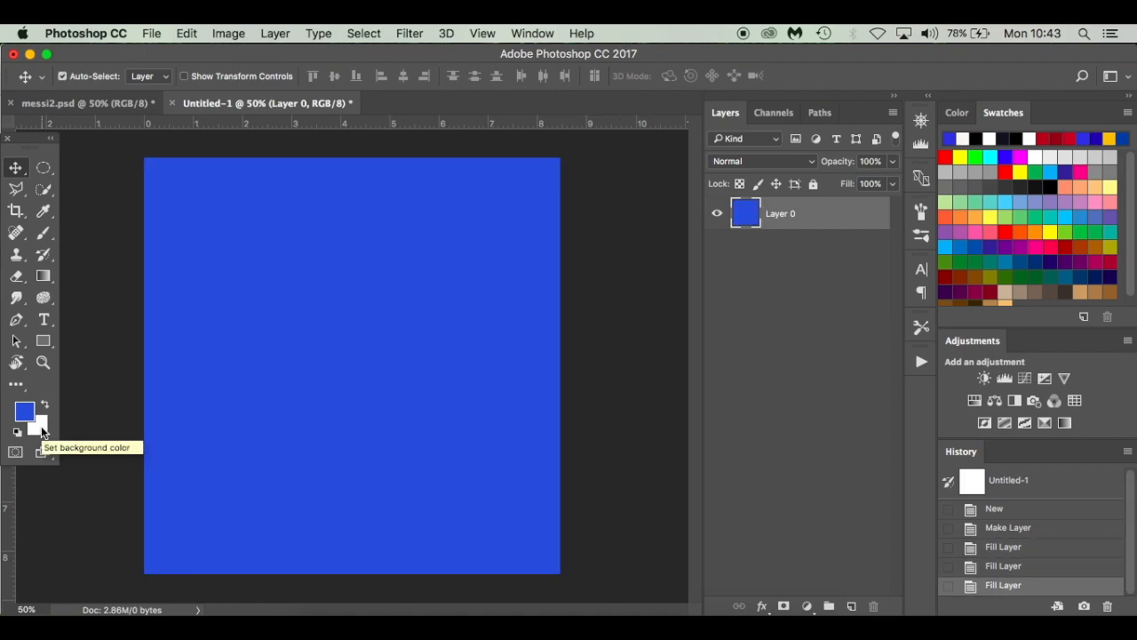
mouse_move(39, 432)
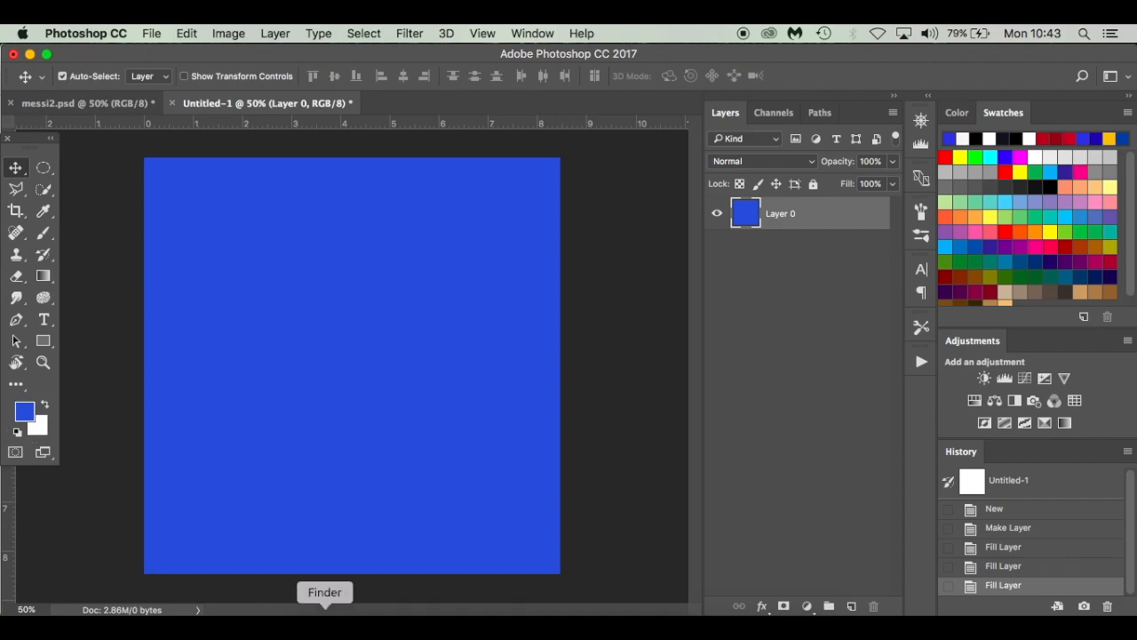
Step: Place the halftone pattern image from the file browser onto the blue canvas
click(323, 592)
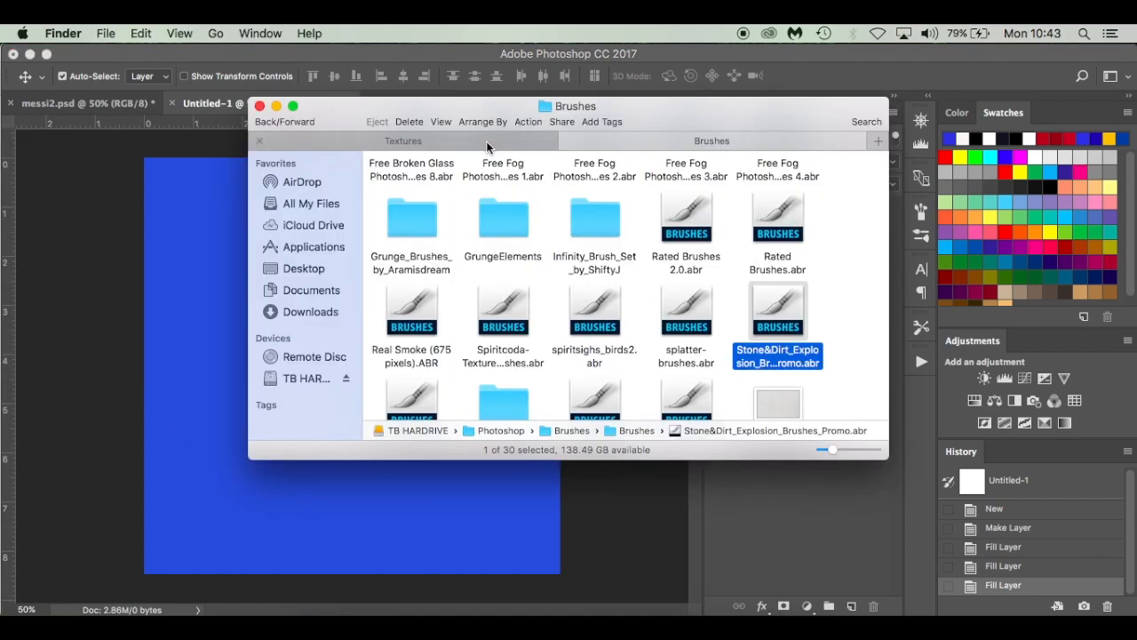
click(402, 140)
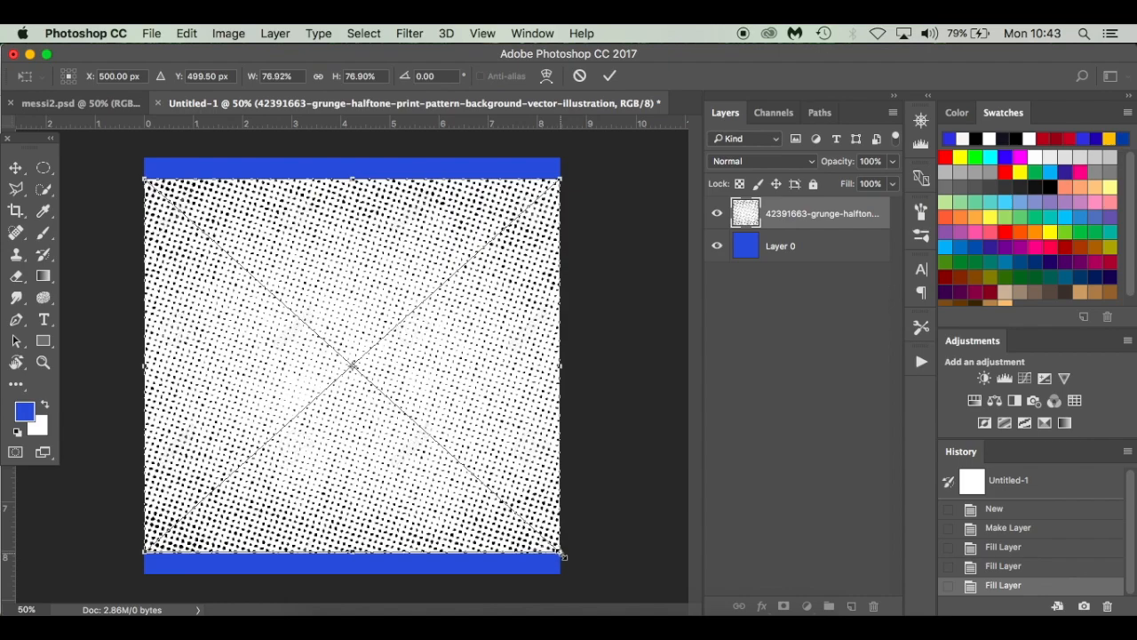
mouse_move(249, 594)
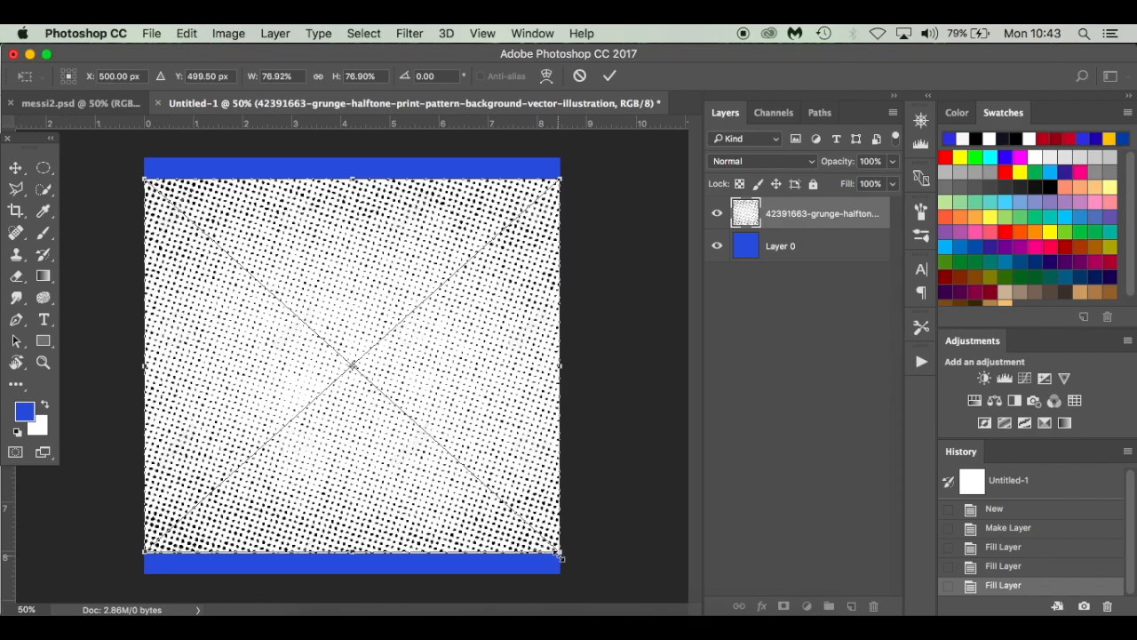
Step: Scale the halftone pattern with Free Transform so it covers the whole canvas
drag(558, 558, 594, 588)
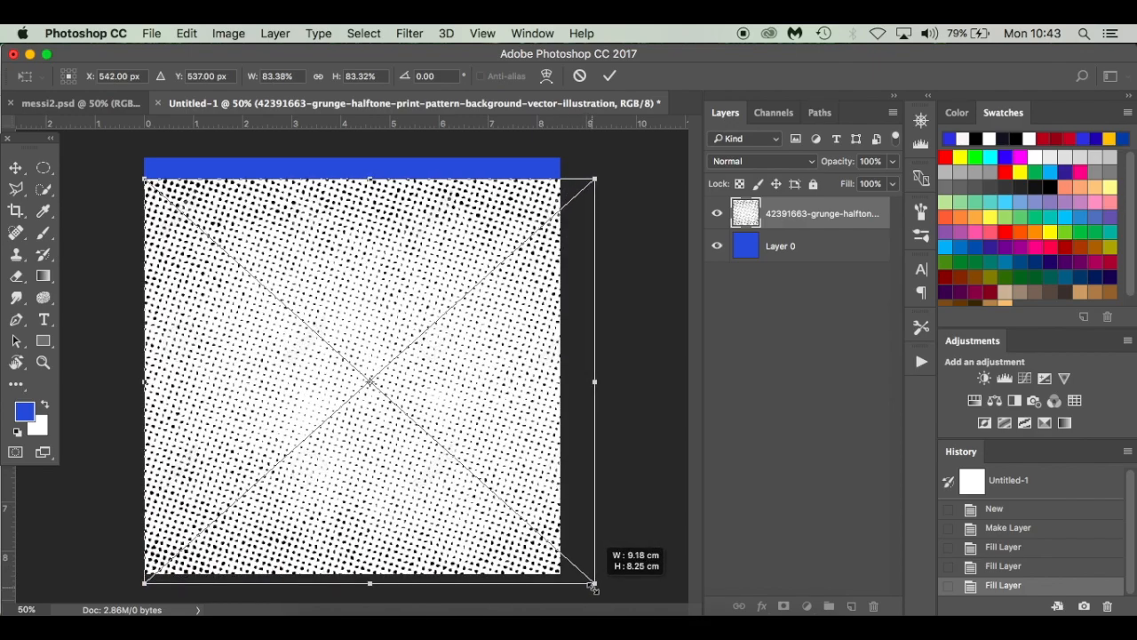
drag(594, 585, 595, 590)
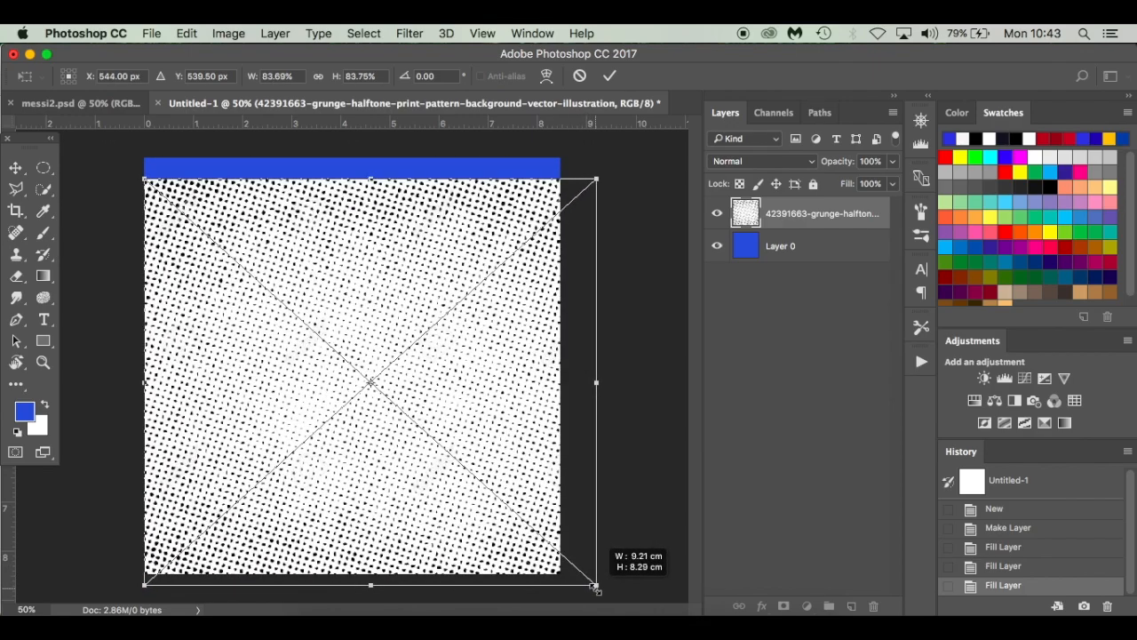
drag(597, 590, 566, 554)
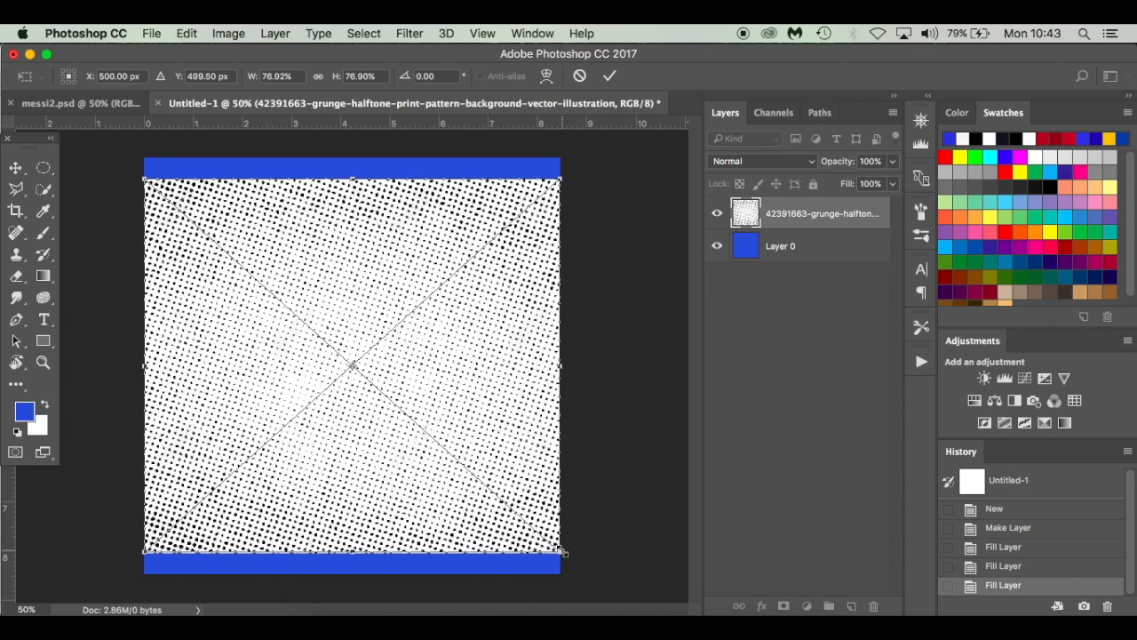
drag(565, 560, 587, 581)
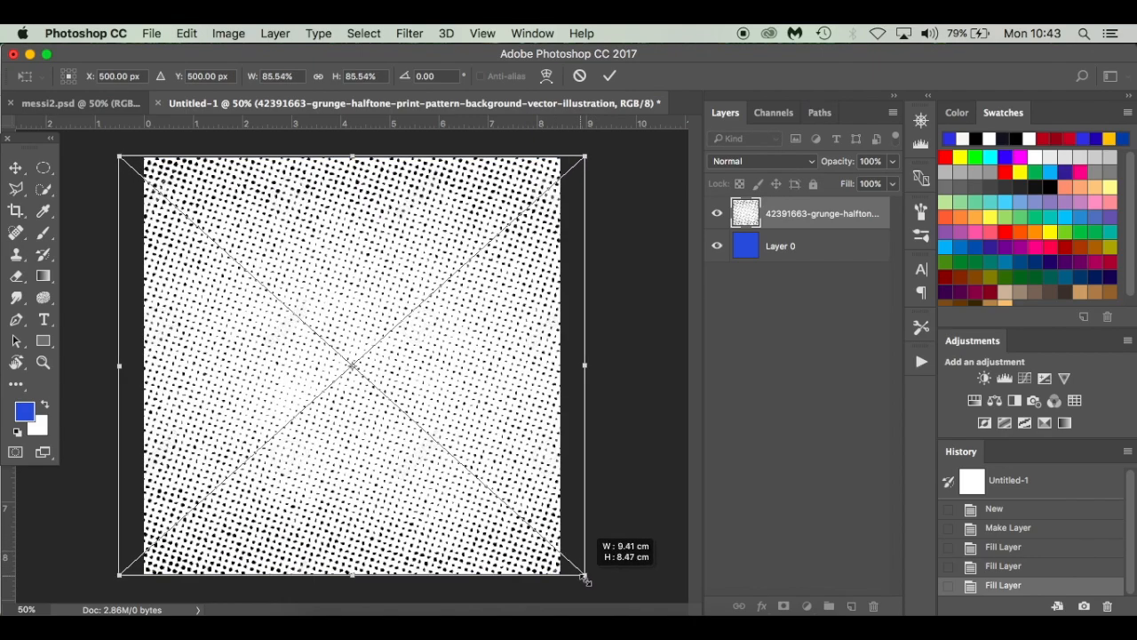
drag(586, 581, 590, 585)
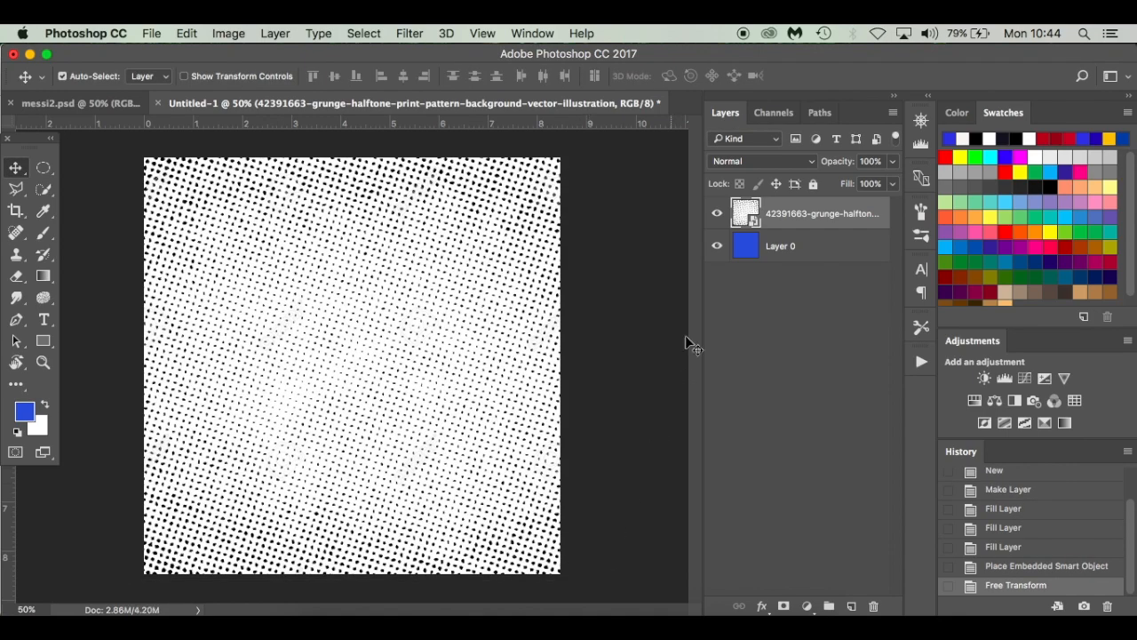
Step: Set the halftone layer to Soft Light at 30% opacity and 31% fill
click(761, 160)
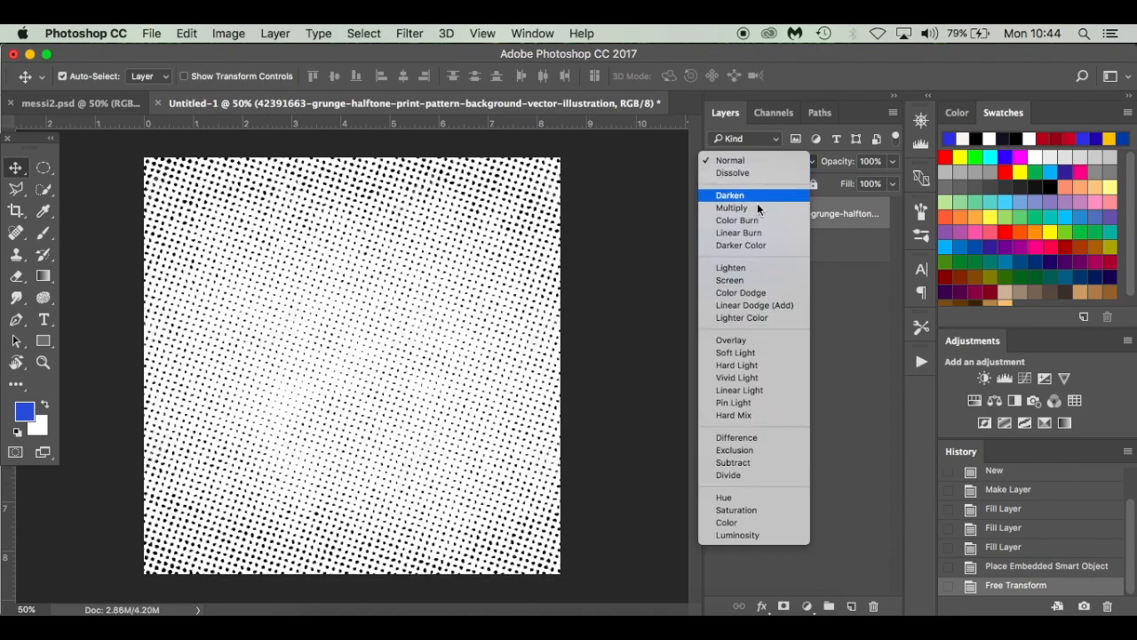
mouse_move(750, 351)
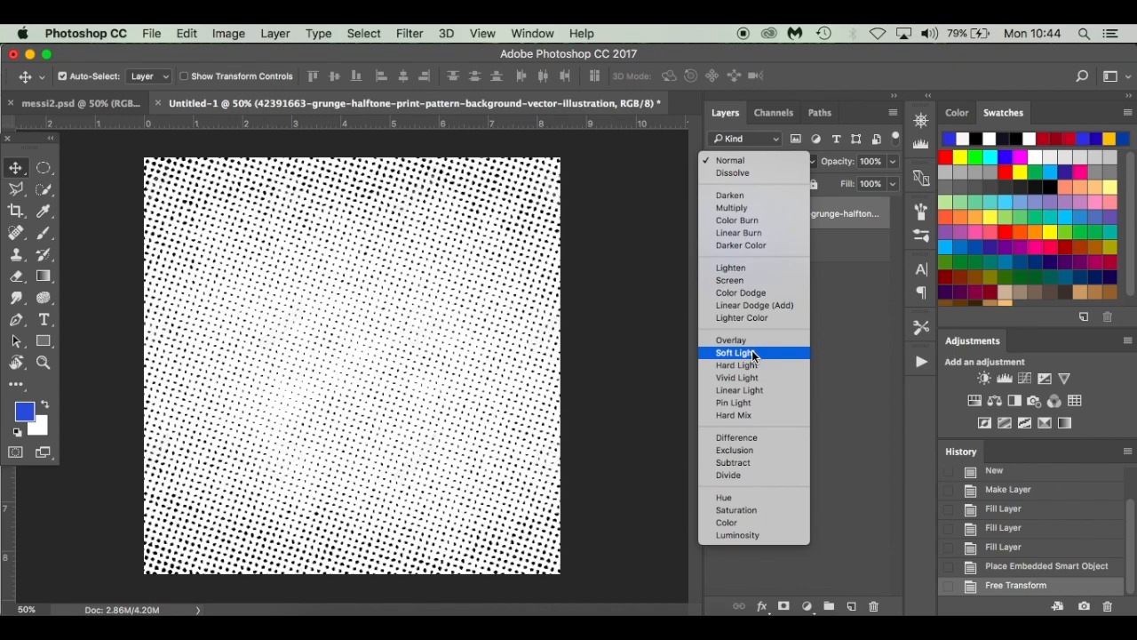
click(733, 352)
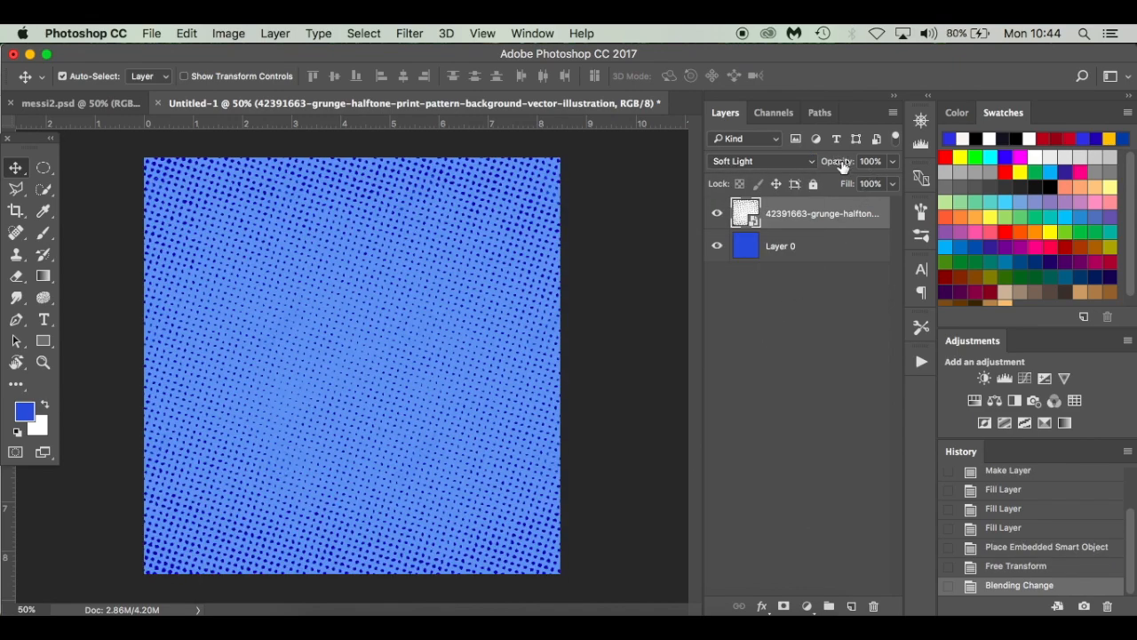
triple_click(869, 160)
text(30)
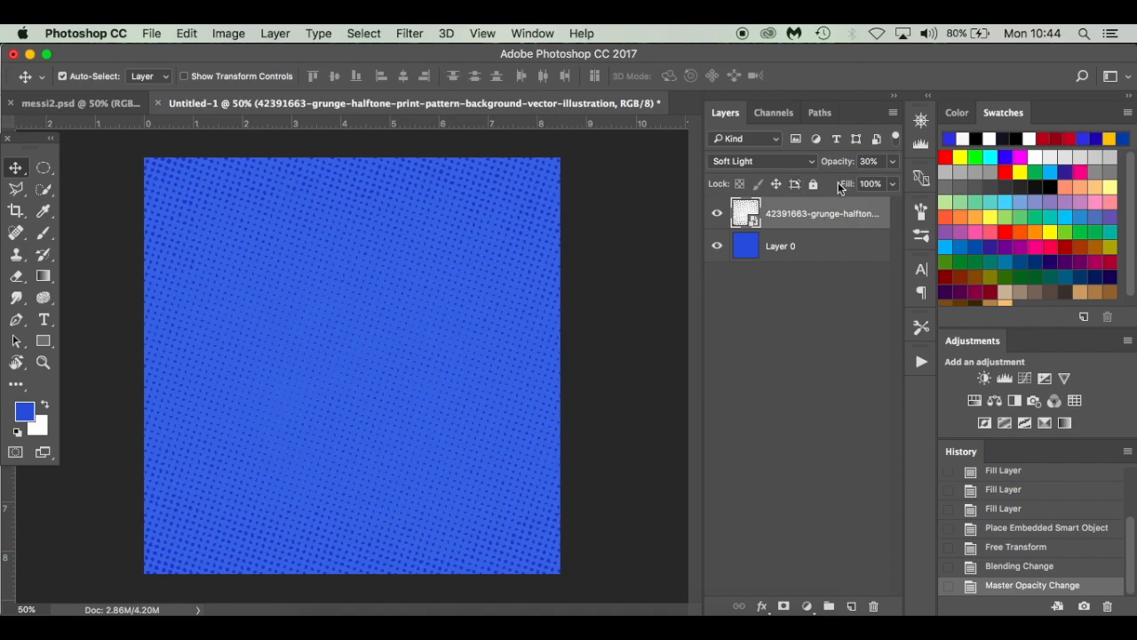
click(867, 183)
text(31)
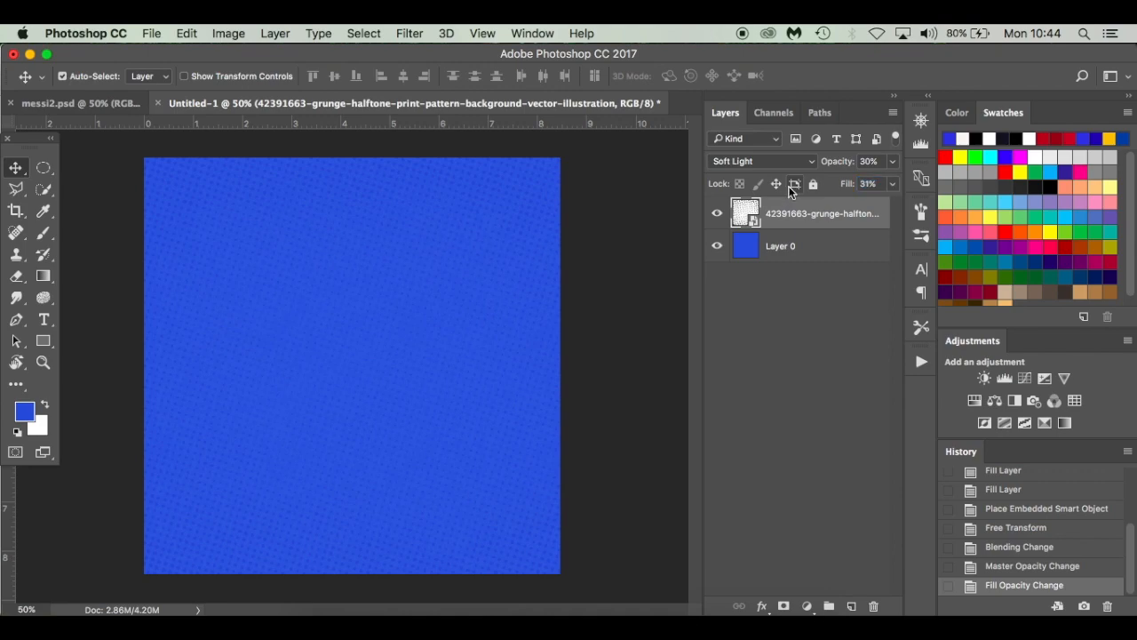
mouse_move(796, 232)
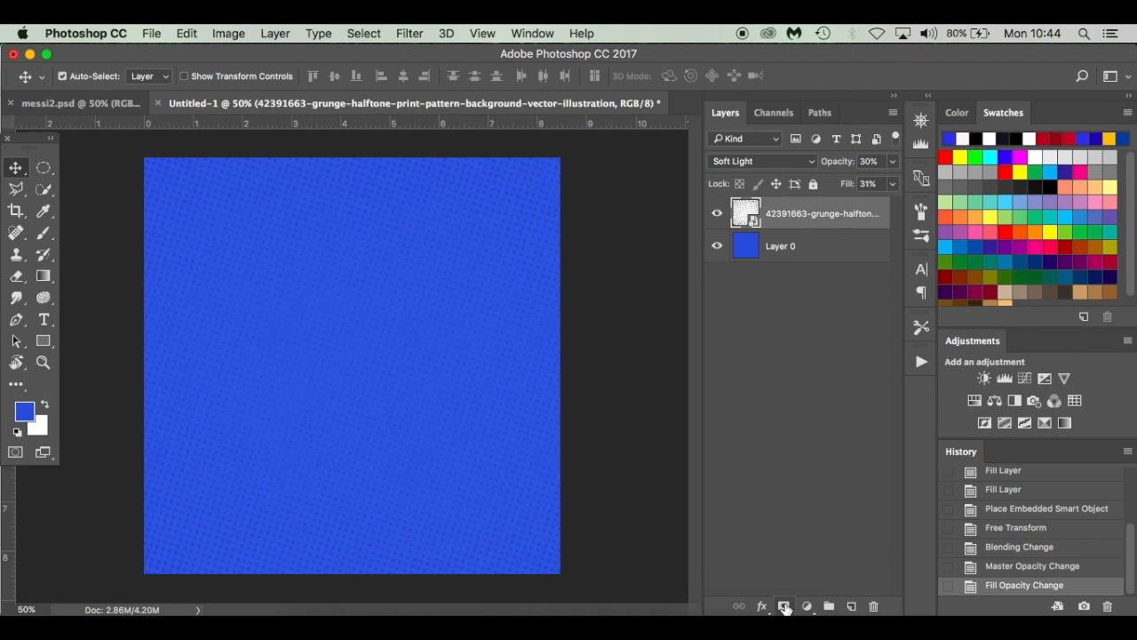
Step: Add a layer mask to the halftone layer and brush away patches of the pattern
click(784, 606)
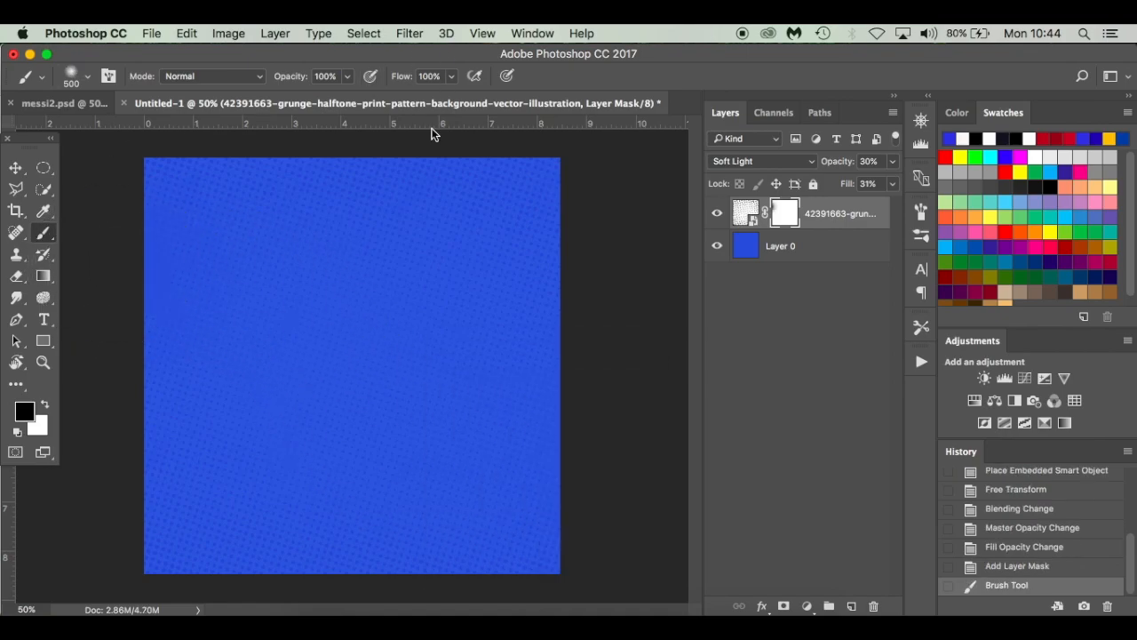
click(436, 285)
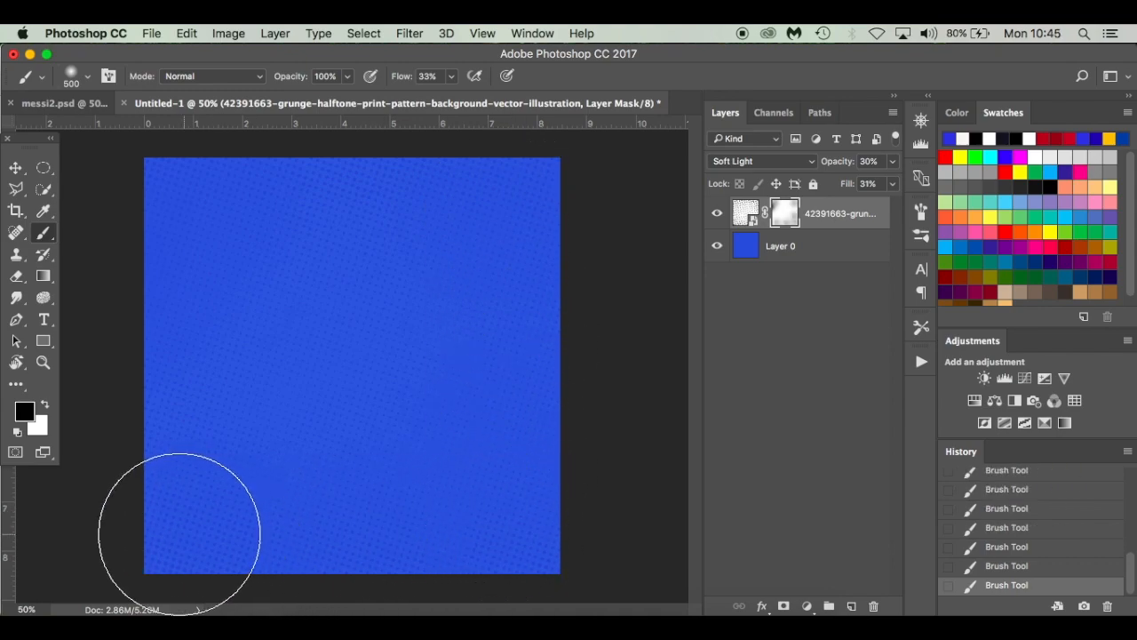
mouse_move(382, 391)
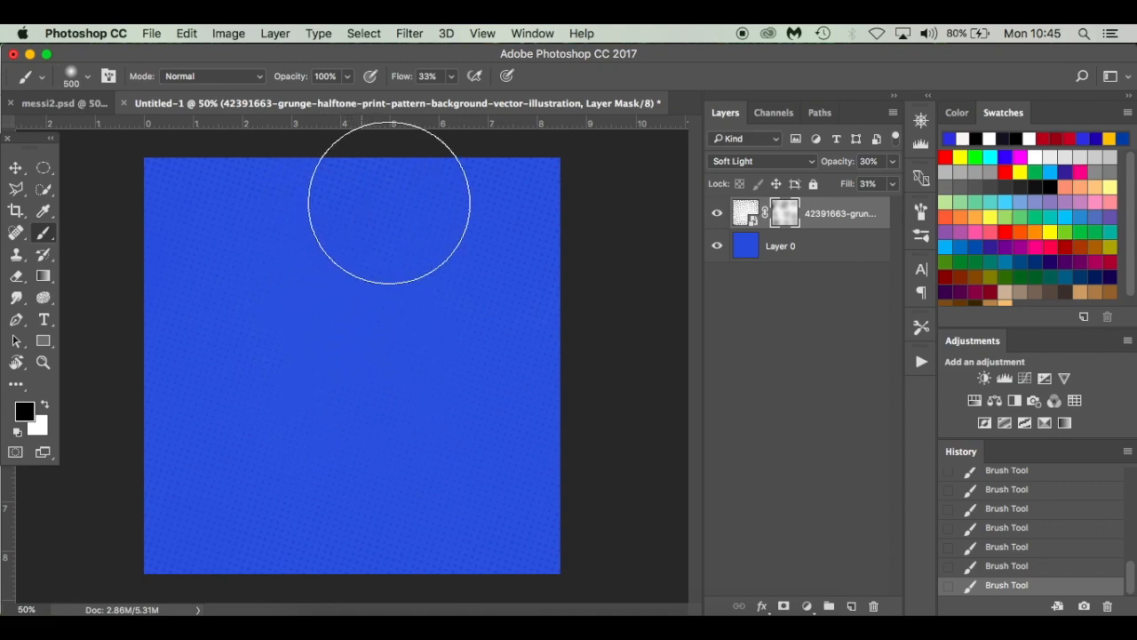
mouse_move(263, 238)
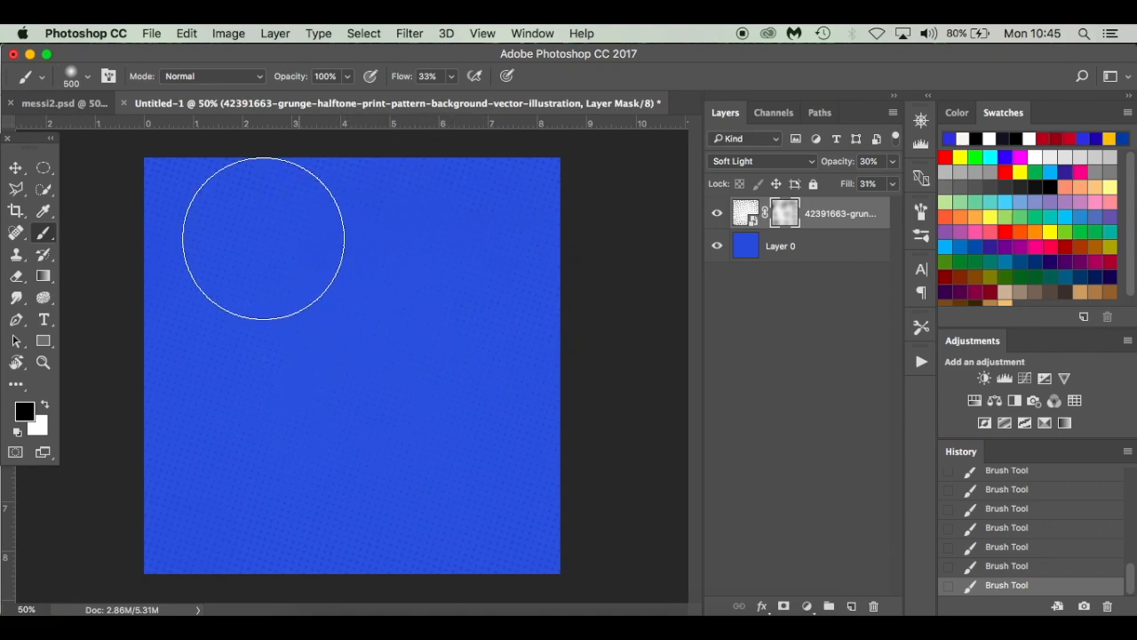
mouse_move(204, 377)
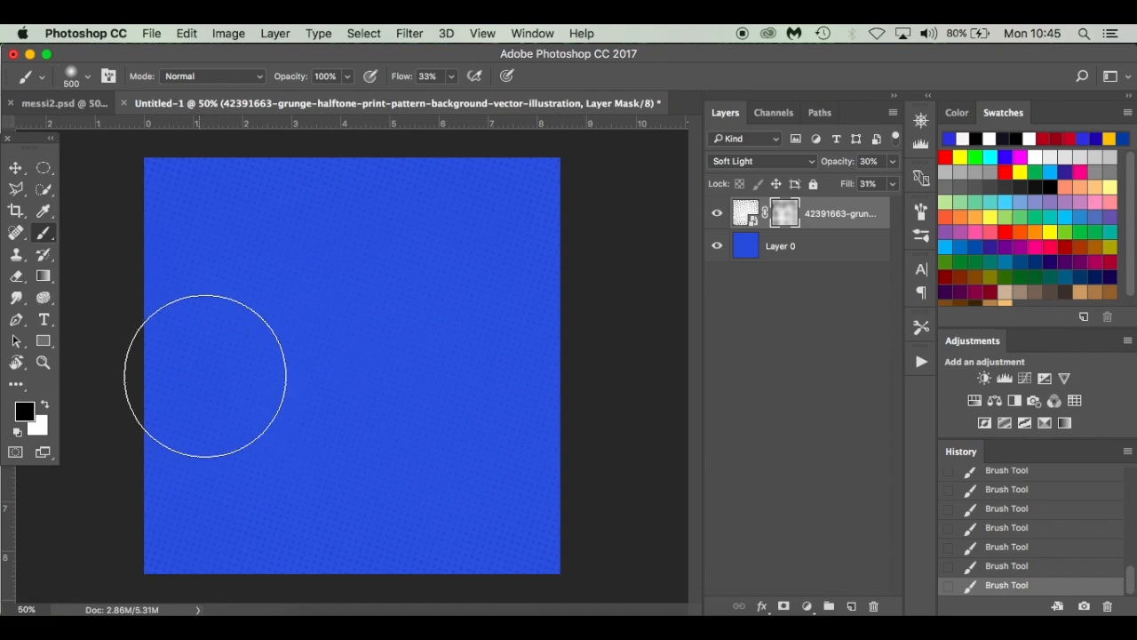
click(14, 167)
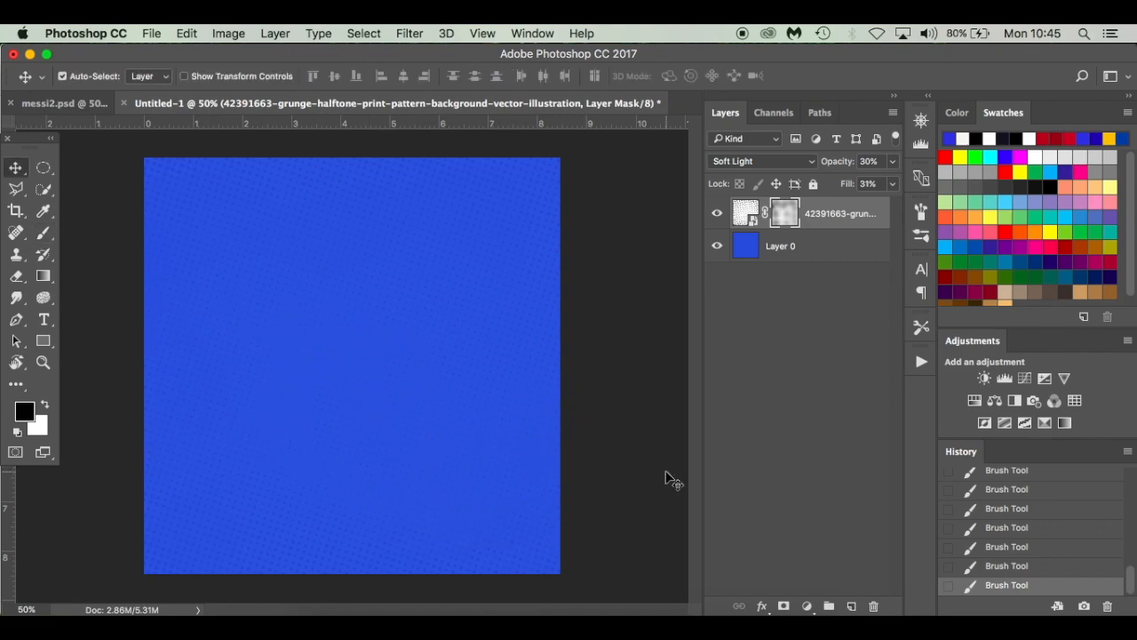
mouse_move(816, 420)
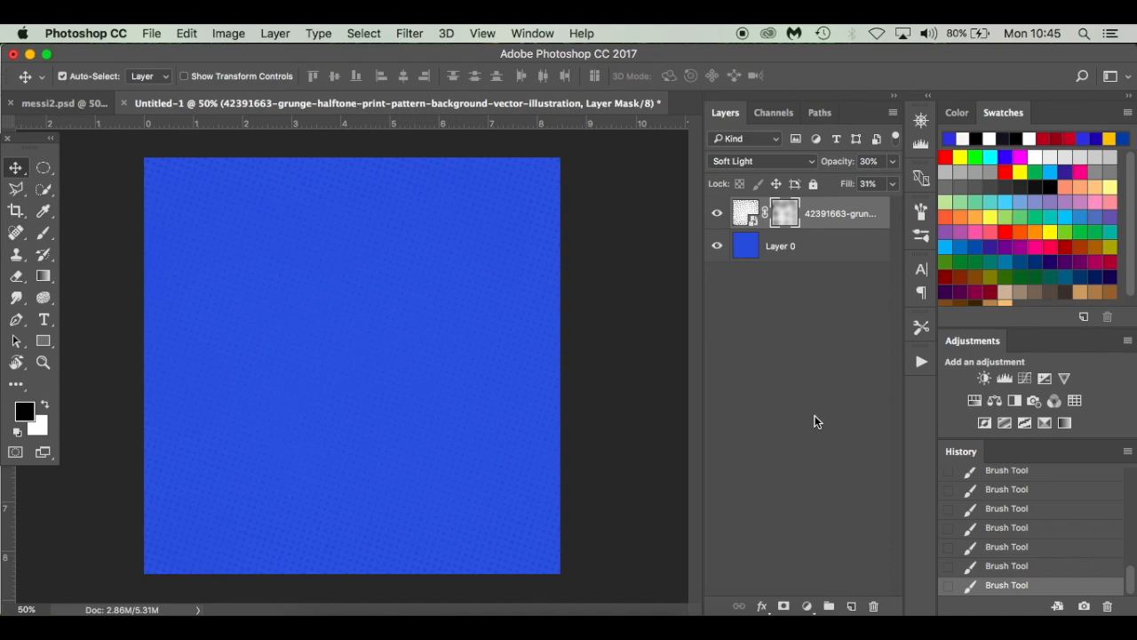
mouse_move(803, 501)
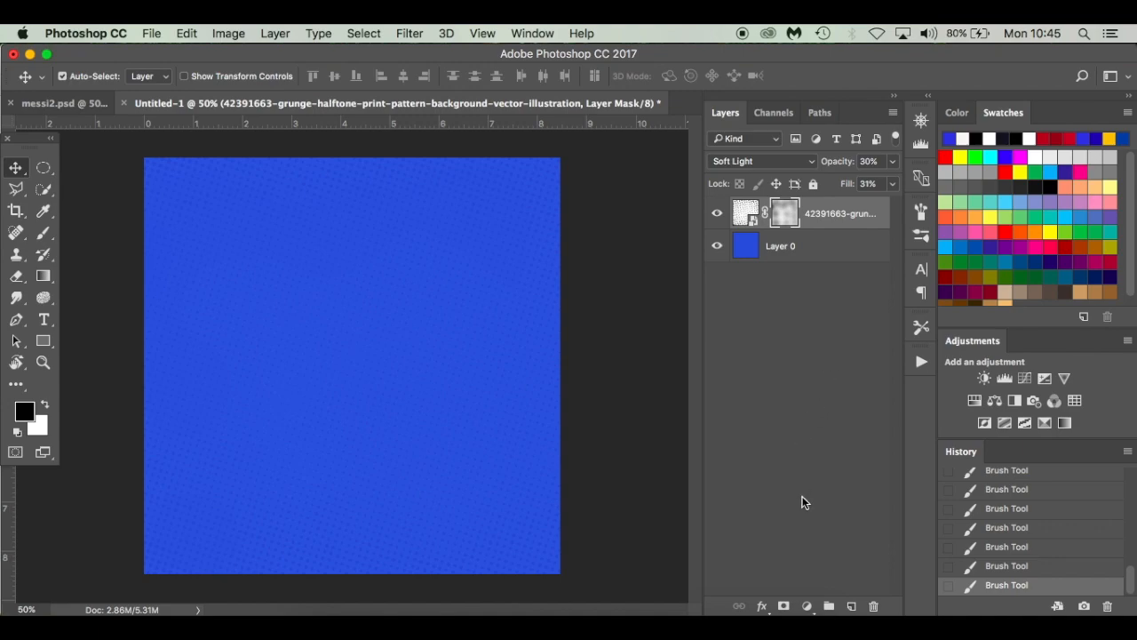
Step: Add a new empty layer above the pattern and name it 'Messi Text'
click(852, 606)
text(texture)
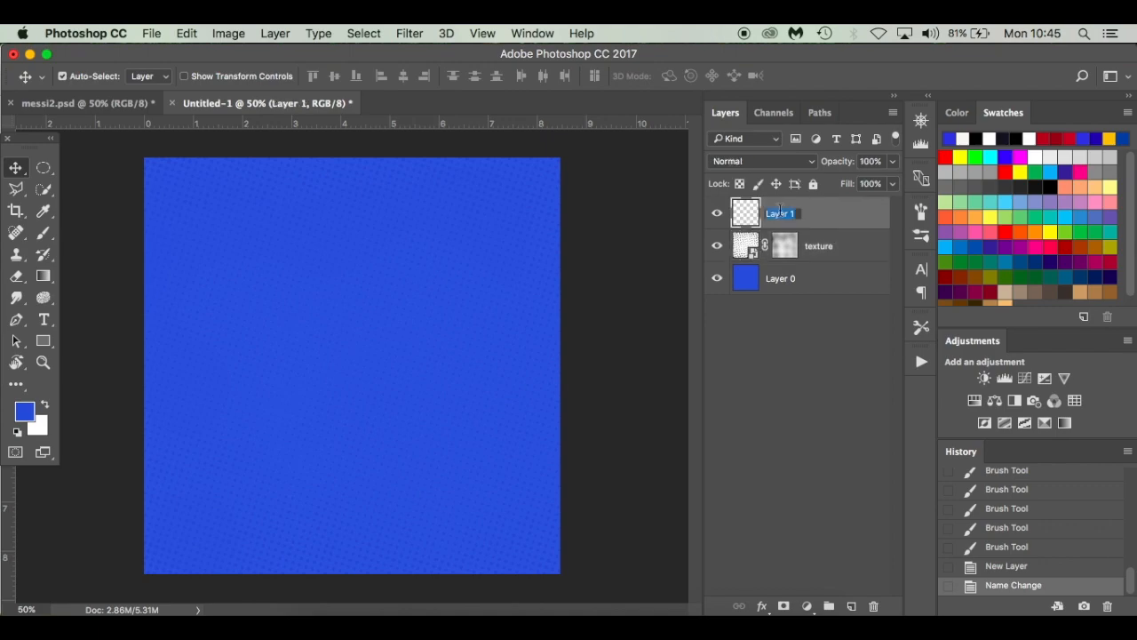
text(Messi Text)
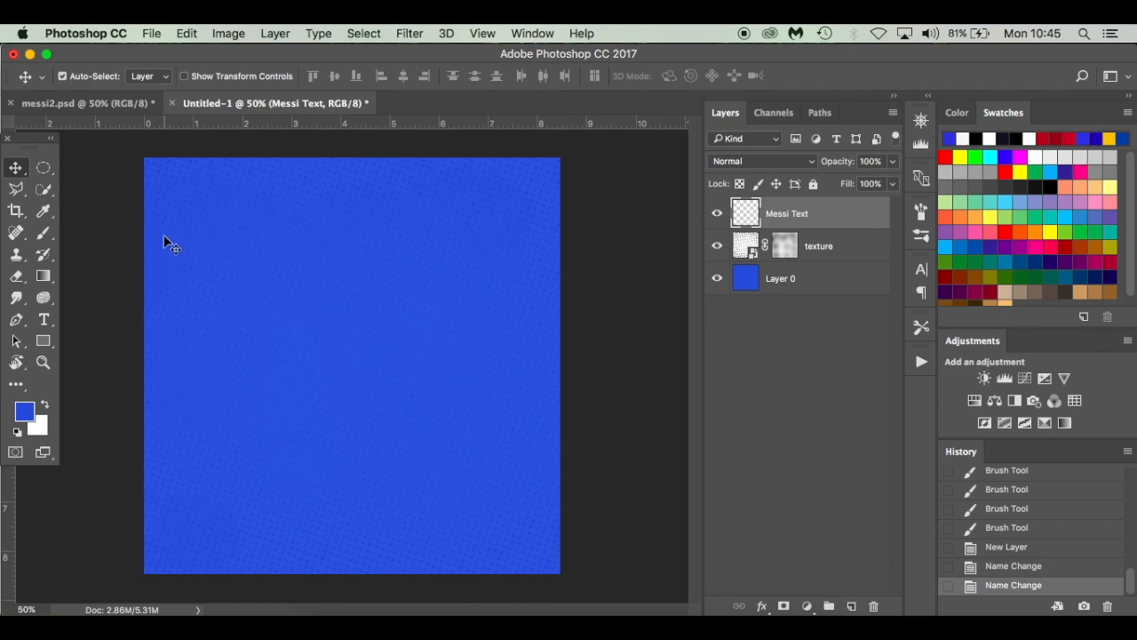
Step: Select the Horizontal Type Tool with Dillanda Calligraphy Script in white
click(43, 320)
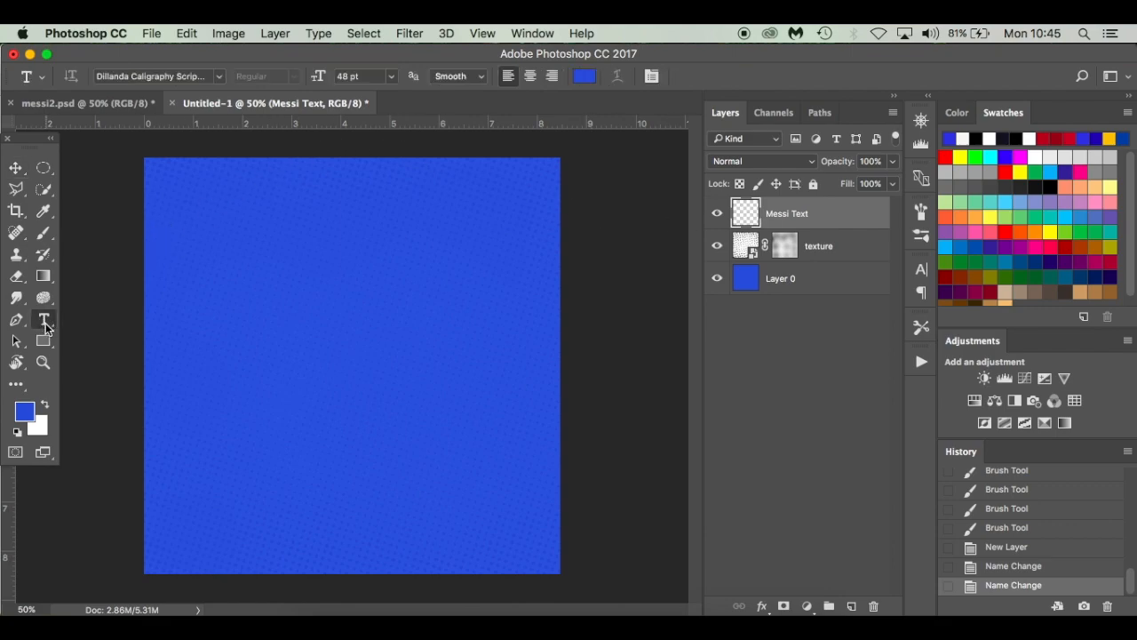
right_click(43, 320)
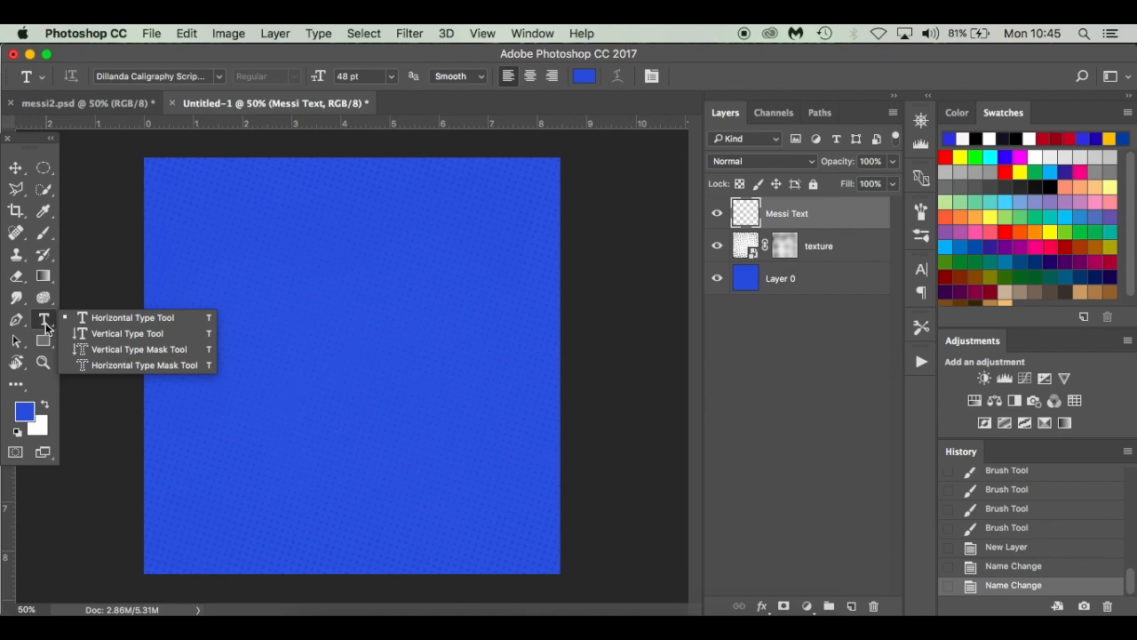
mouse_move(156, 317)
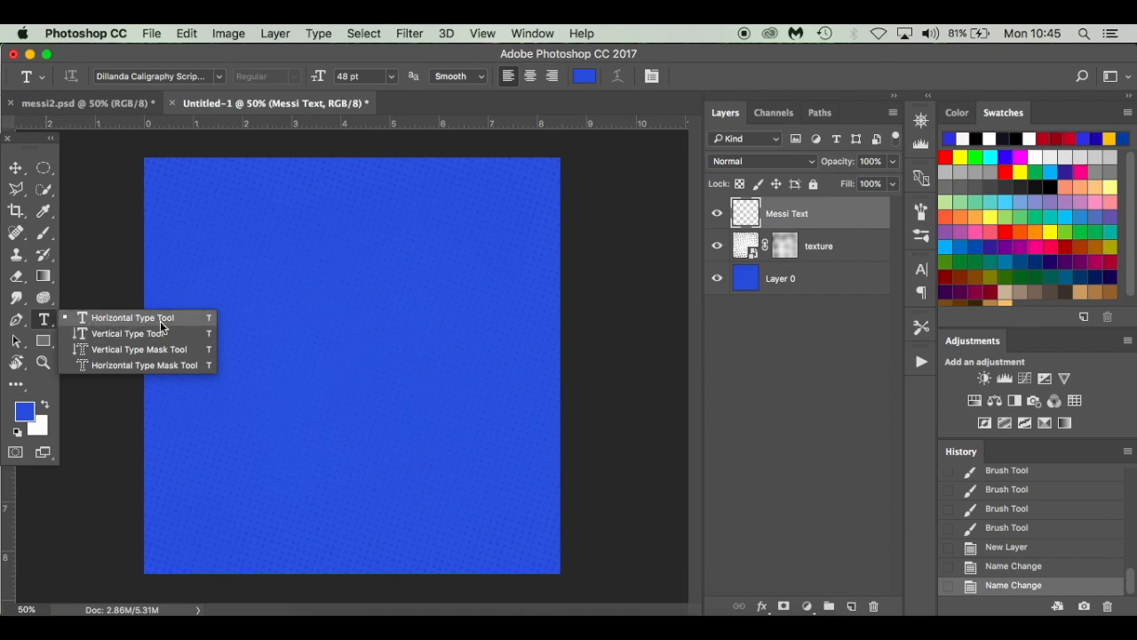
click(132, 316)
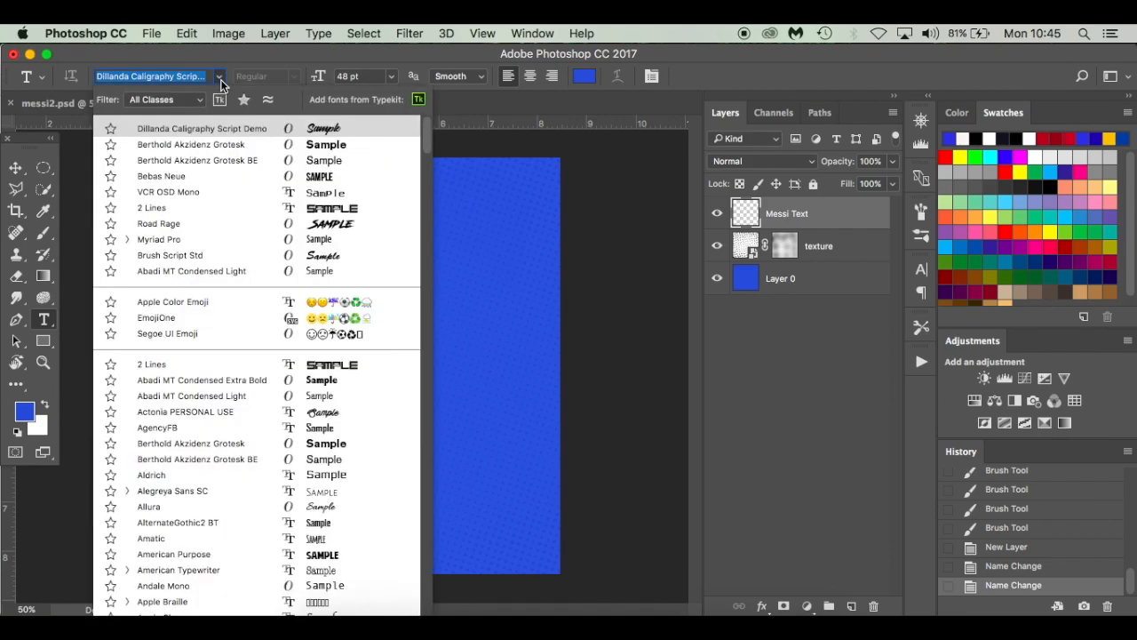
mouse_move(160, 142)
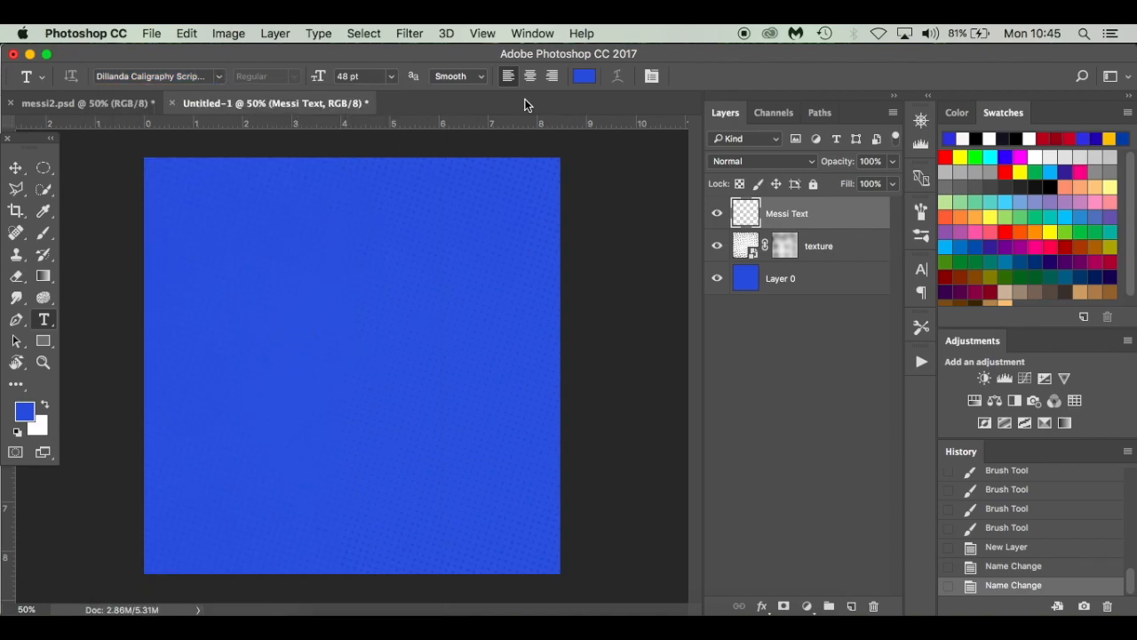
click(584, 75)
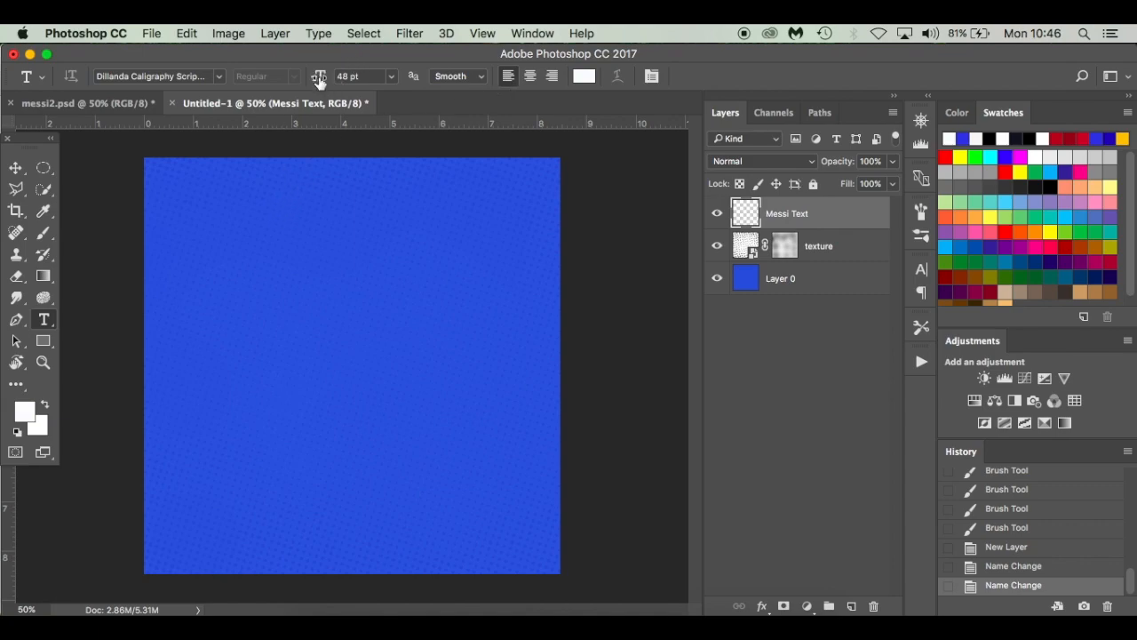
Step: Type 'Messi Messi Messi' at 9 pt and set tracking to -30 in the Character panel
triple_click(359, 74)
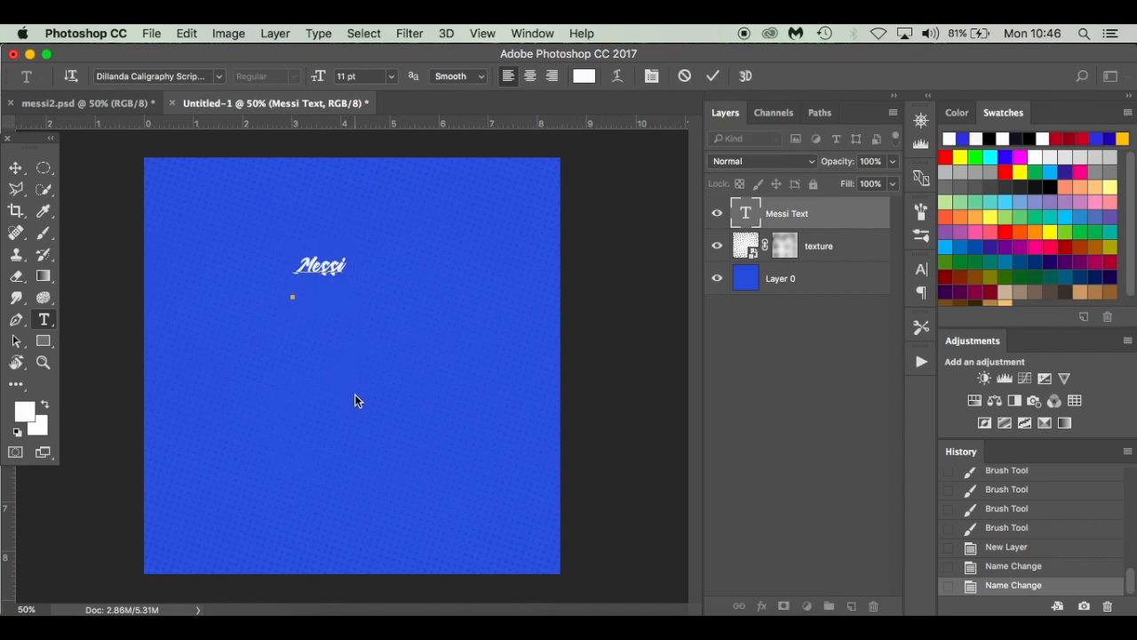
text(Messi)
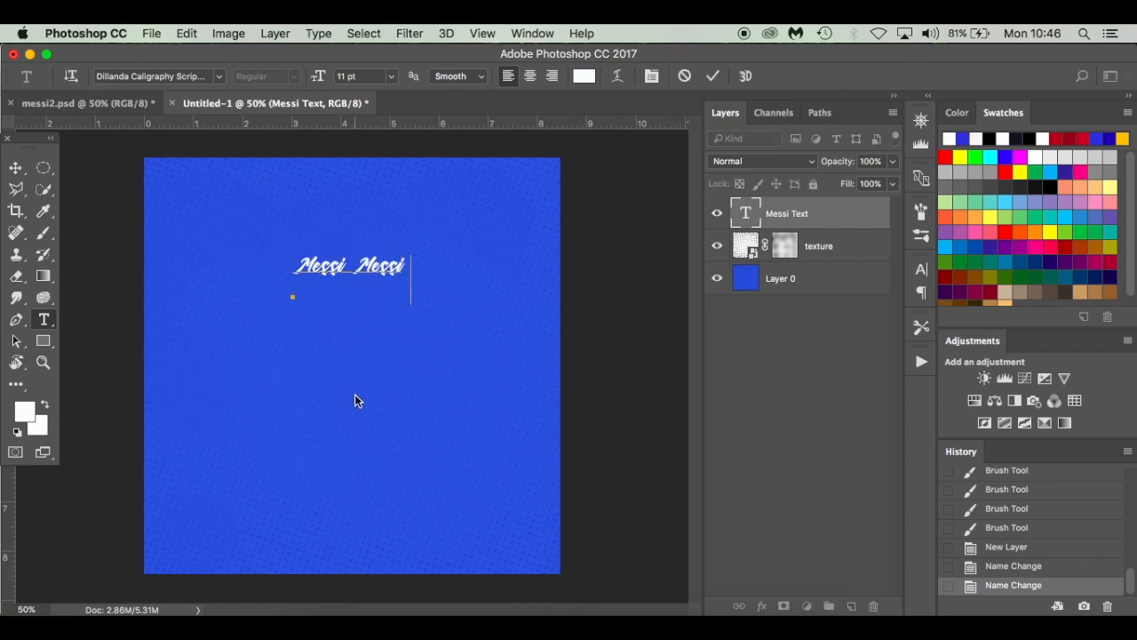
text(Messi)
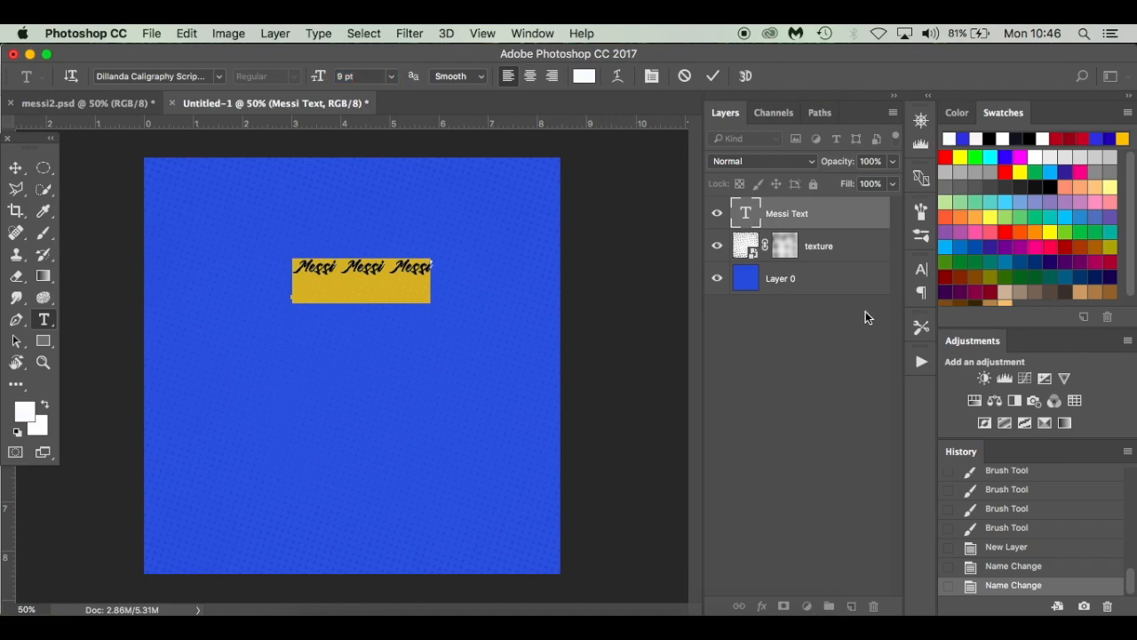
mouse_move(883, 267)
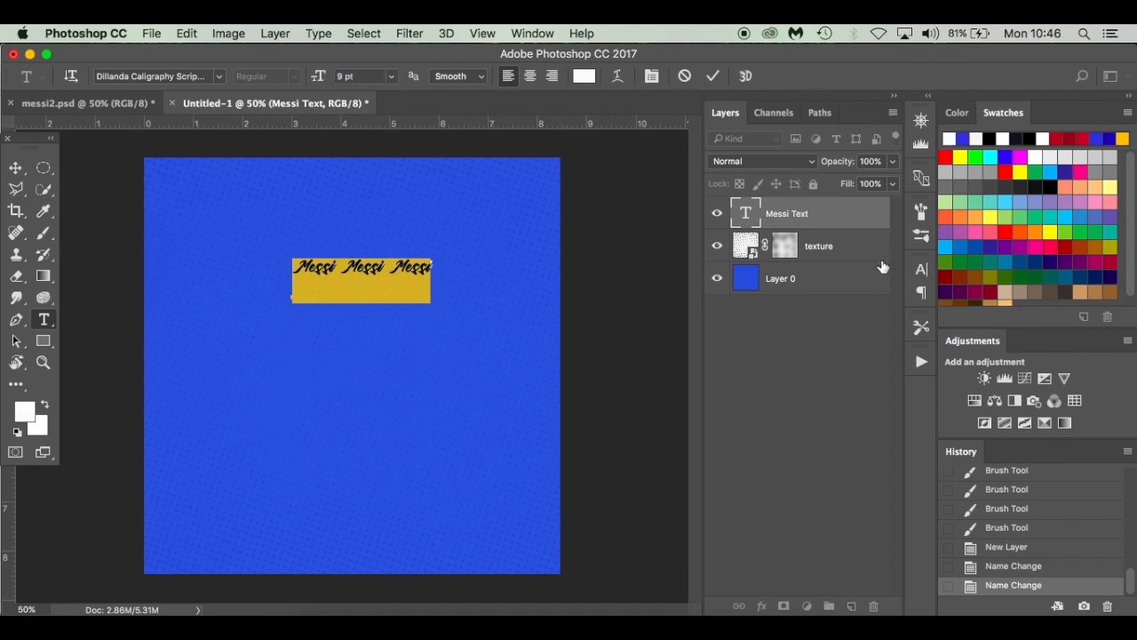
click(921, 270)
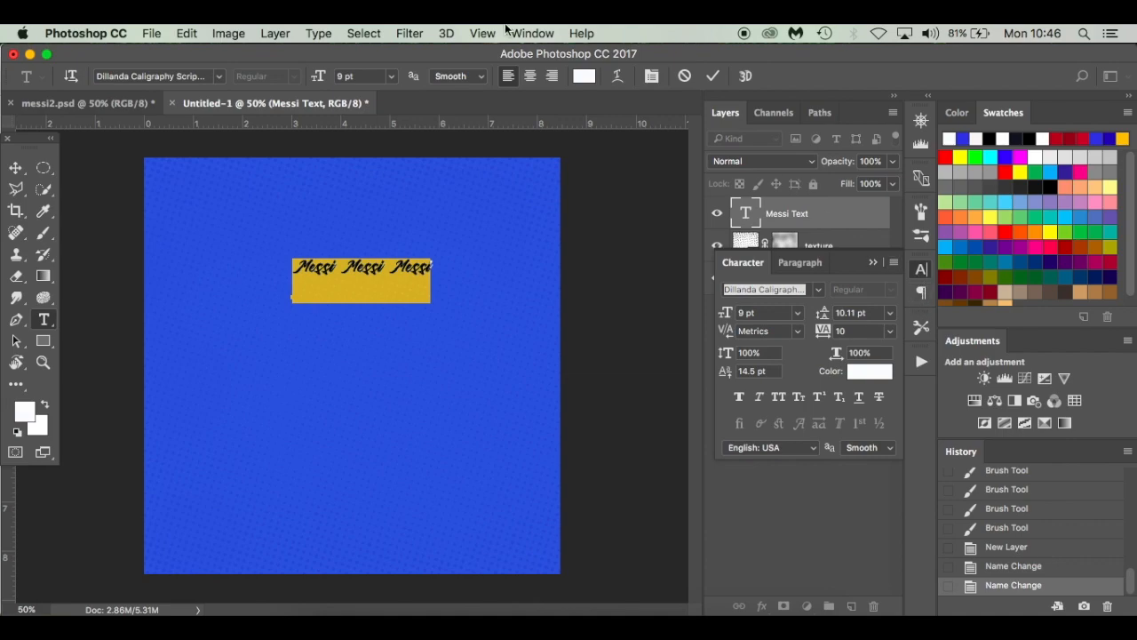
click(533, 32)
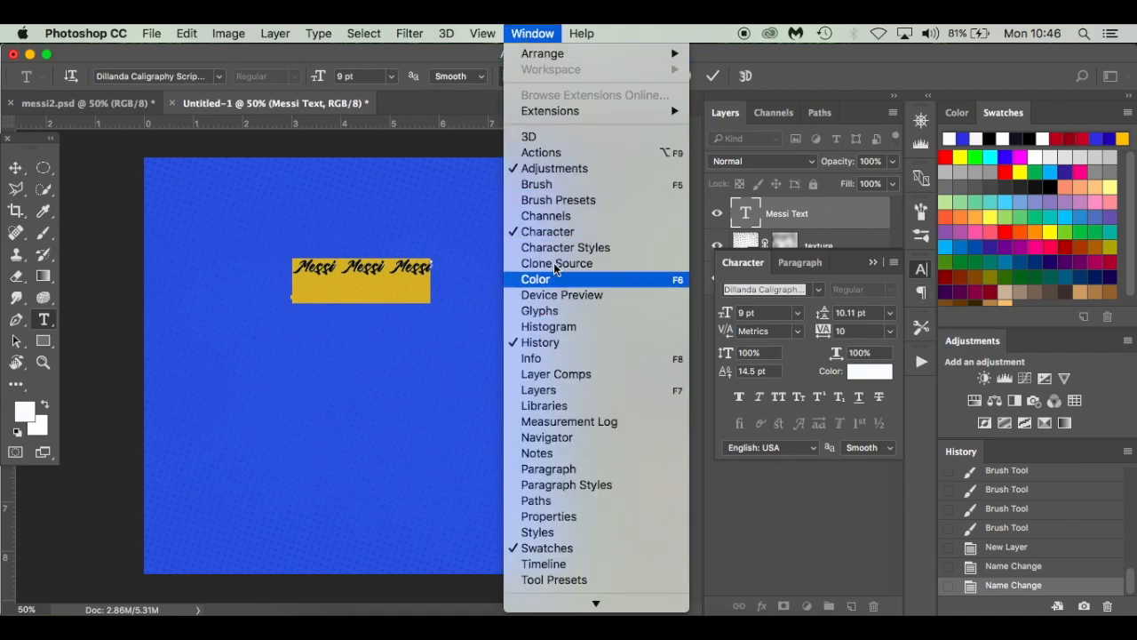
mouse_move(544, 405)
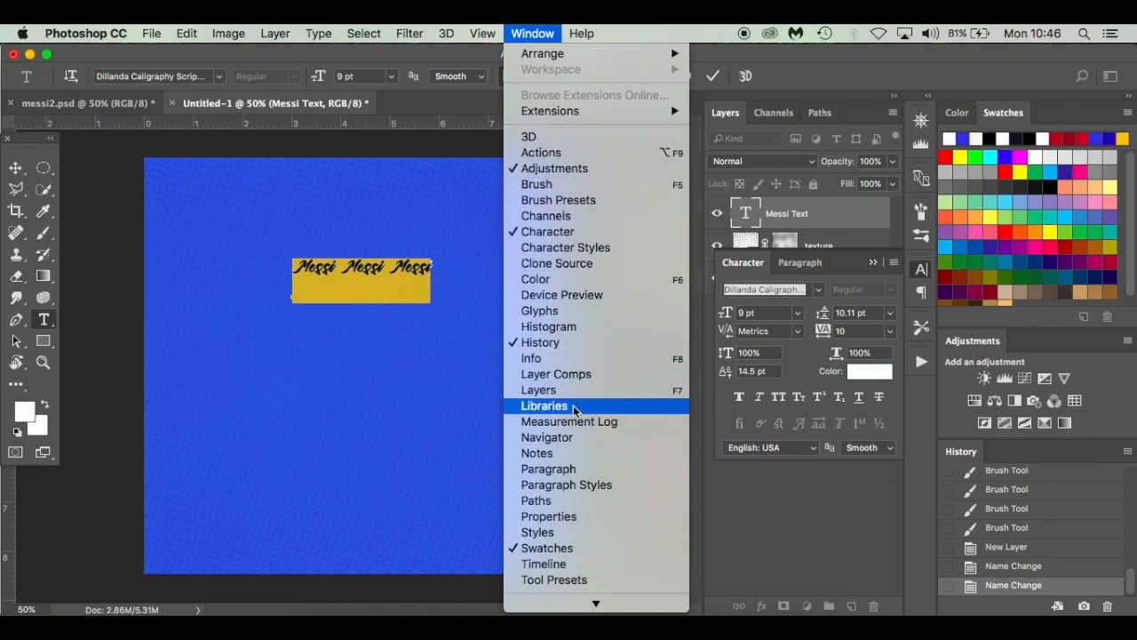
mouse_move(804, 320)
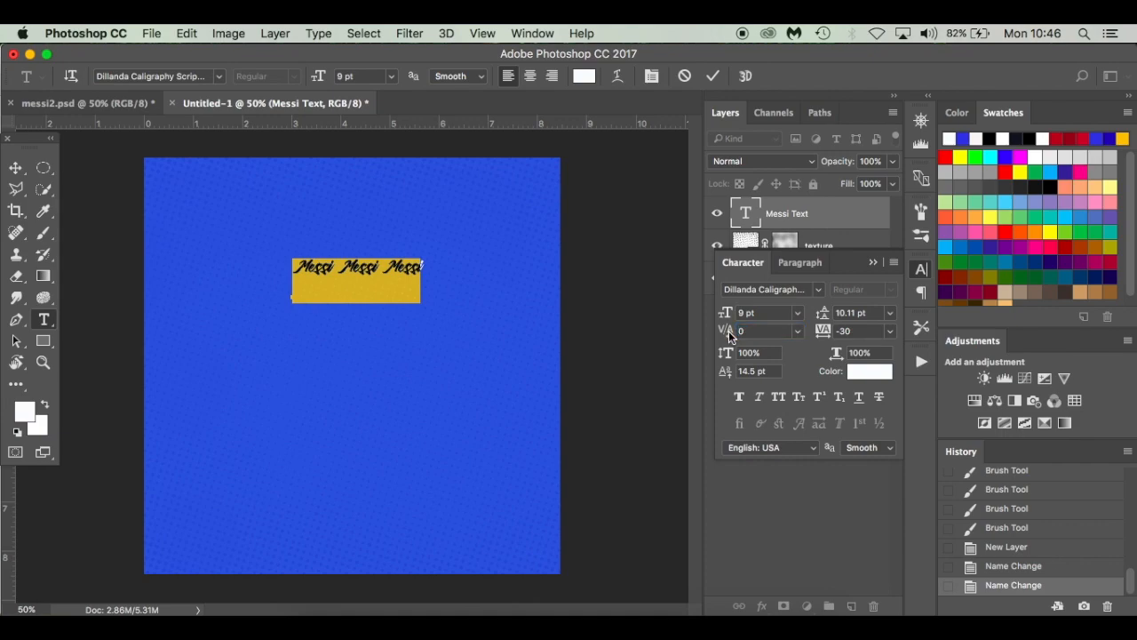
mouse_move(836, 362)
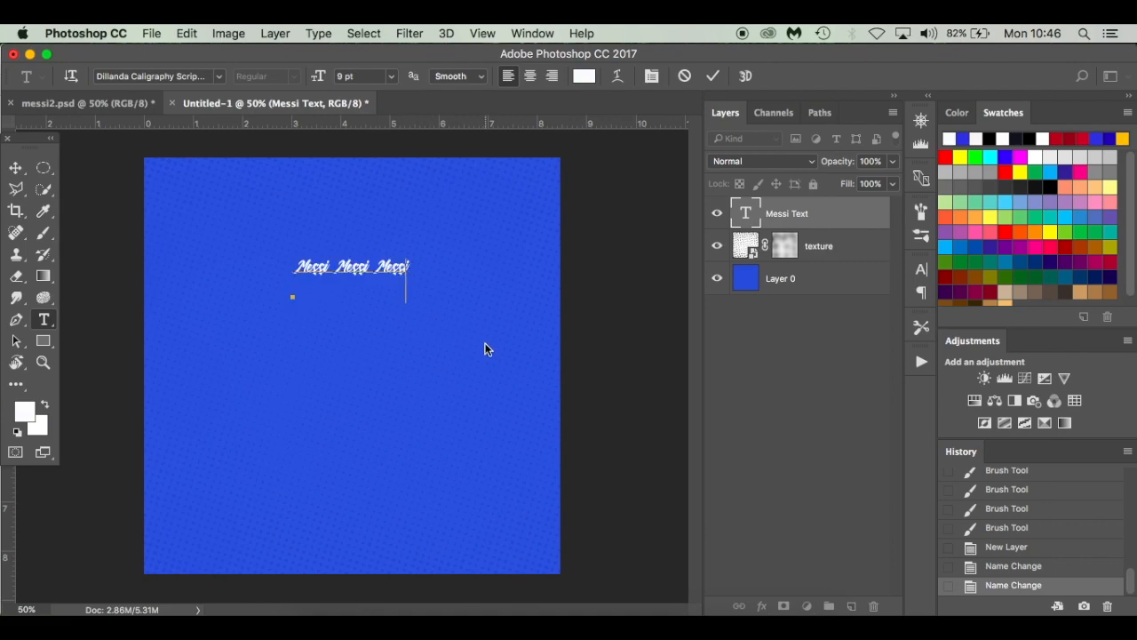
Step: Repeat 'Messi' across new lines until the canvas is covered, then commit the text
text(Messi Messi Messi Messi Messi)
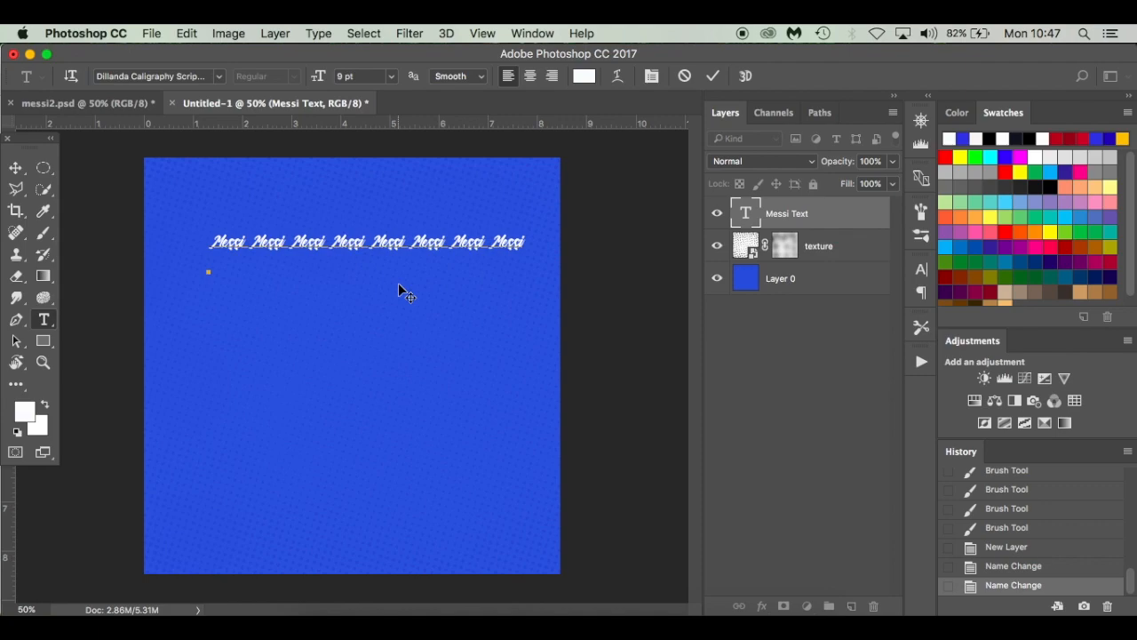
mouse_move(569, 327)
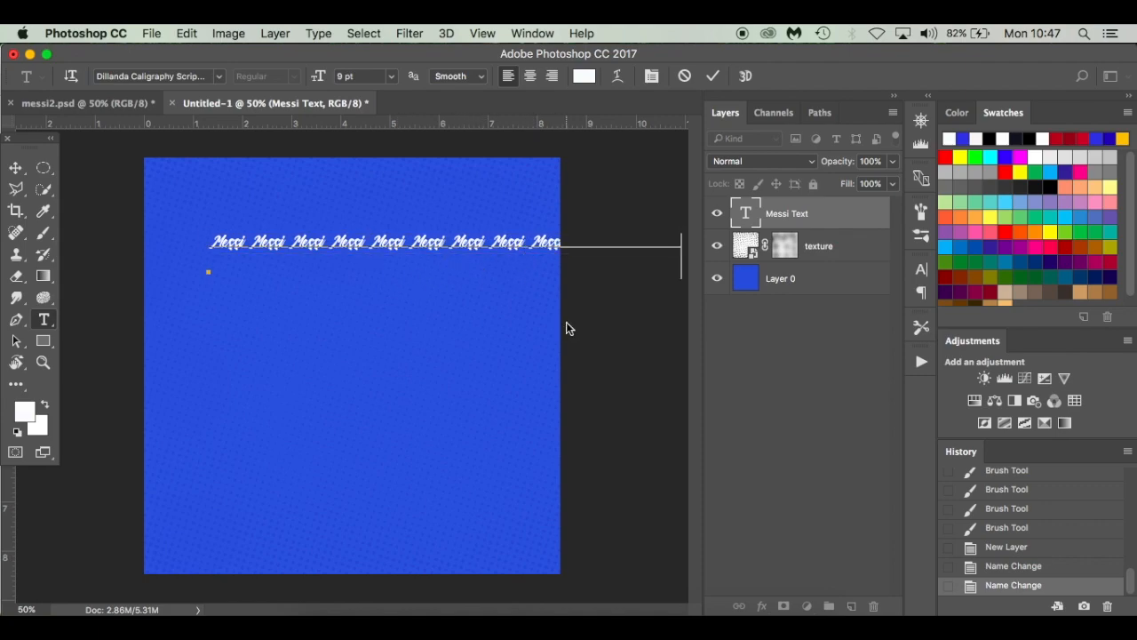
click(712, 74)
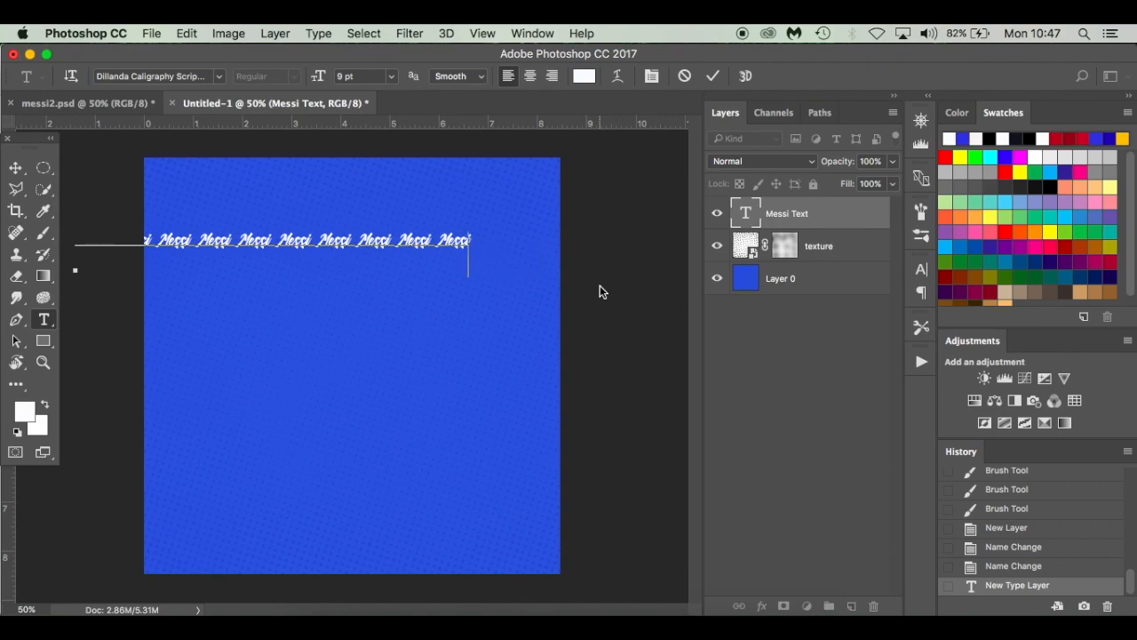
key(backspace)
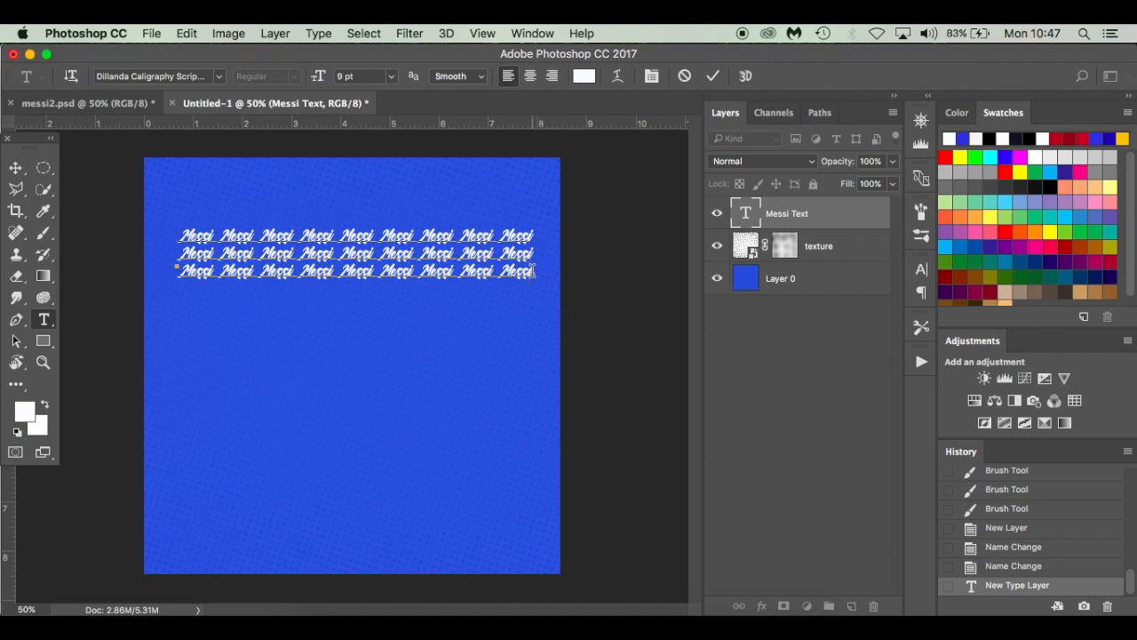
text(Messi)
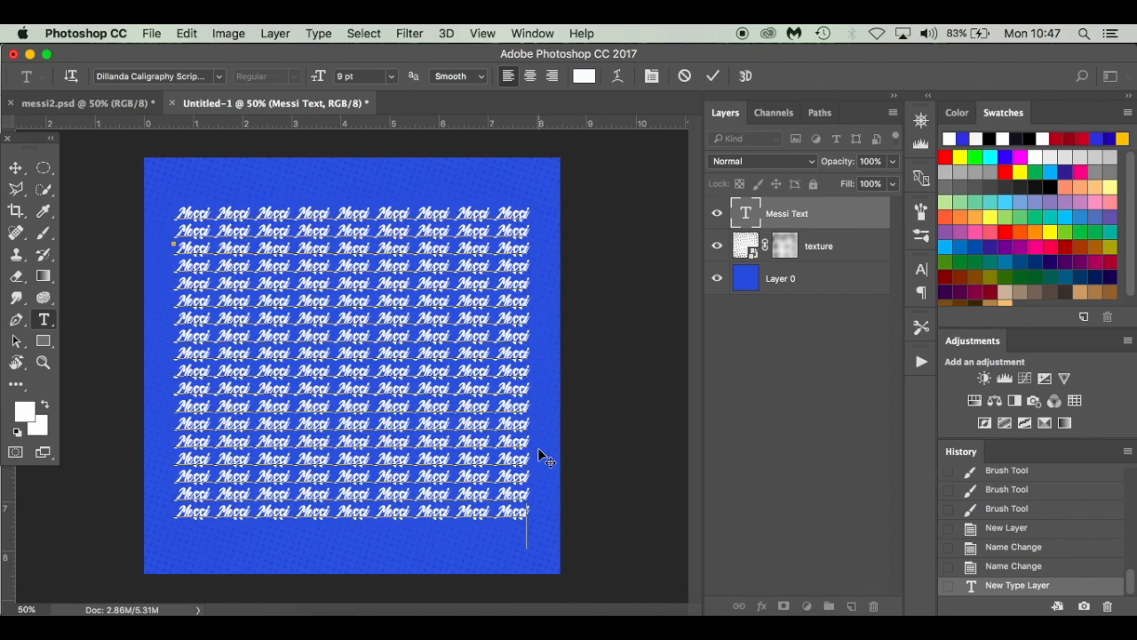
click(14, 169)
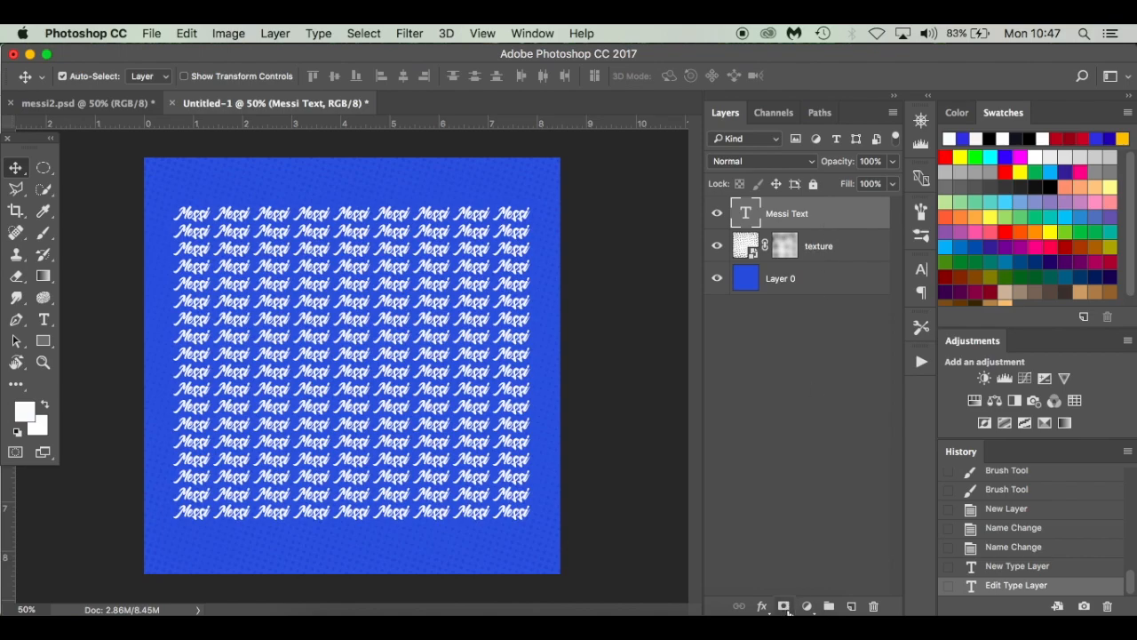
Step: Add a layer mask to the Messi Text layer and fill it with black
click(782, 605)
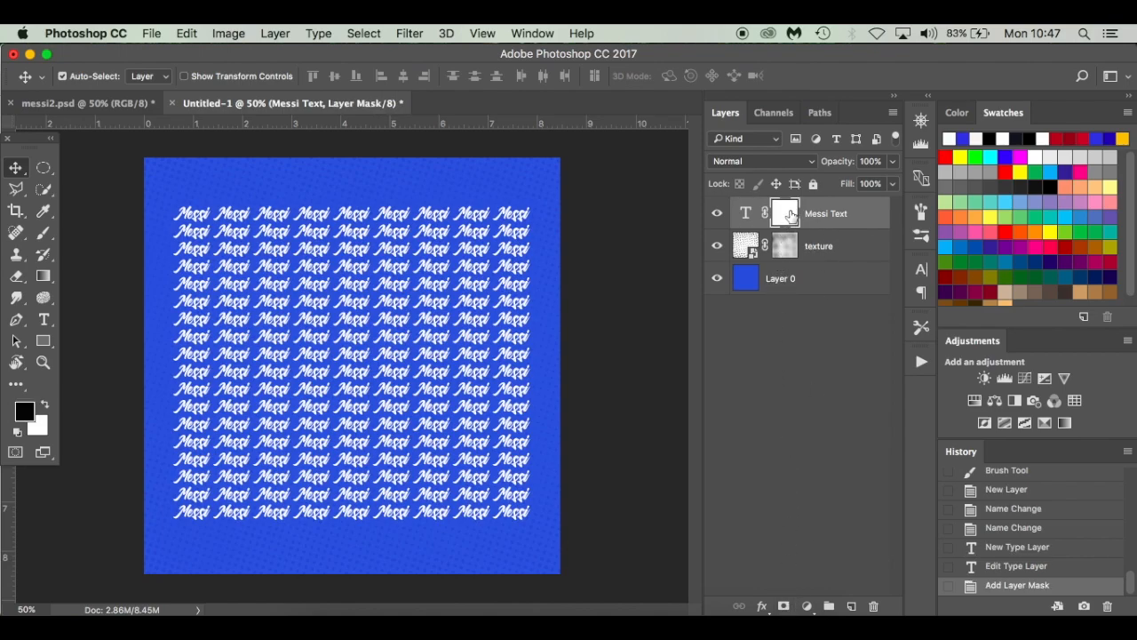
click(785, 214)
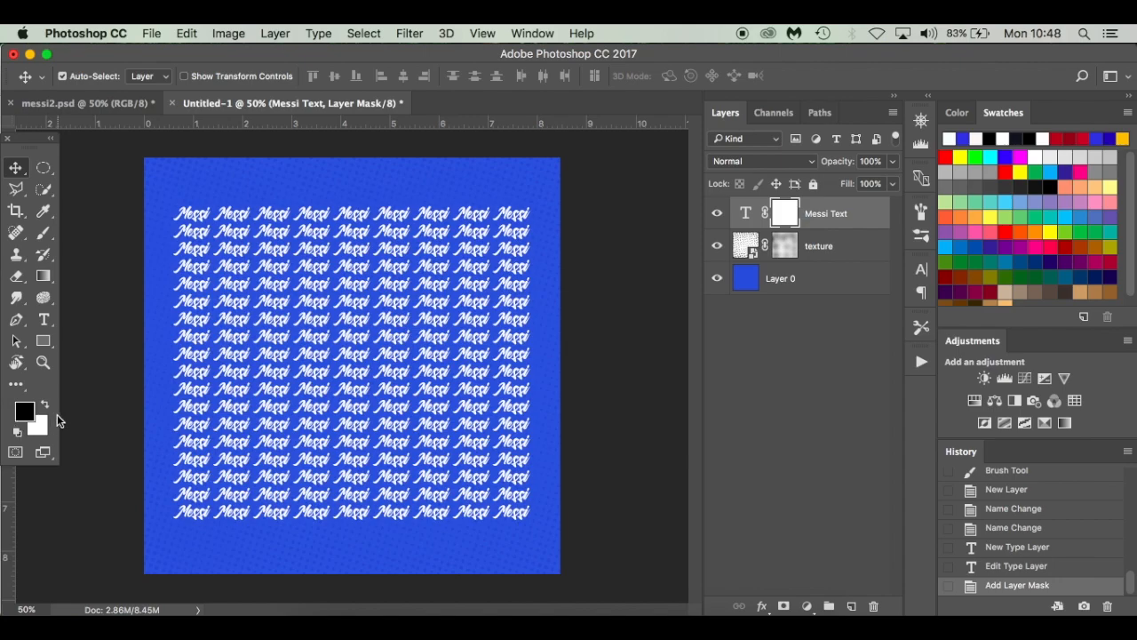
mouse_move(222, 412)
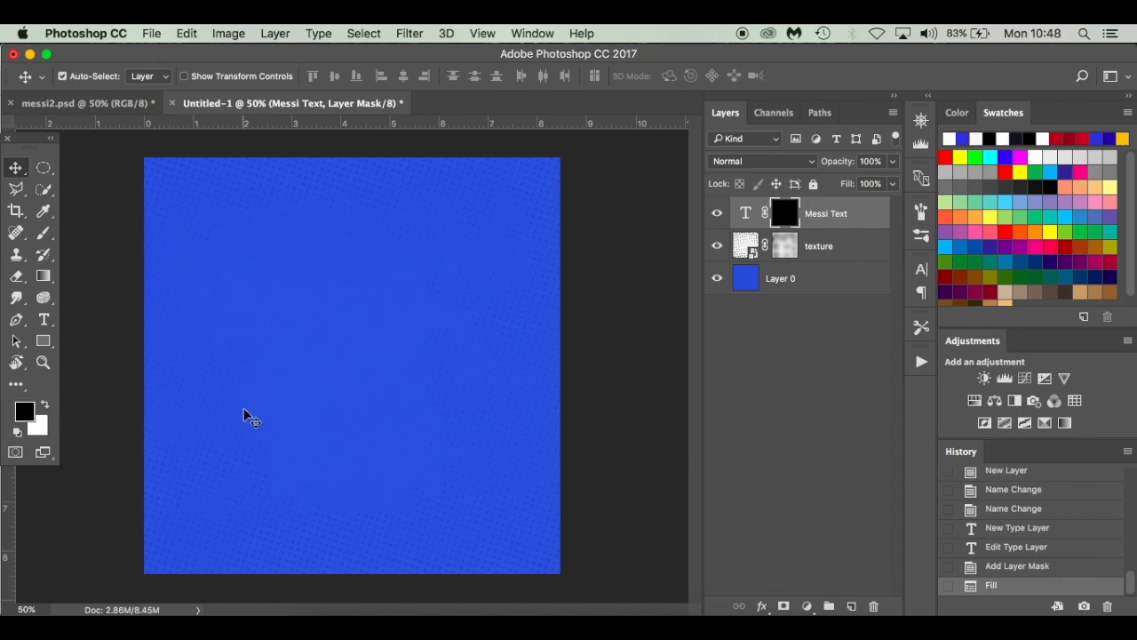
mouse_move(346, 342)
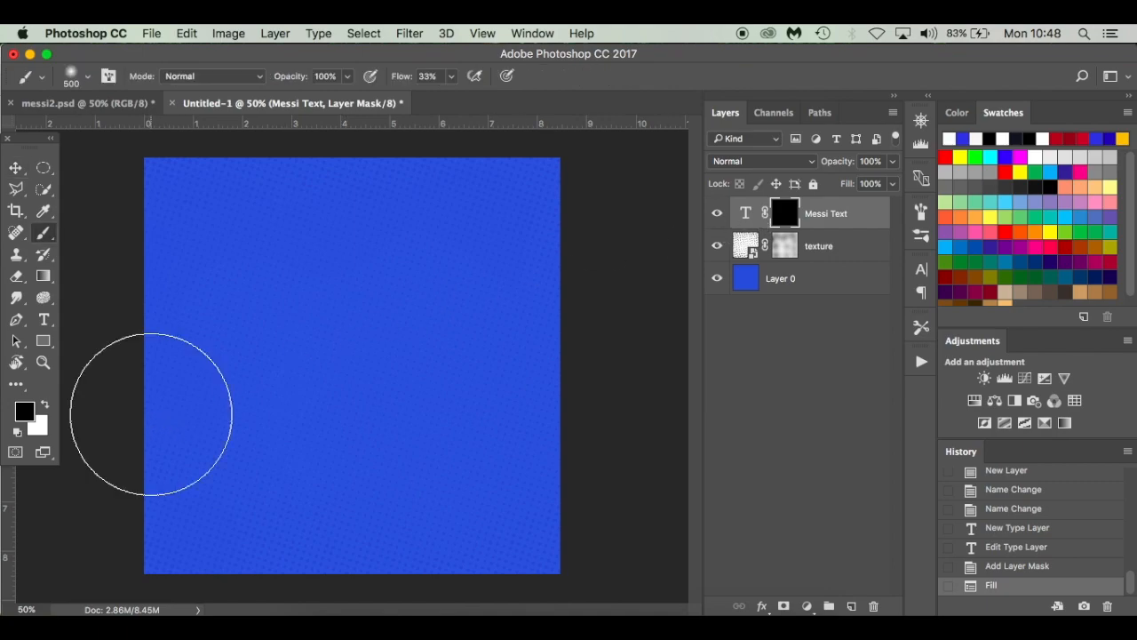
mouse_move(43, 409)
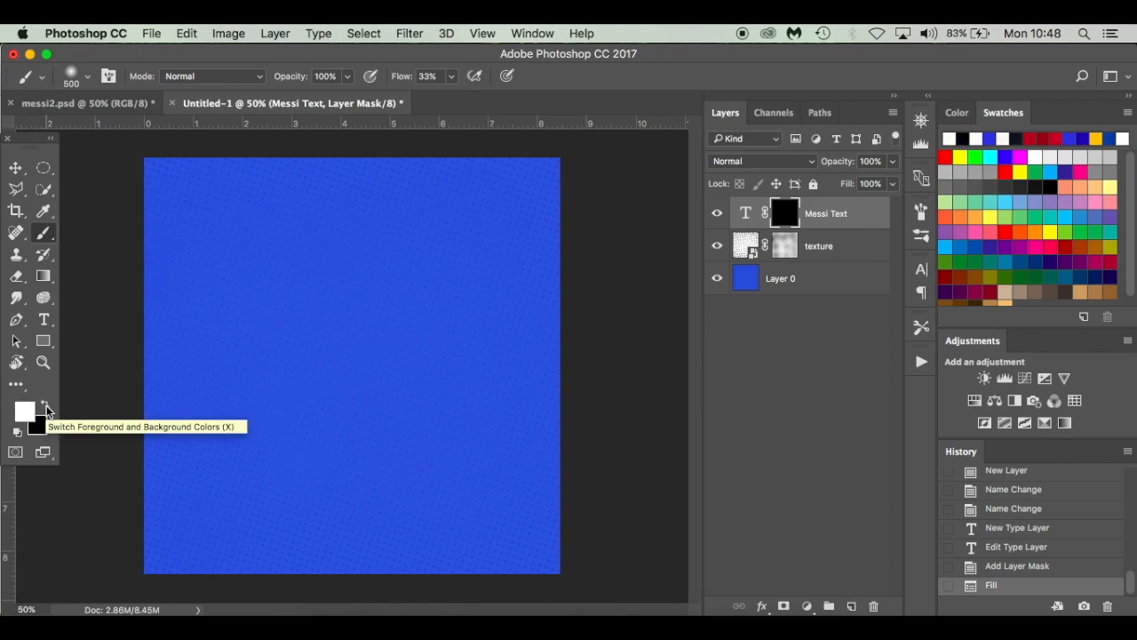
mouse_move(37, 424)
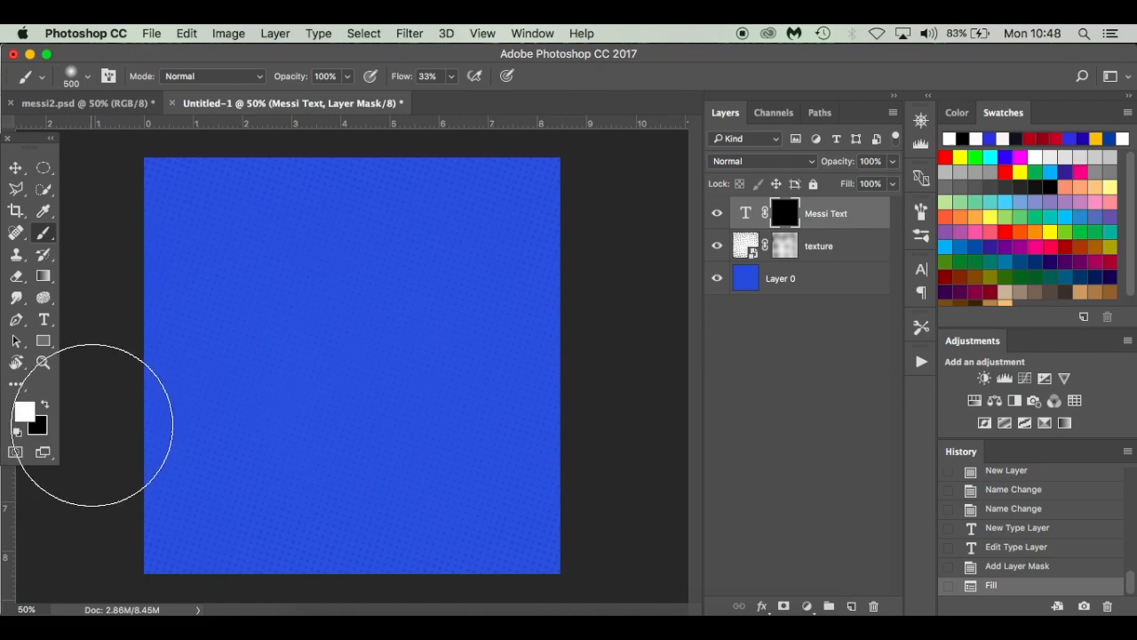
mouse_move(50, 428)
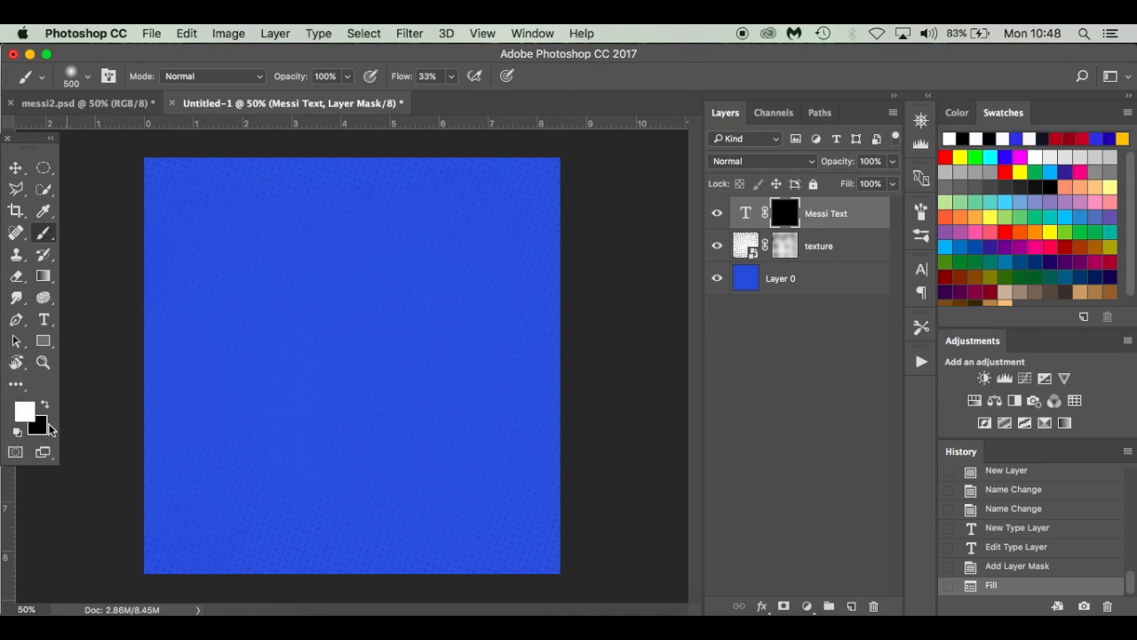
Step: Make white the foreground colour for brushing on the mask
click(25, 410)
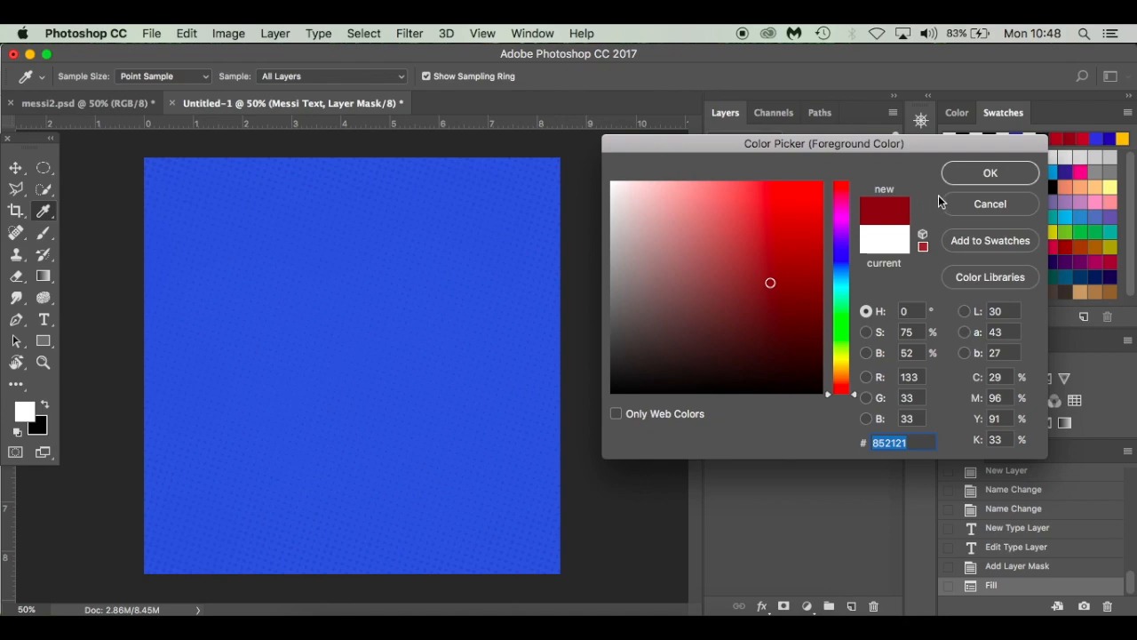
click(989, 172)
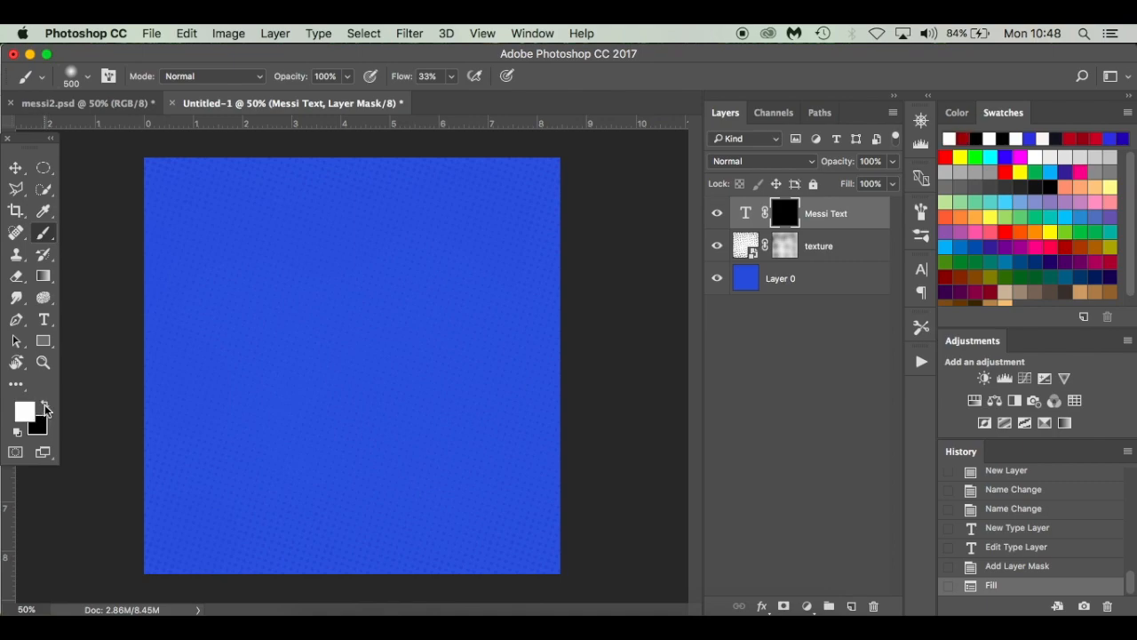
click(45, 407)
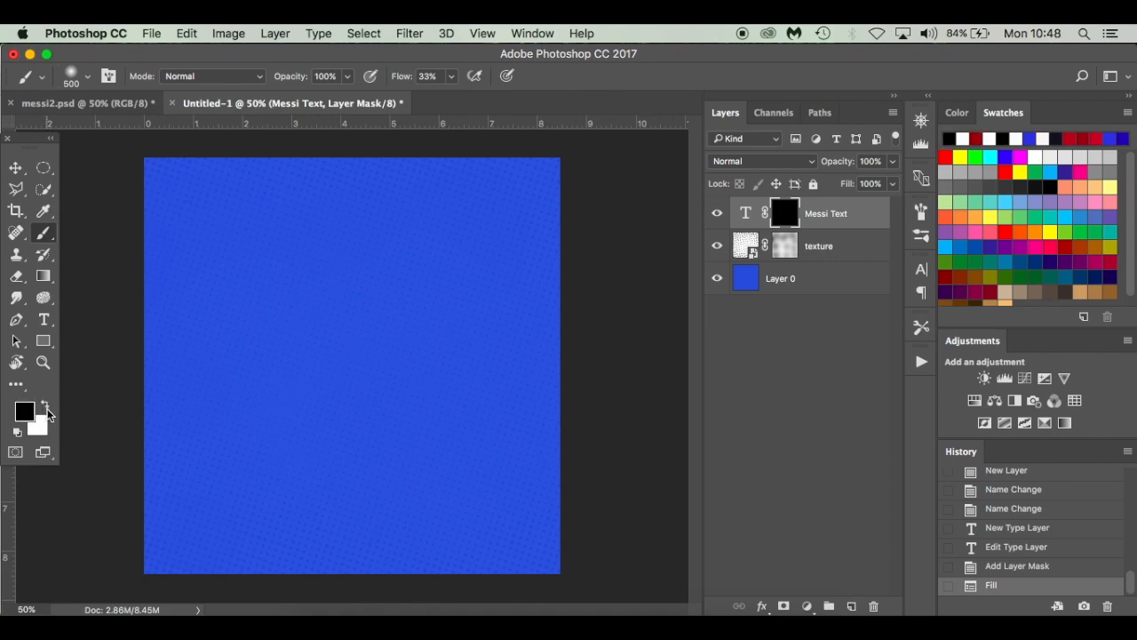
click(44, 405)
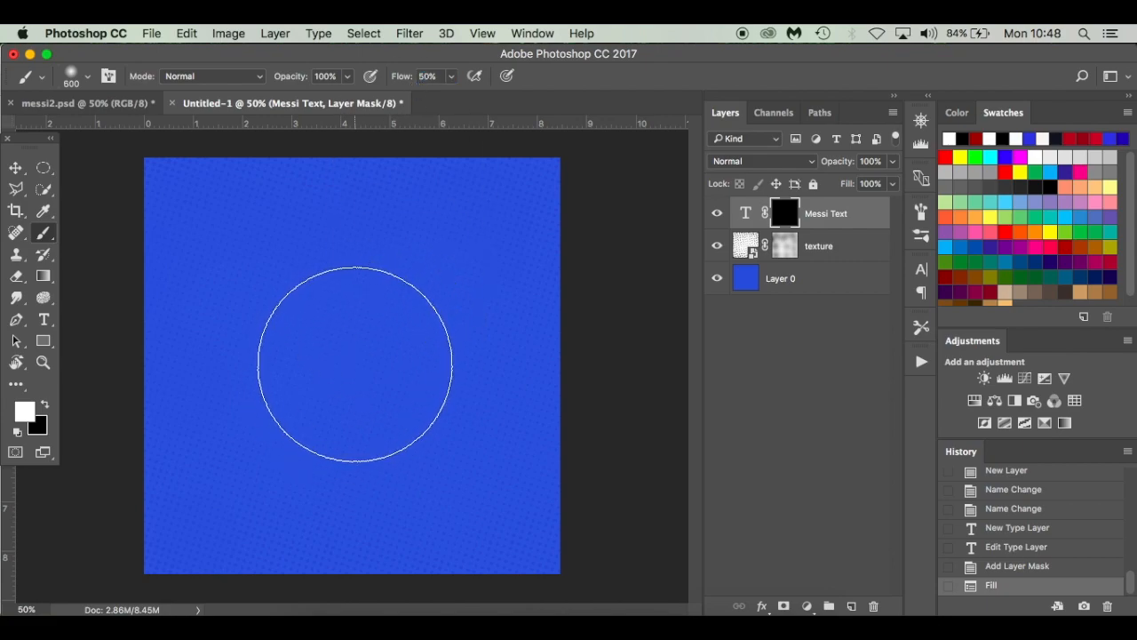
Step: Brush the Messi Text mask to reveal faint lettering in the middle, fading toward the edges
drag(356, 364, 377, 229)
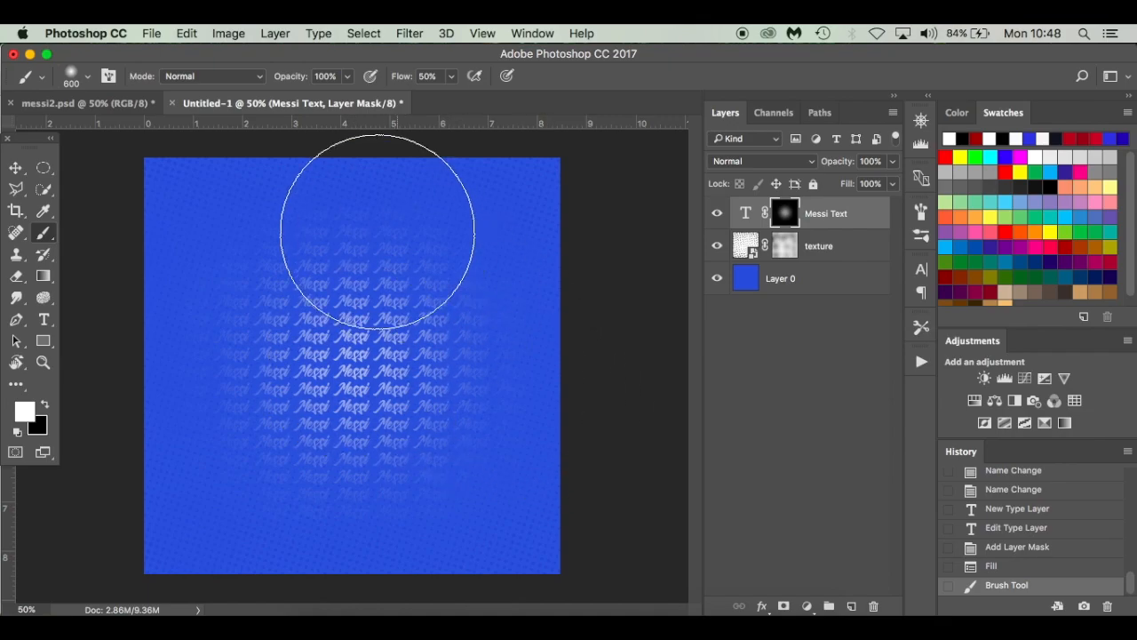
click(79, 103)
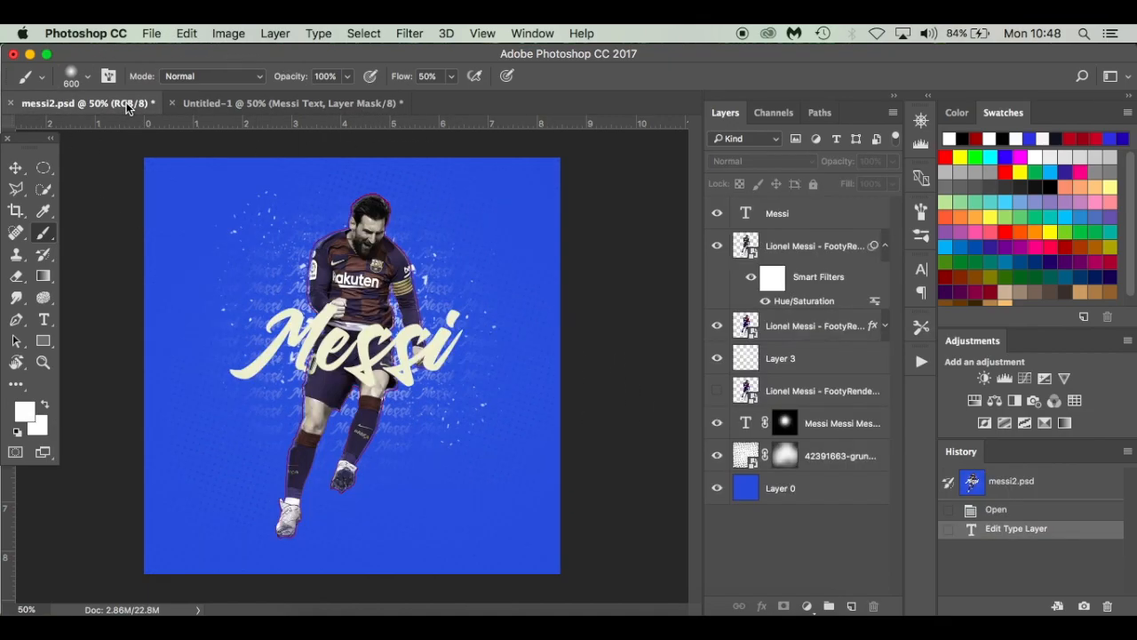
click(284, 103)
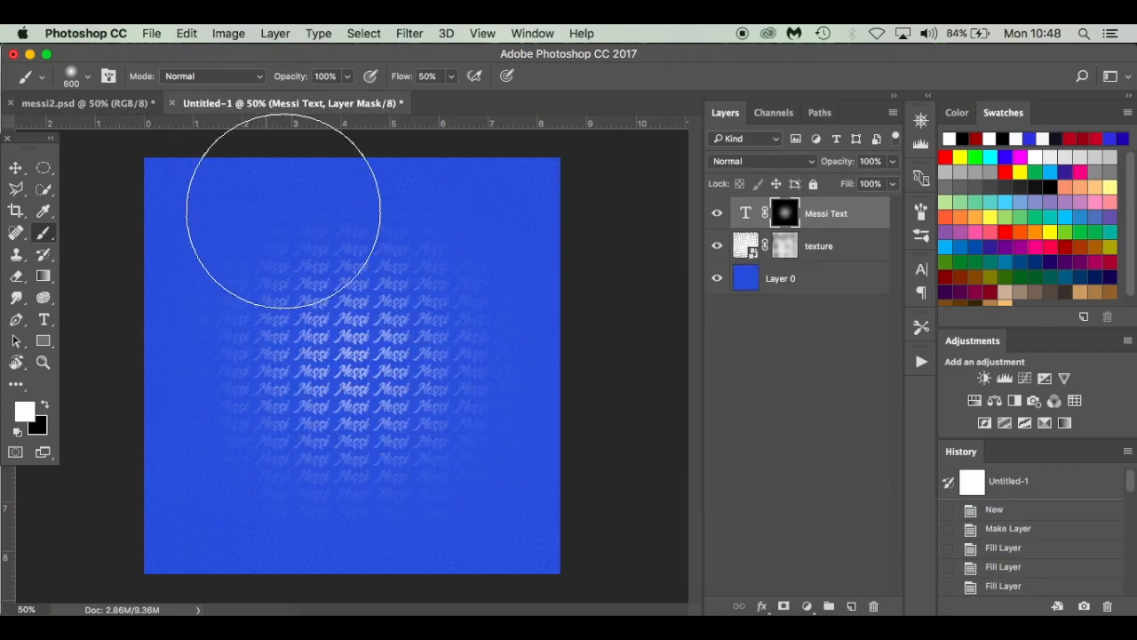
mouse_move(626, 512)
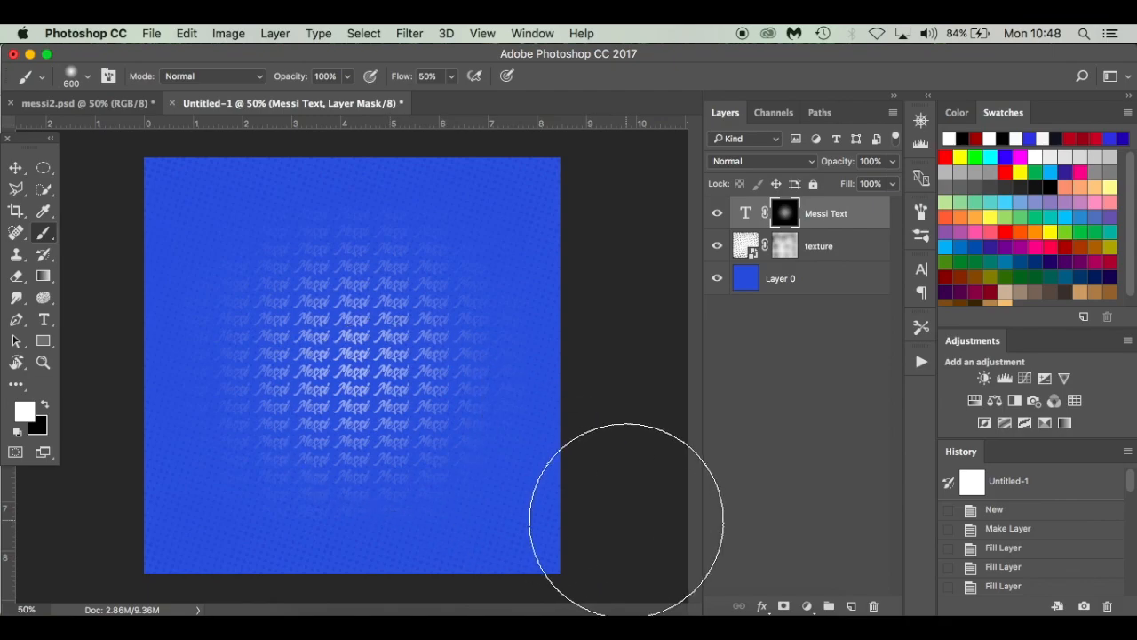
click(14, 167)
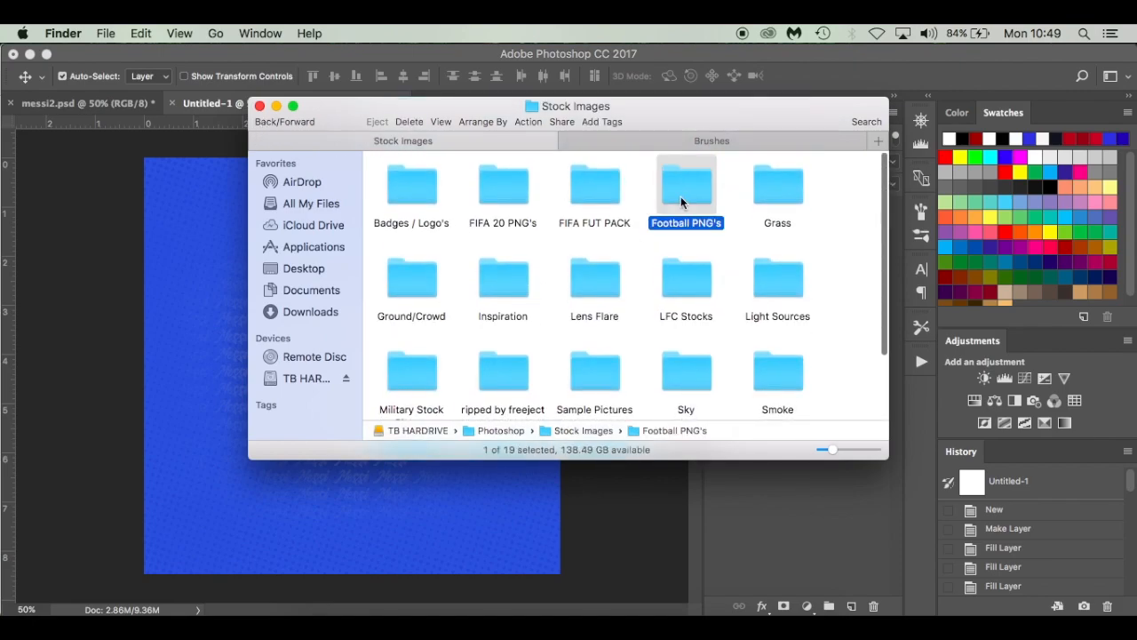
Step: Open the Football PNG's folder inside the Stock images Finder window
double_click(686, 183)
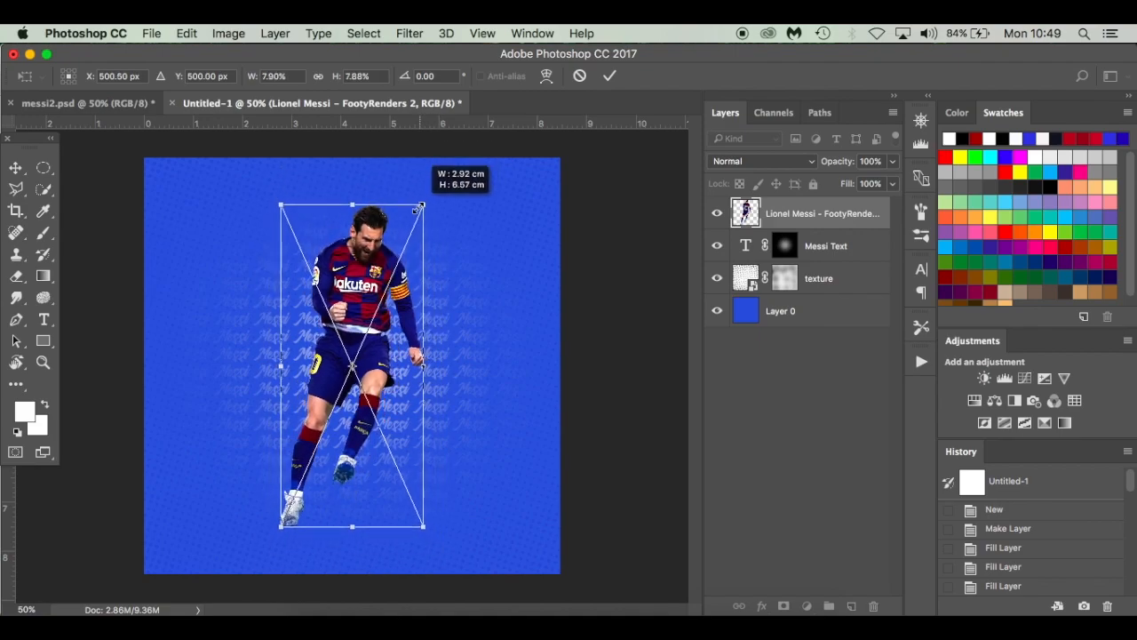
Step: Scale the placed Messi cutout to fit the poster and position it centrally
drag(420, 206, 423, 208)
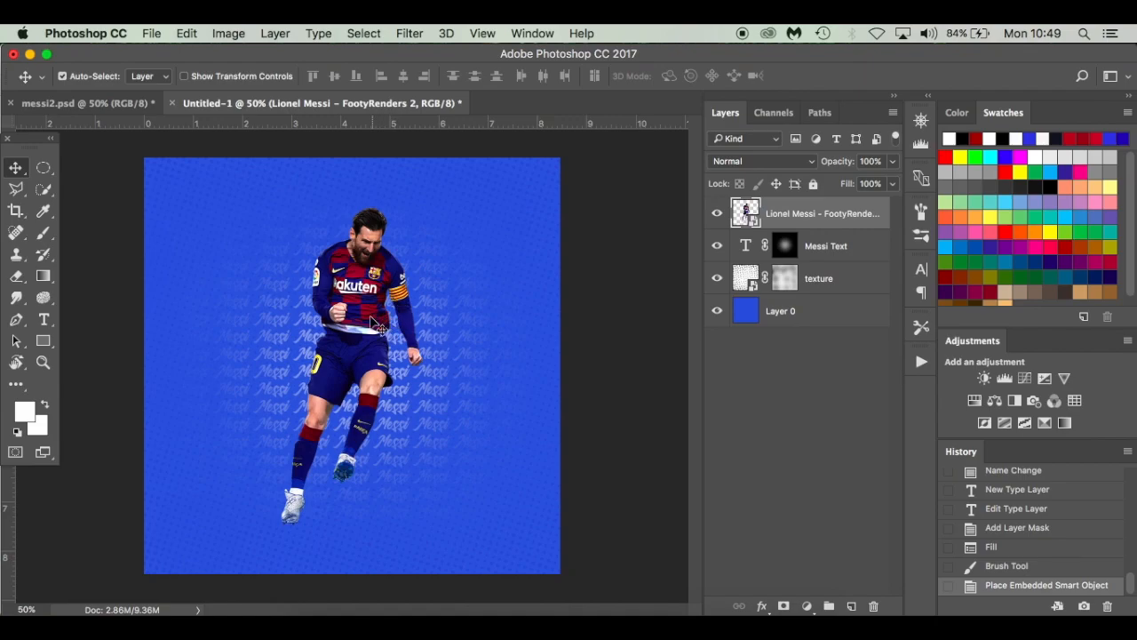
drag(373, 320, 371, 325)
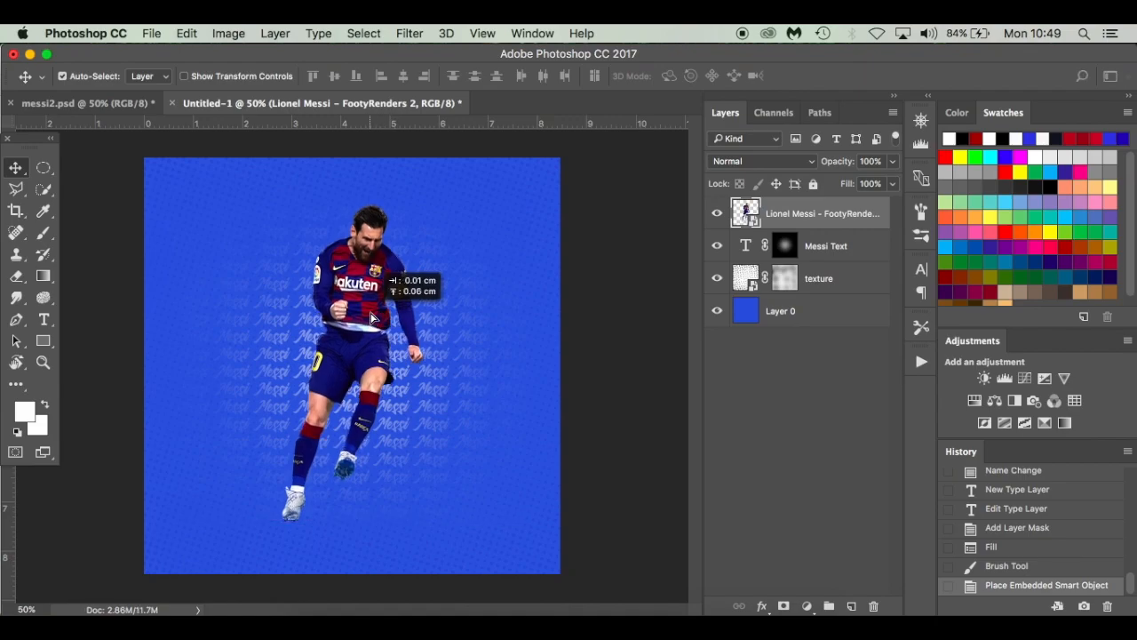
drag(373, 320, 371, 315)
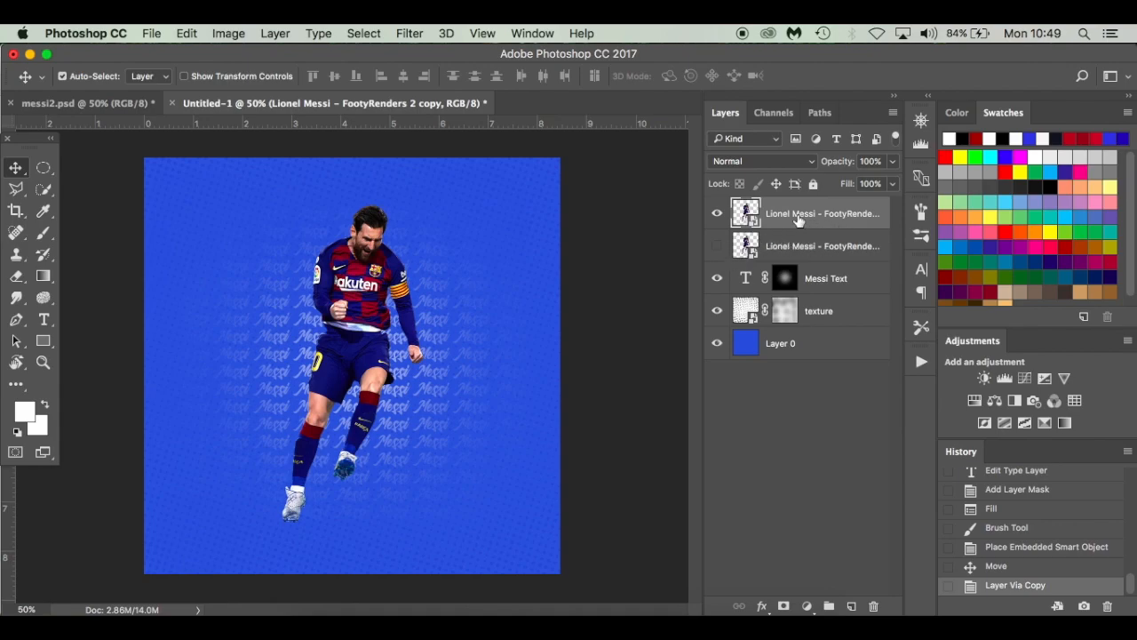
mouse_move(800, 217)
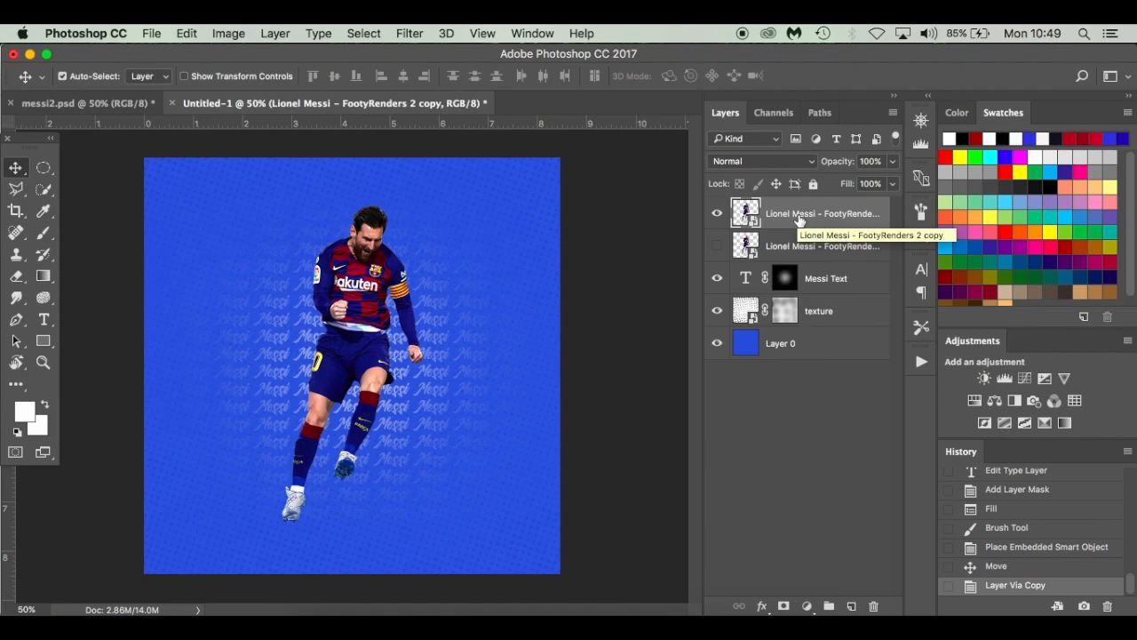
mouse_move(814, 222)
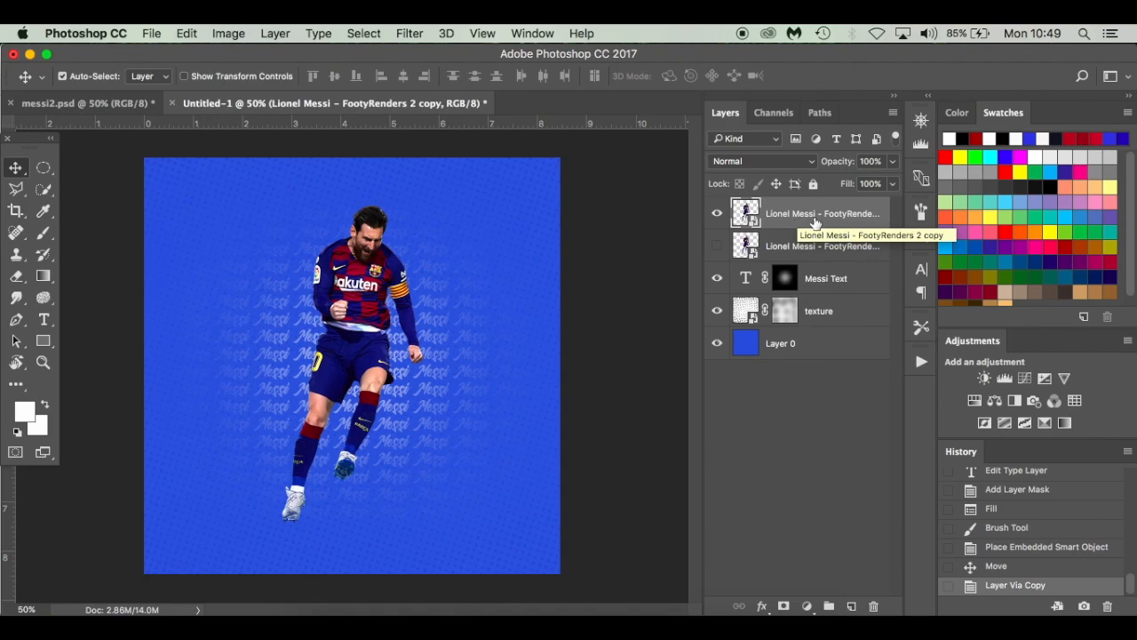
mouse_move(796, 246)
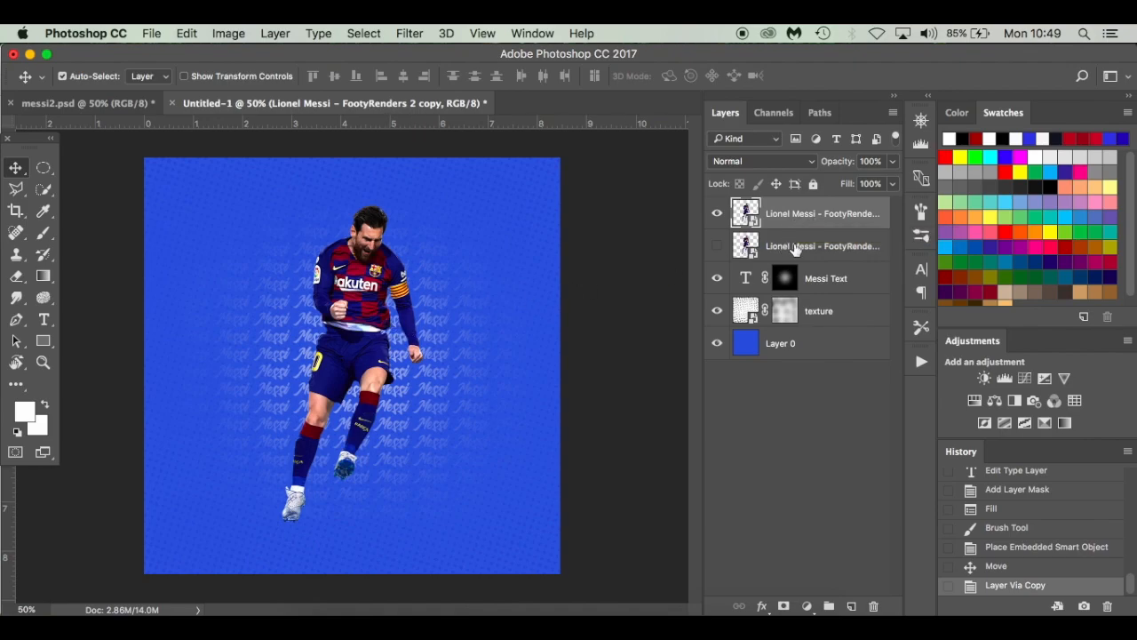
mouse_move(835, 231)
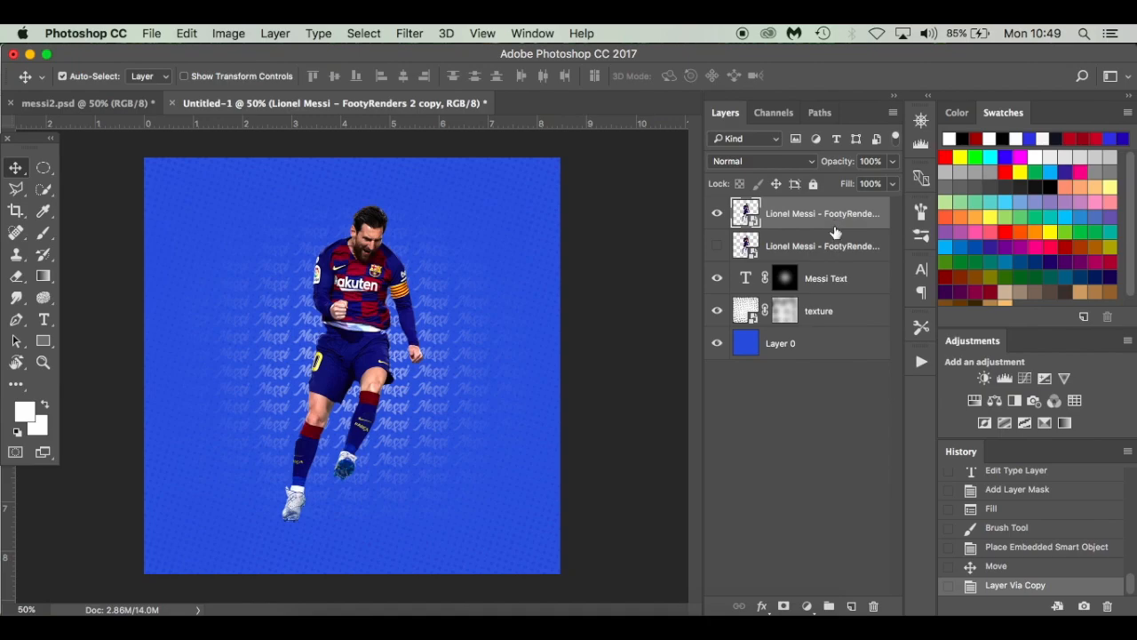
mouse_move(832, 213)
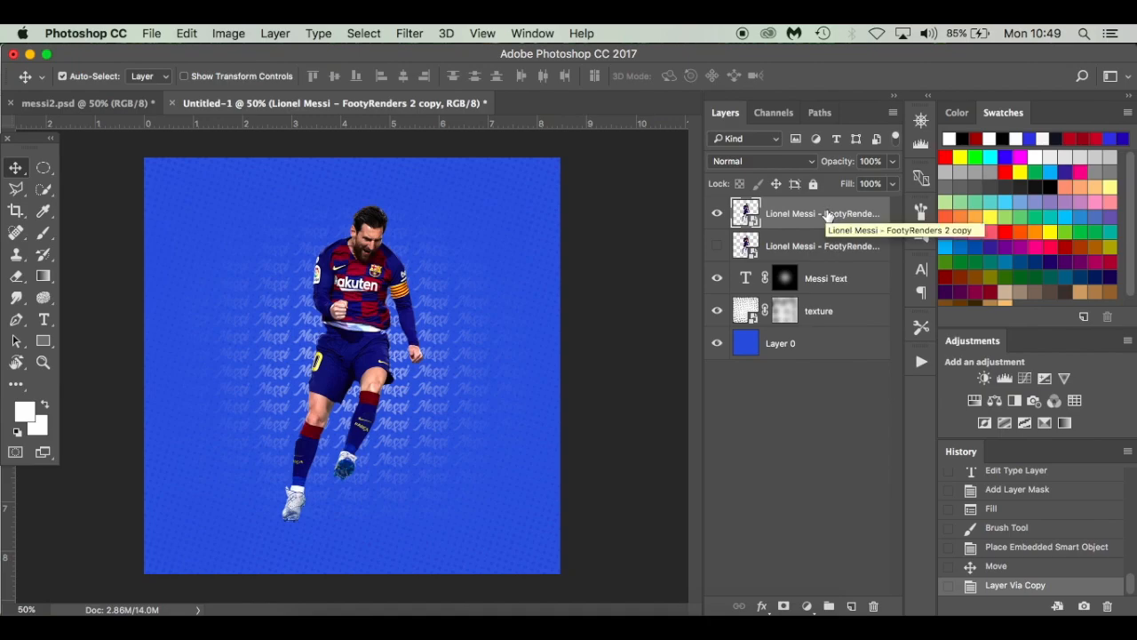
mouse_move(827, 222)
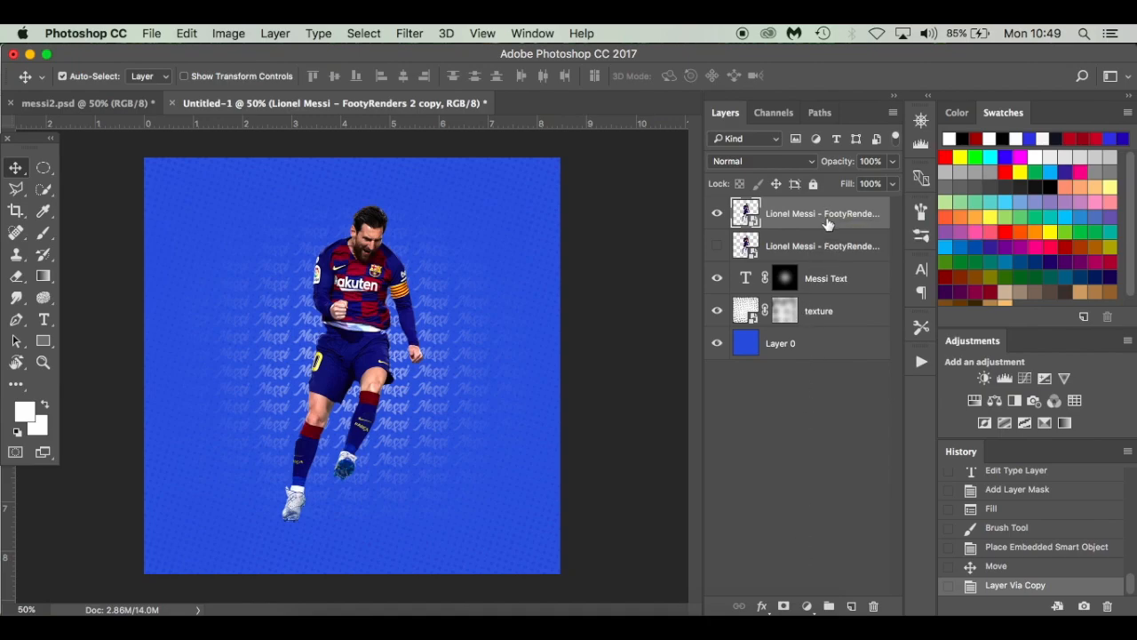
Step: Convert the Messi copy to a smart object and add a Hue/Saturation adjustment layer
right_click(821, 214)
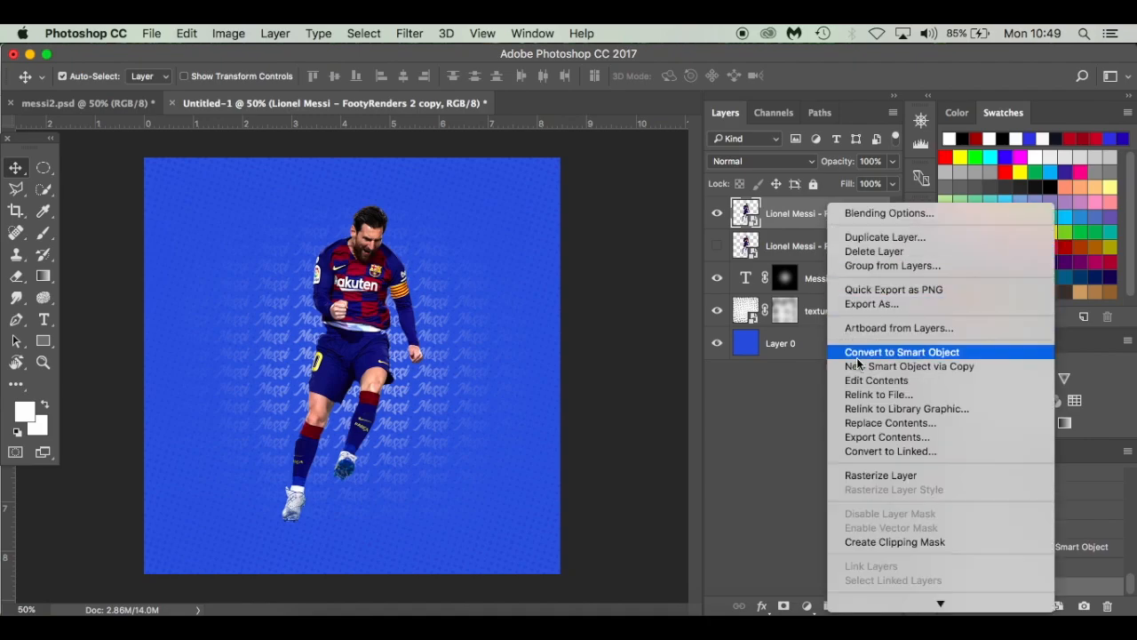
click(901, 352)
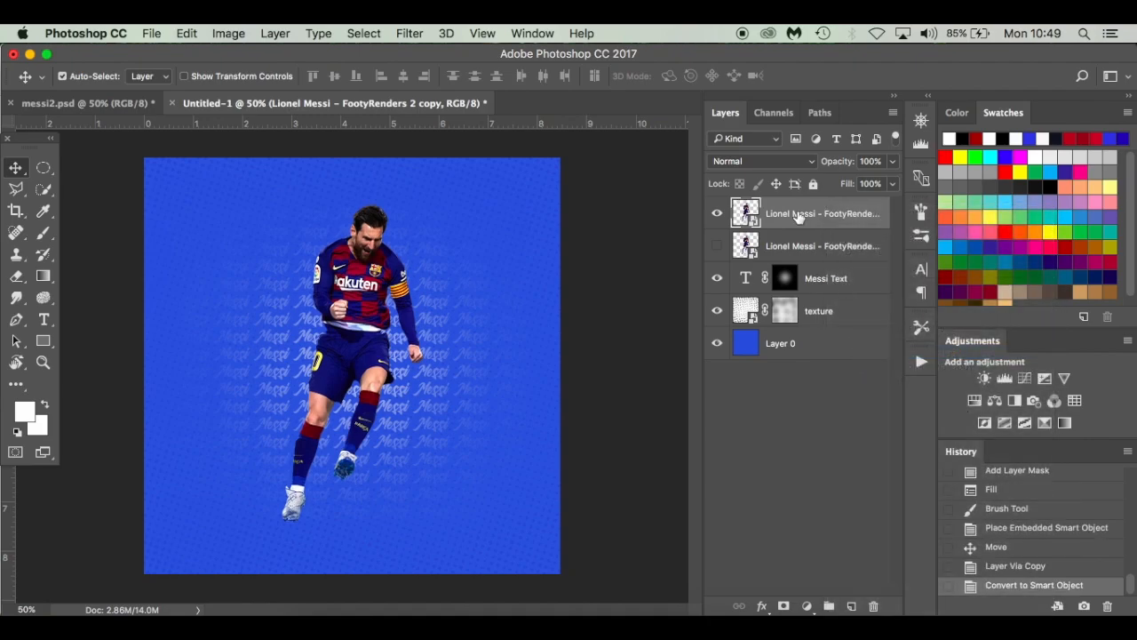
mouse_move(817, 210)
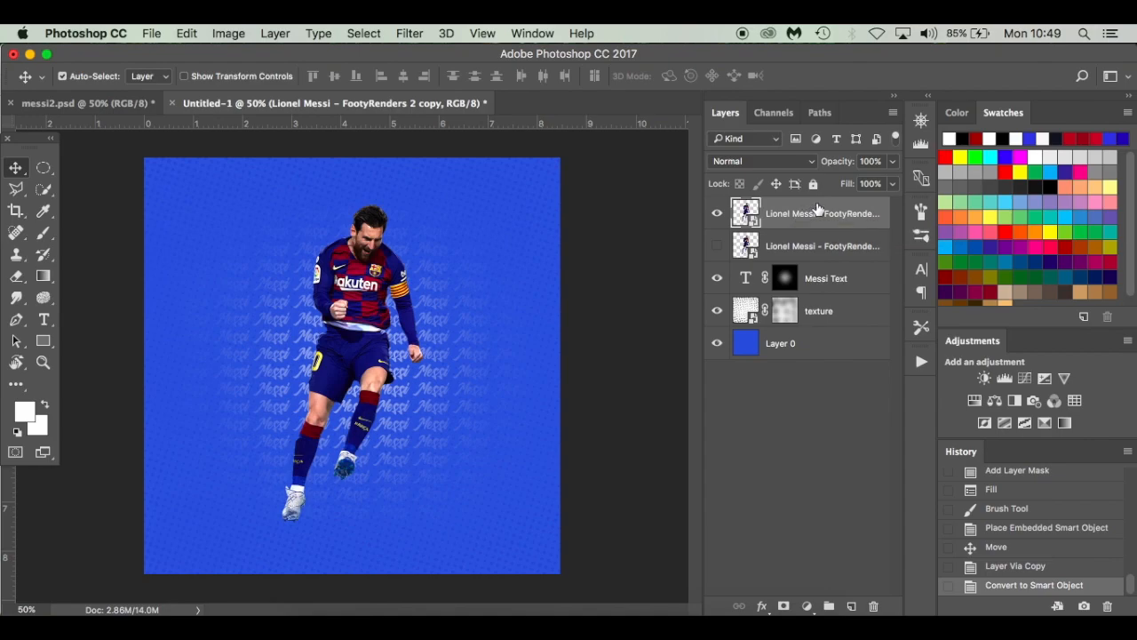
click(807, 604)
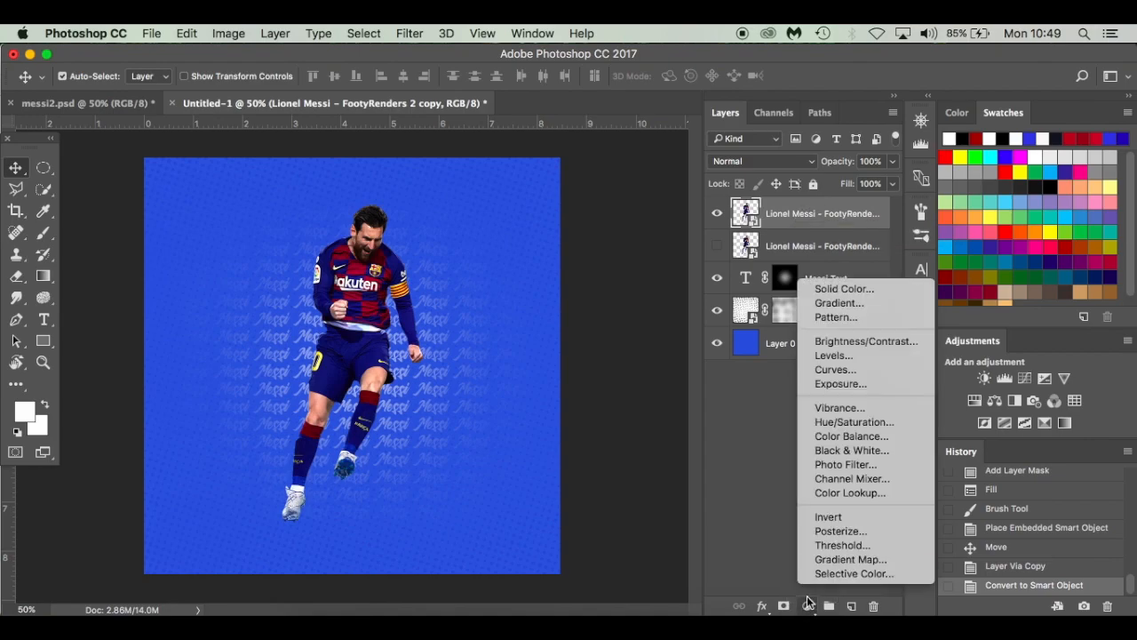
mouse_move(853, 421)
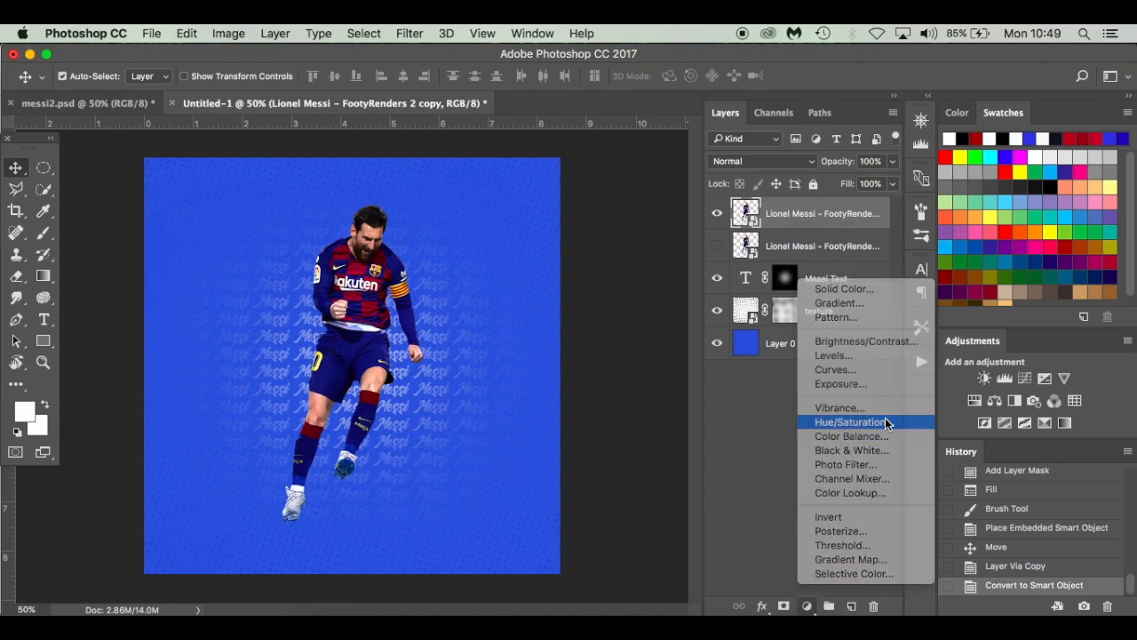
click(851, 422)
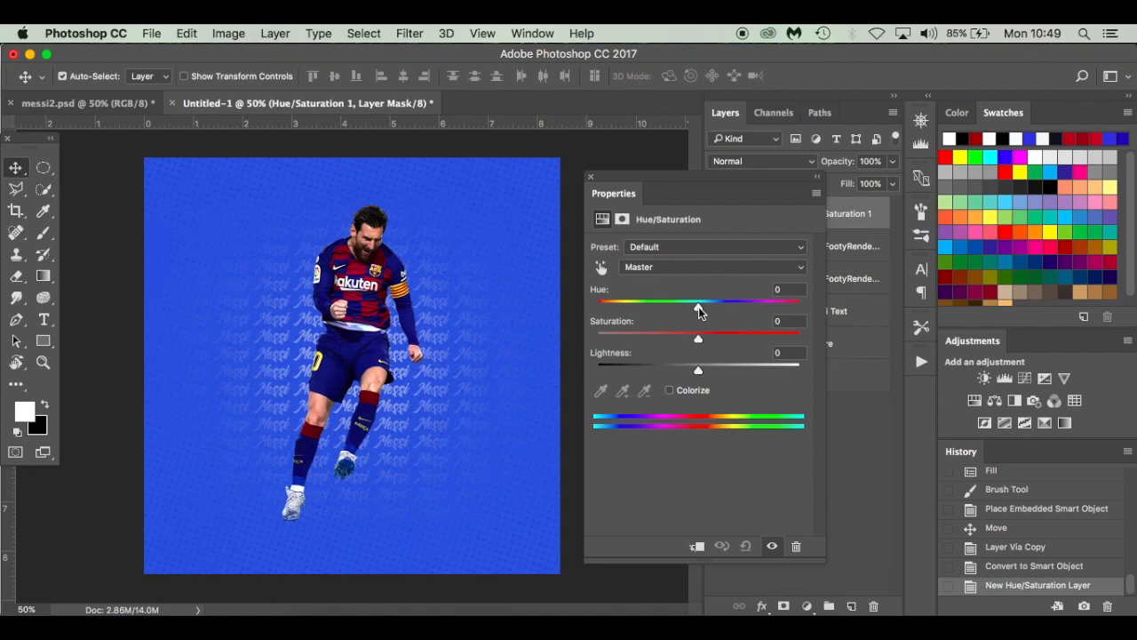
Step: Shift the hue to about +18 and clip the adjustment to the Messi cutout only
drag(699, 302, 711, 302)
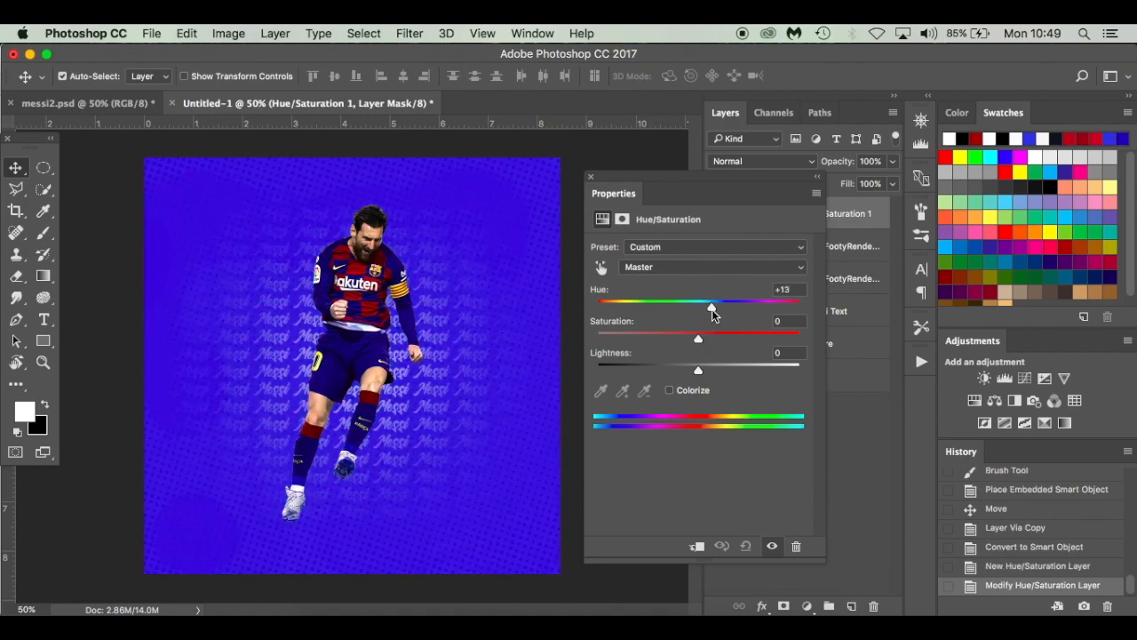
drag(711, 302, 718, 302)
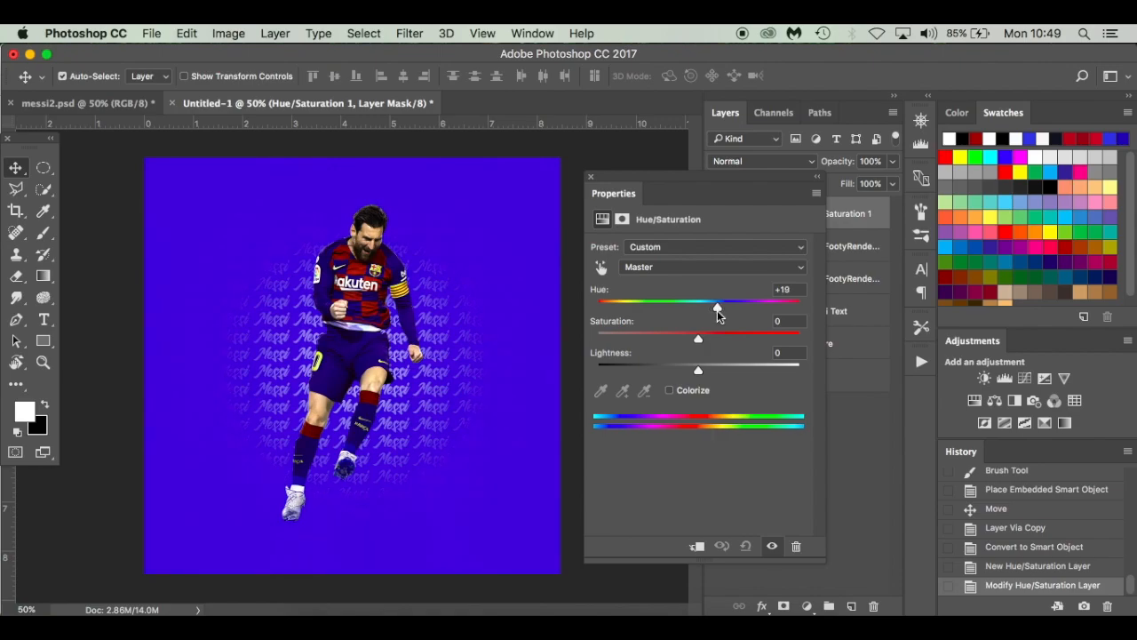
drag(718, 306, 716, 306)
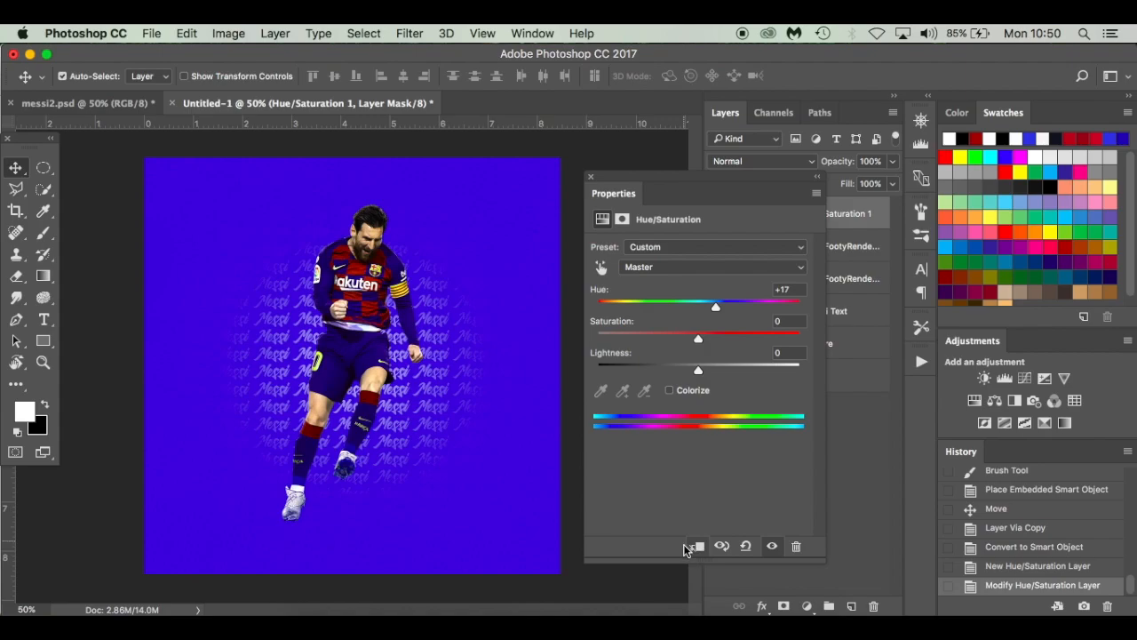
click(697, 545)
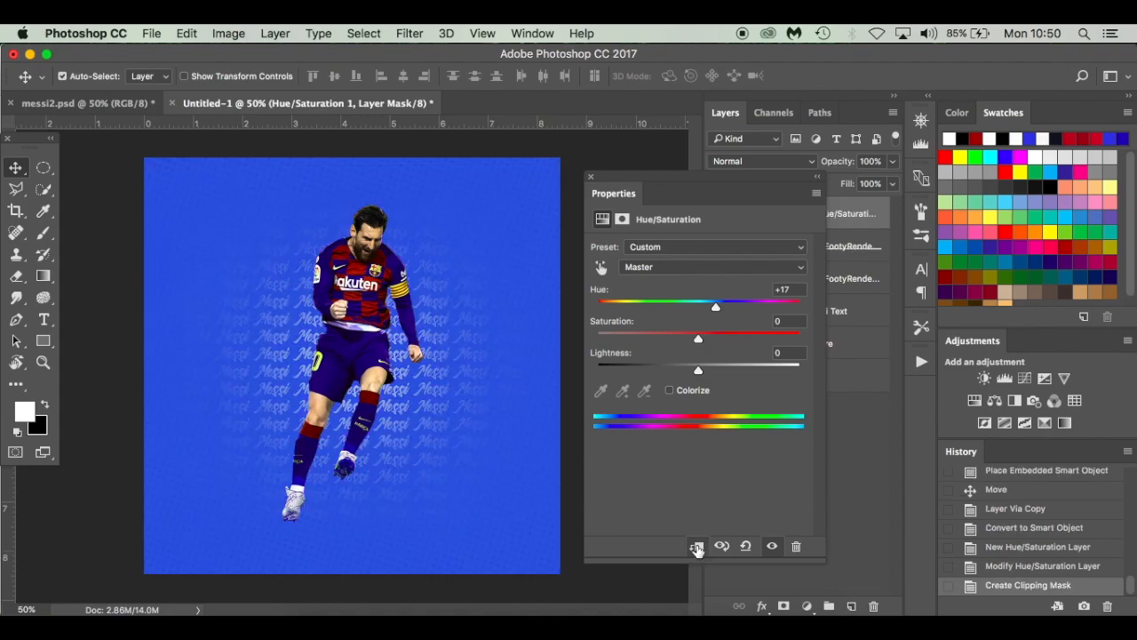
drag(702, 192, 631, 178)
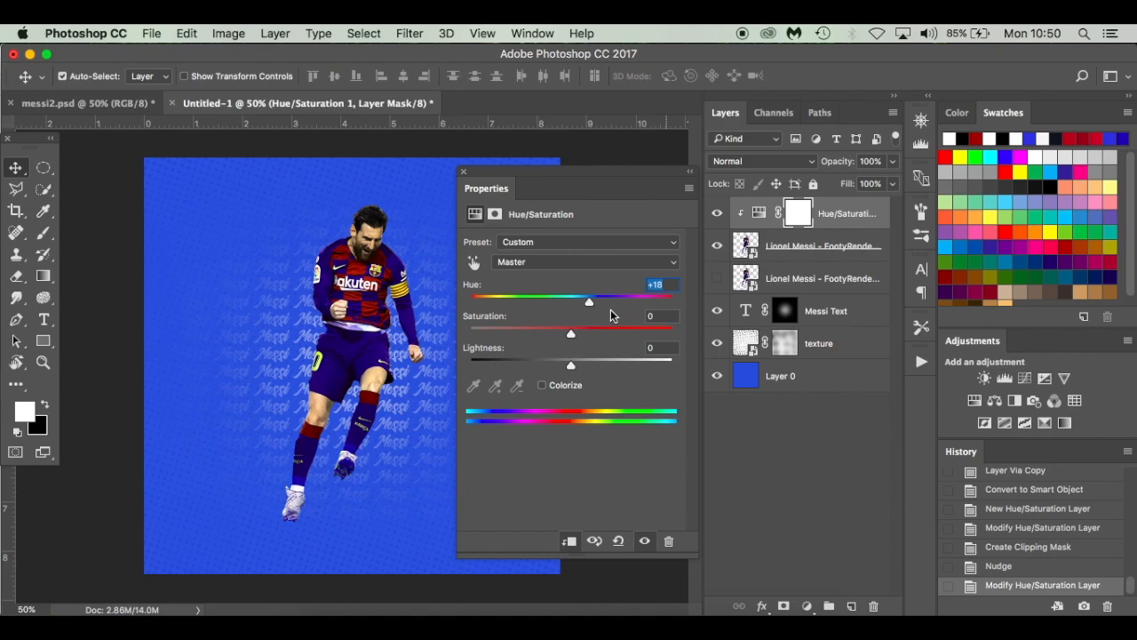
Step: Lower the Messi cutout's saturation to -75 so it is nearly greyscale
drag(573, 334, 554, 334)
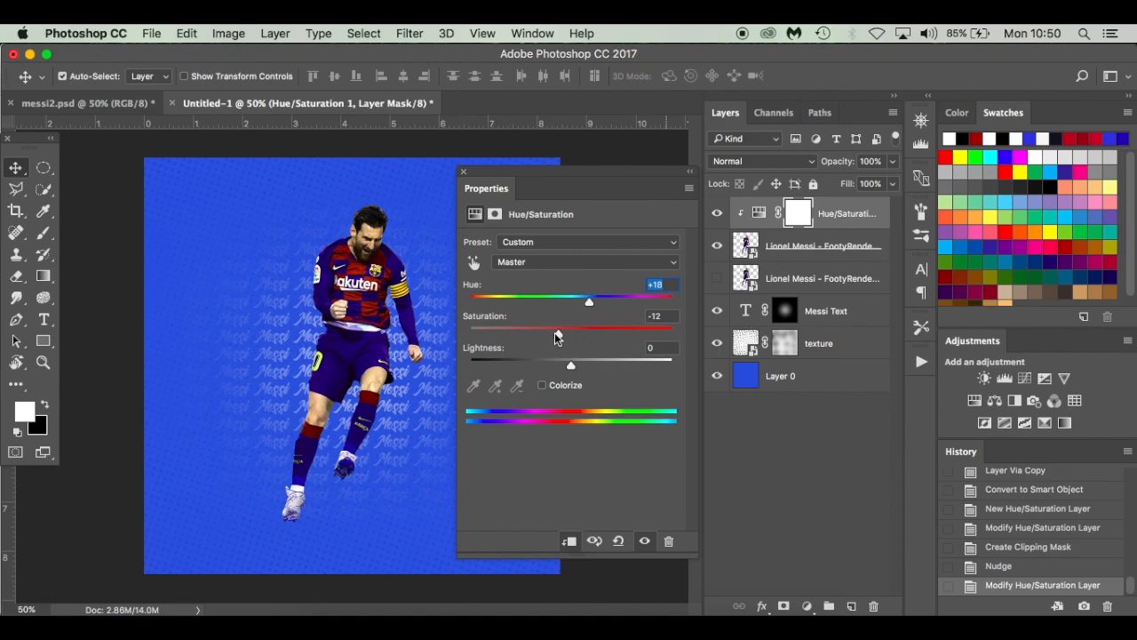
drag(589, 327, 524, 327)
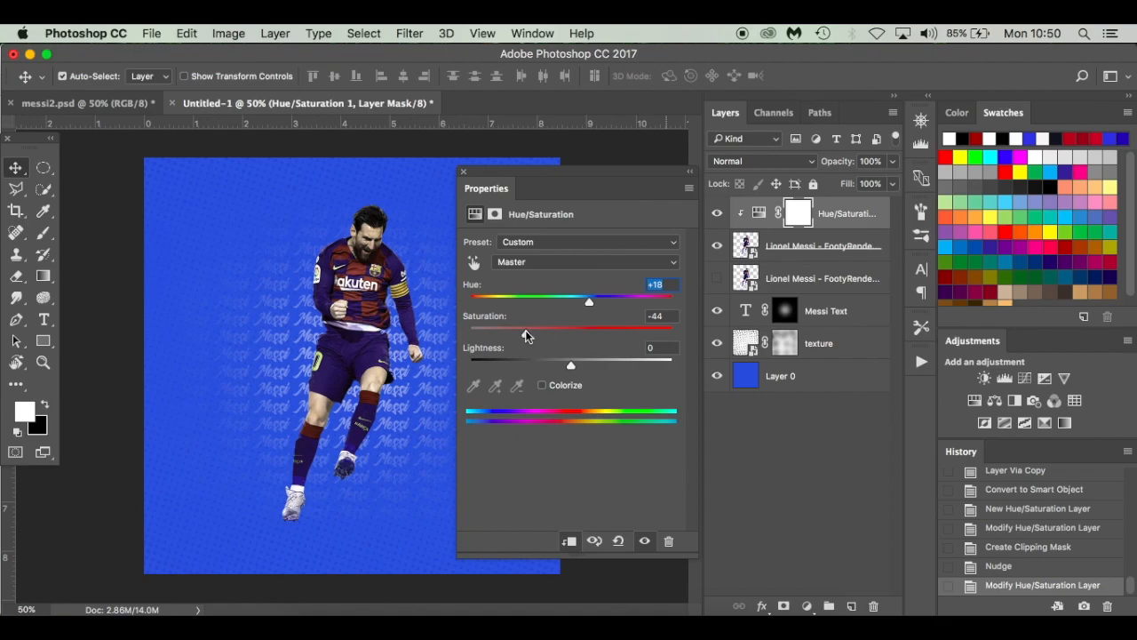
drag(524, 327, 506, 327)
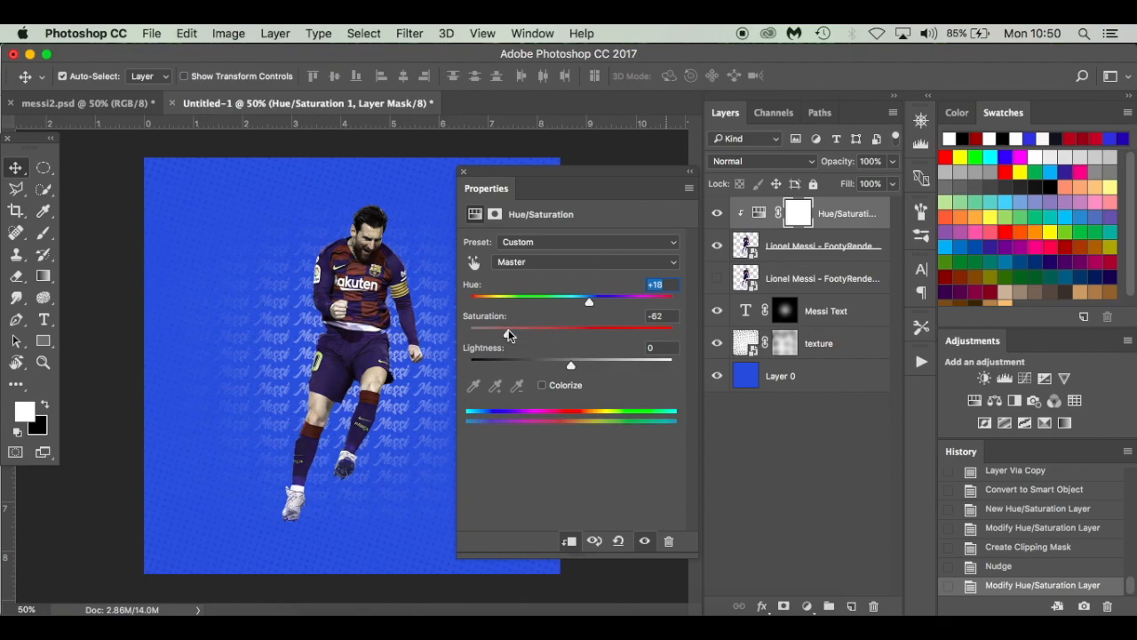
drag(498, 327, 498, 327)
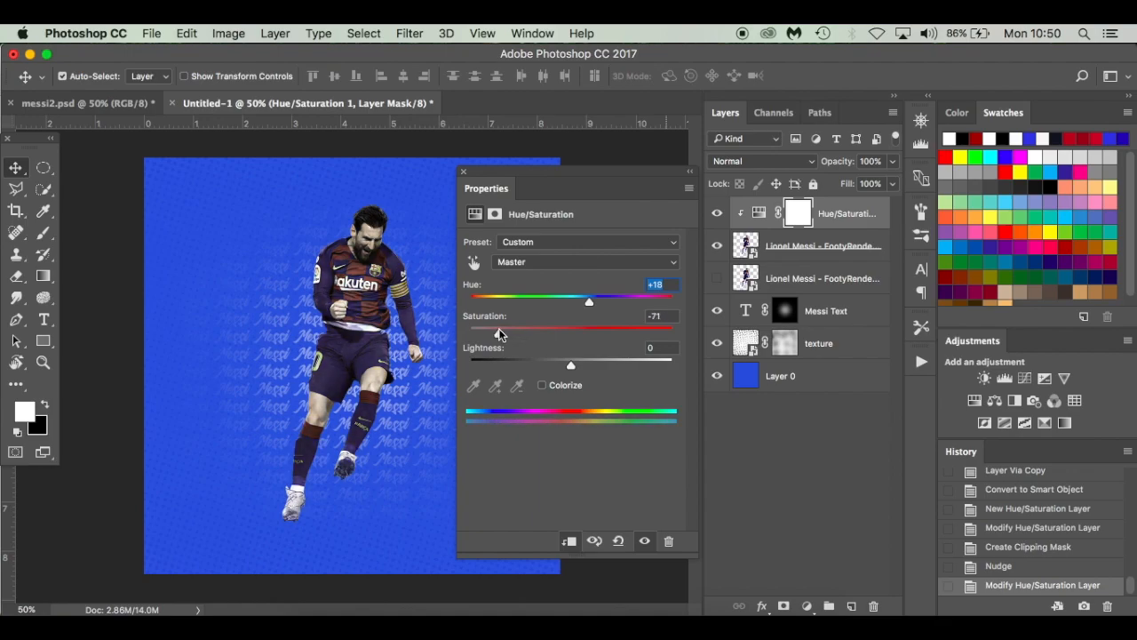
drag(501, 327, 496, 327)
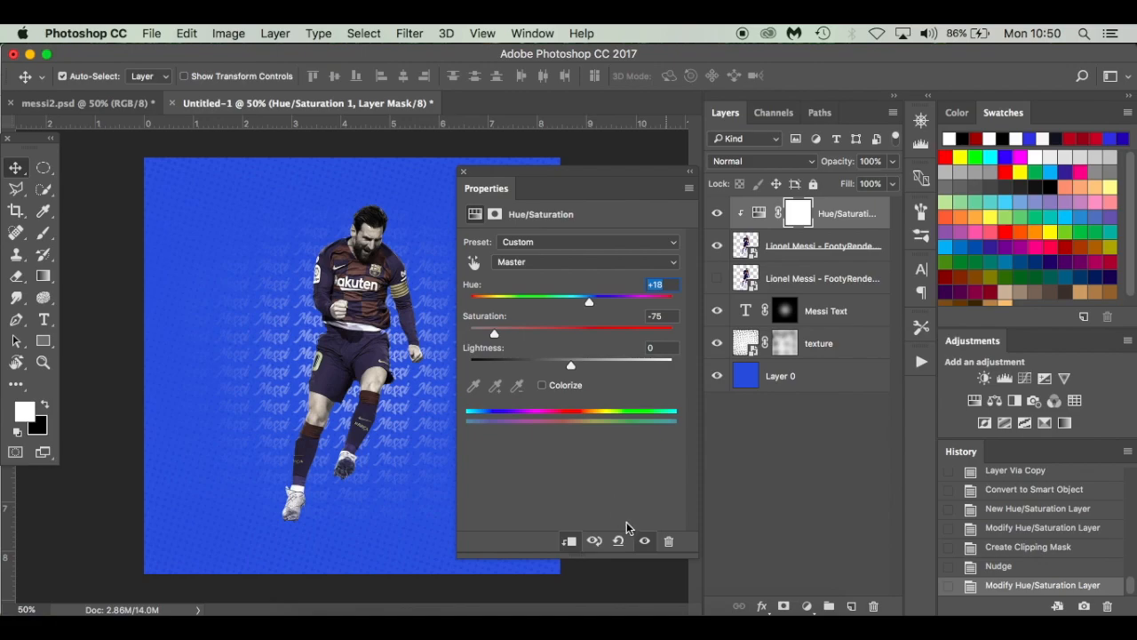
mouse_move(643, 542)
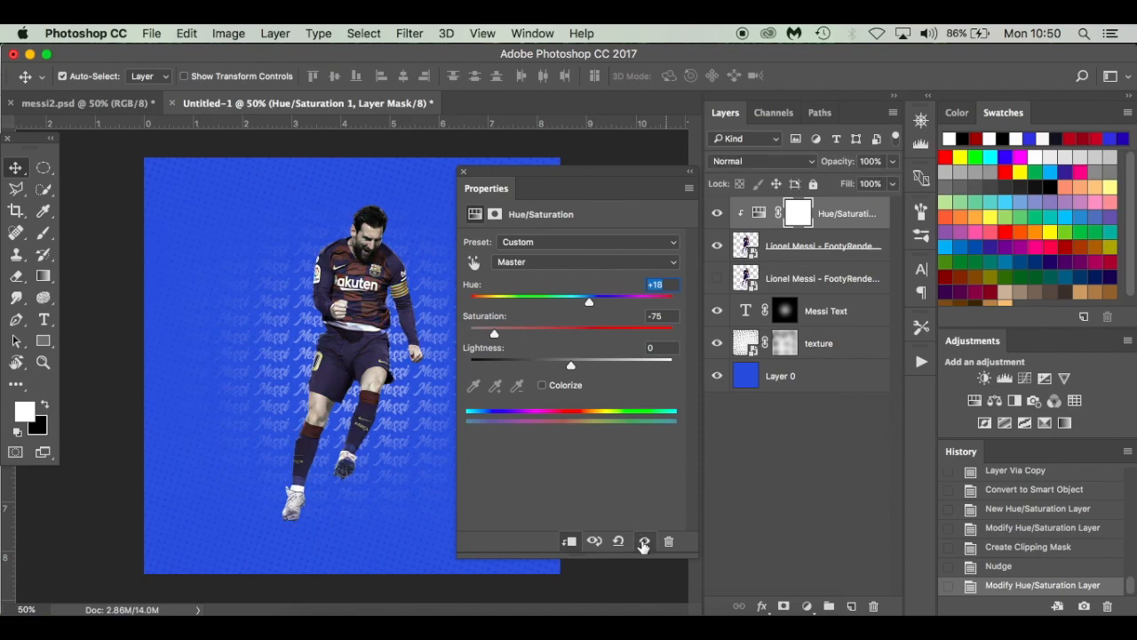
mouse_move(469, 193)
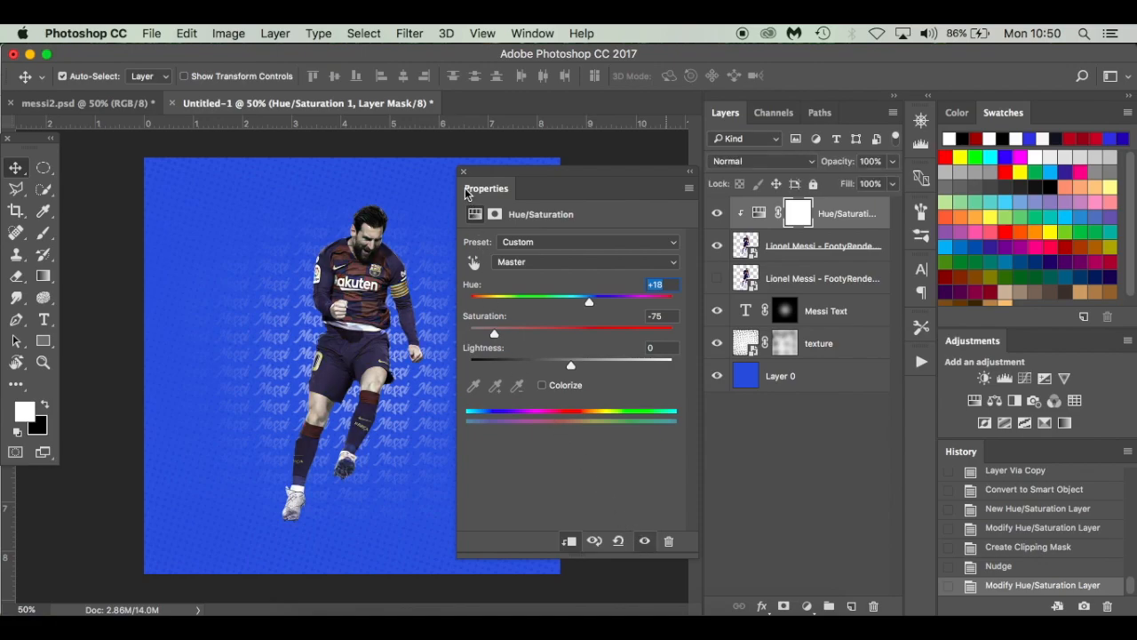
Step: Close the Properties panel and convert the Messi copy layer into a smart object
click(462, 170)
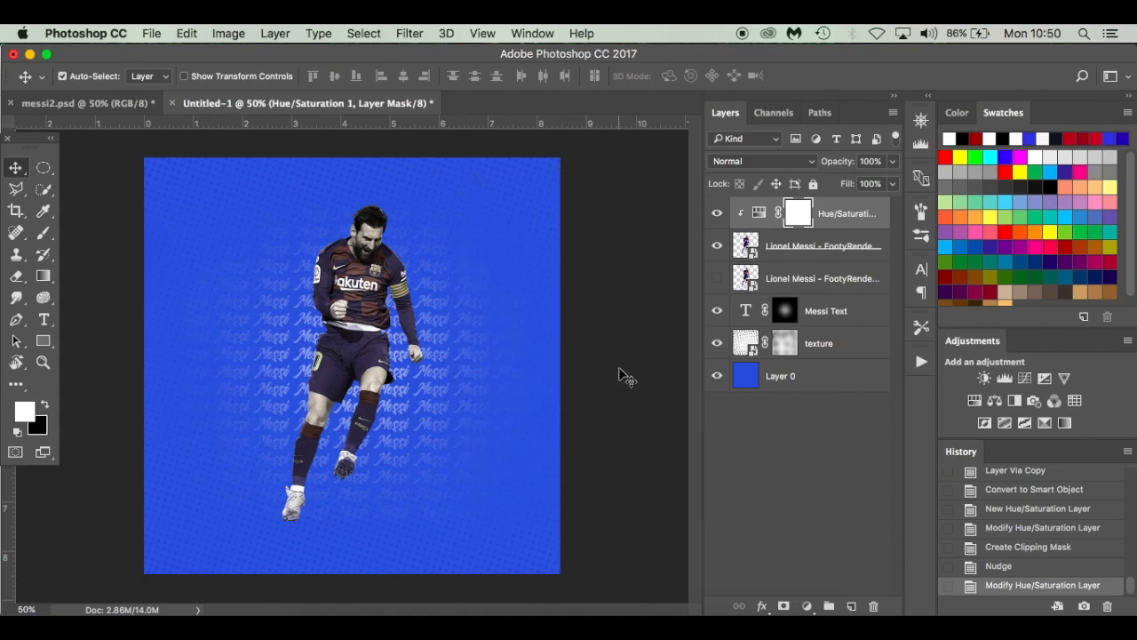
mouse_move(640, 368)
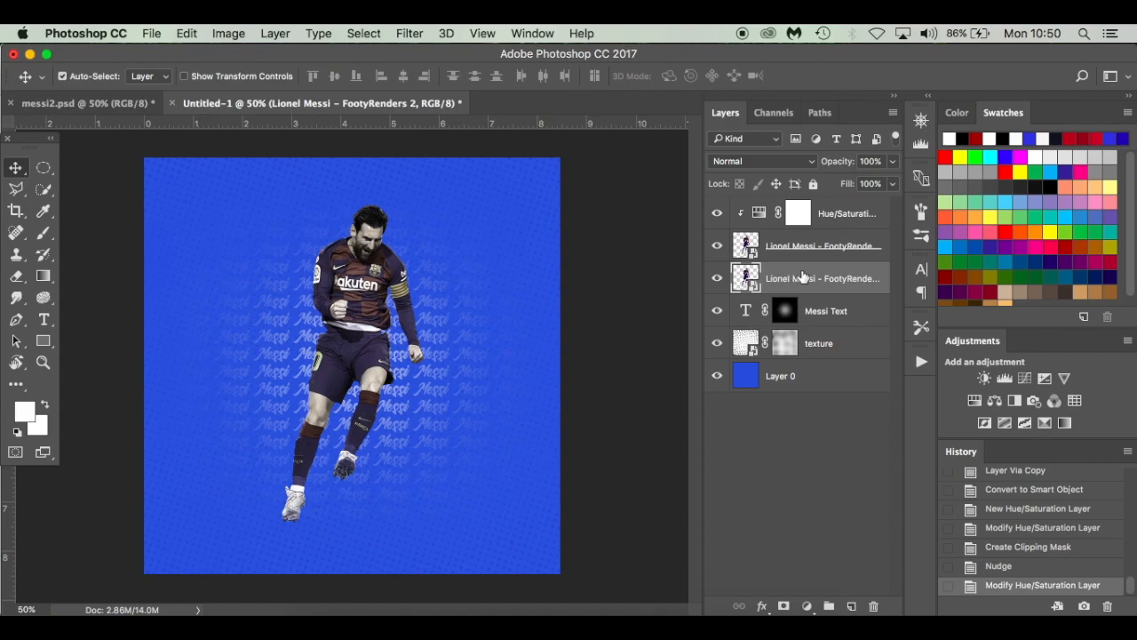
right_click(791, 277)
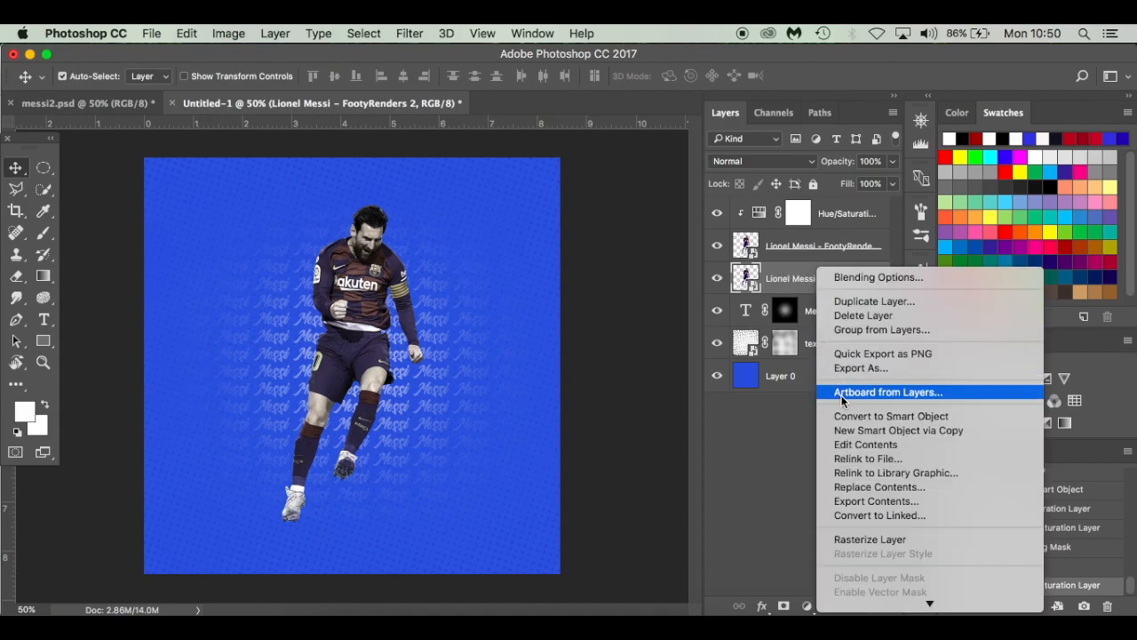
click(891, 416)
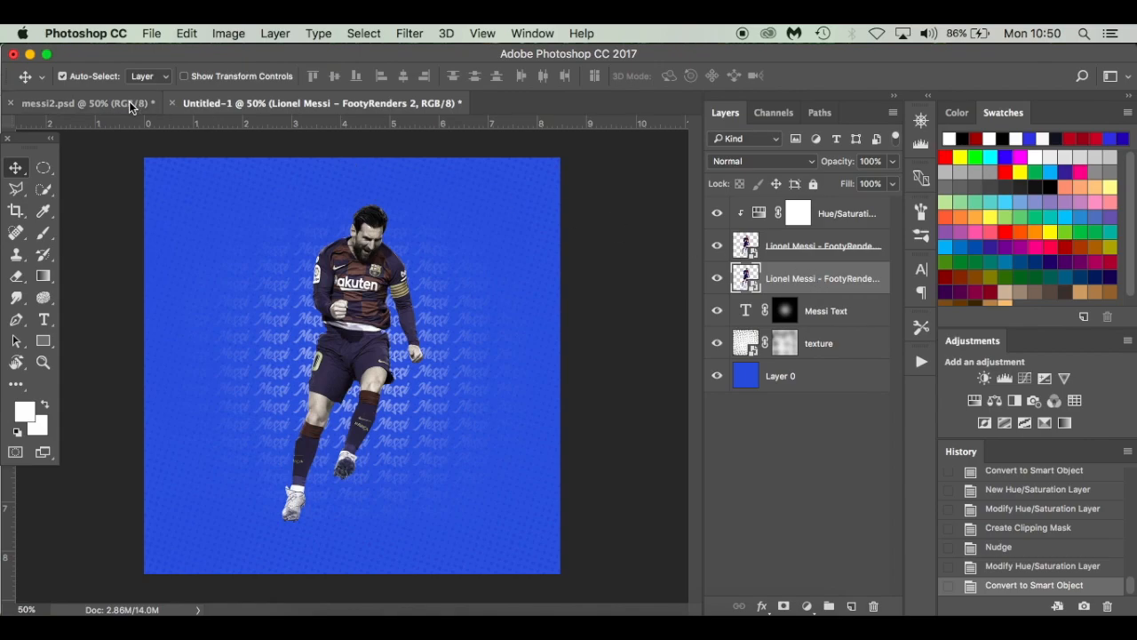
Step: Check the messi2.psd reference, return, and hide the desaturated Messi copy
click(80, 104)
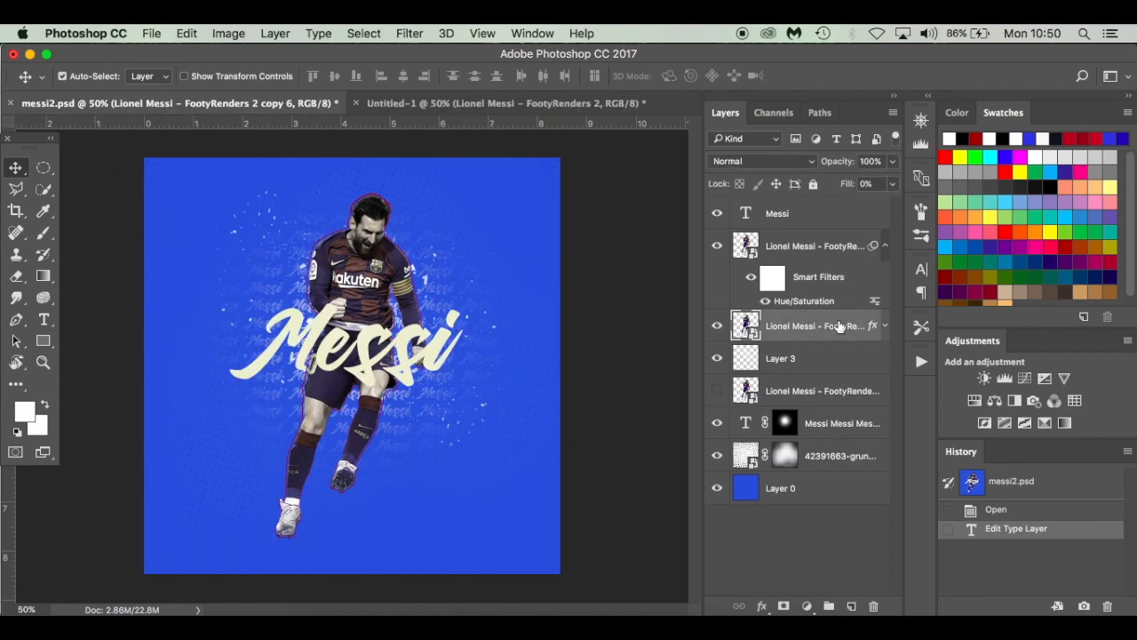
click(498, 103)
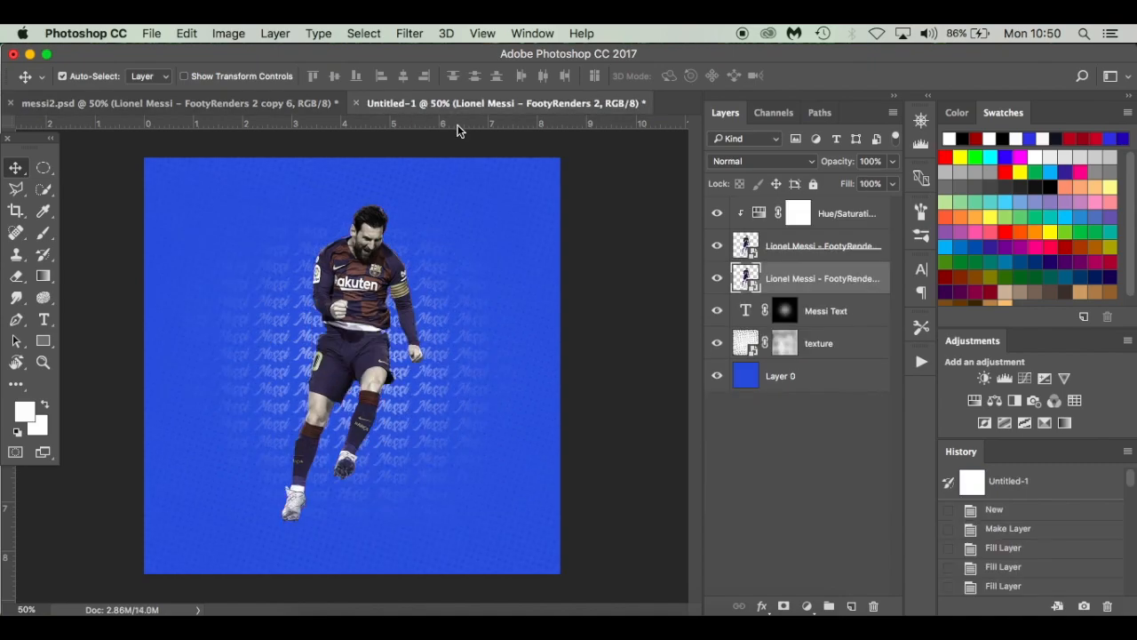
click(718, 245)
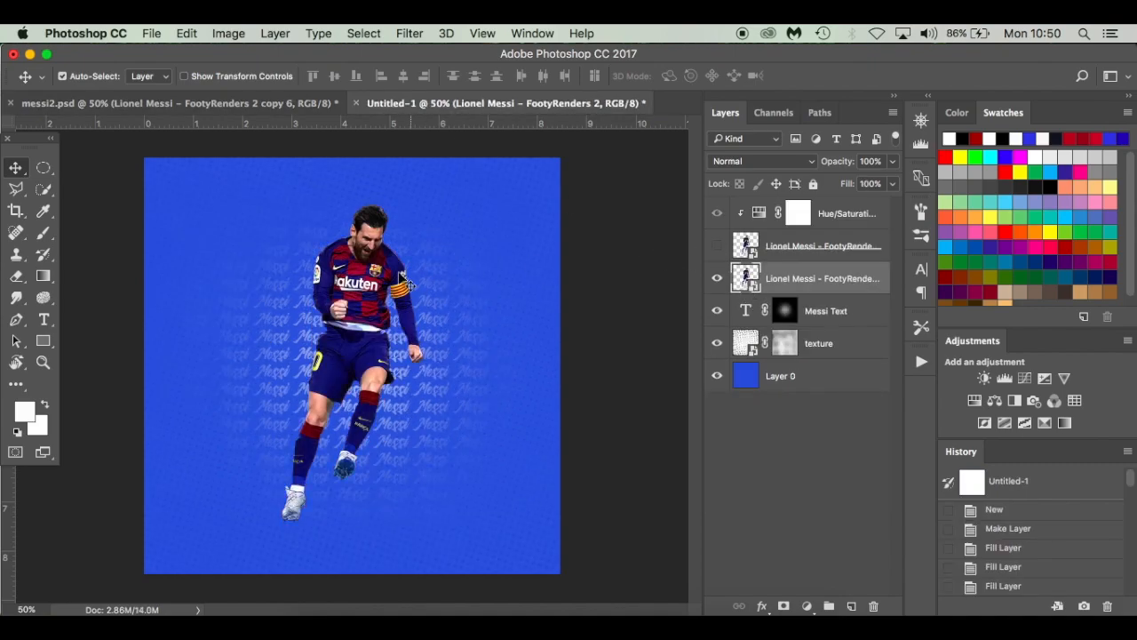
click(43, 211)
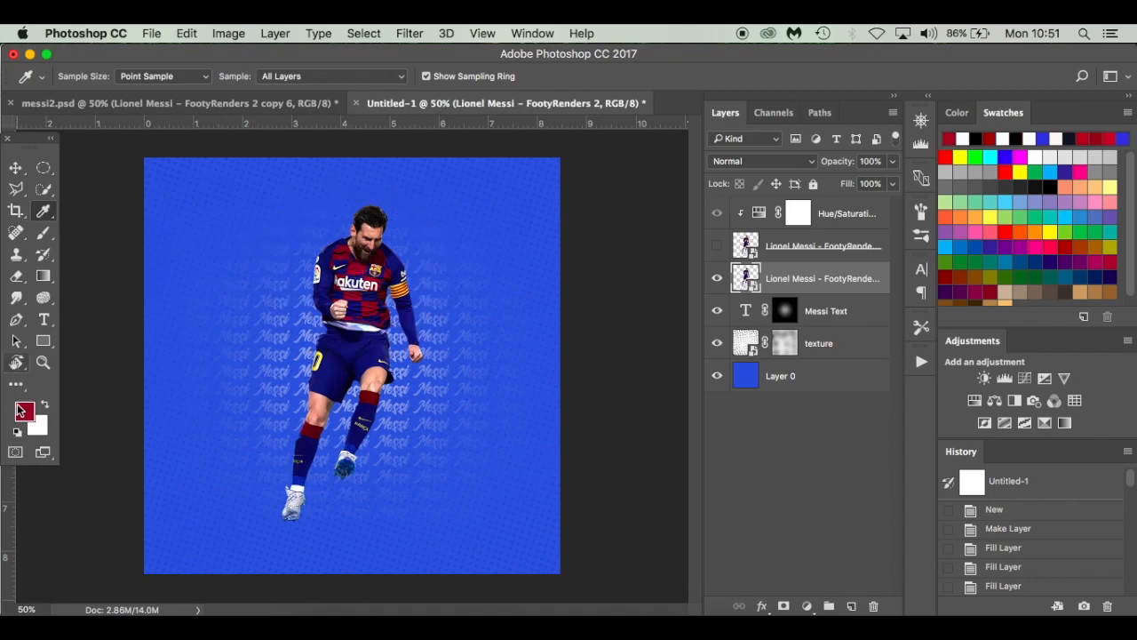
Step: Confirm the foreground colour as the dark red #8b1b31 in the Color Picker
click(25, 411)
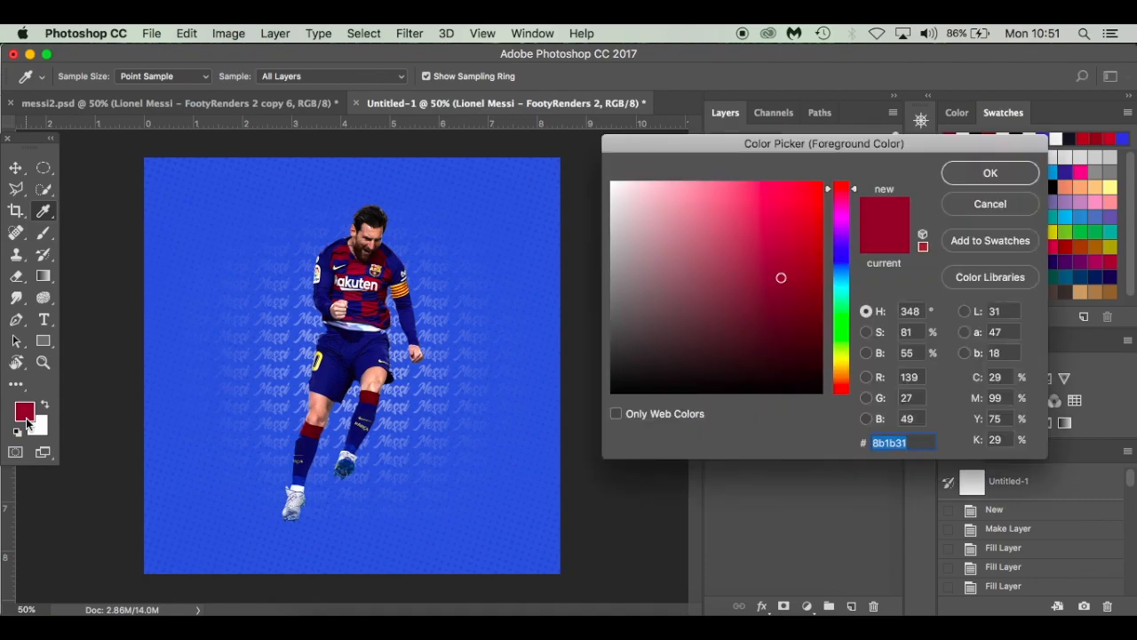
mouse_move(885, 455)
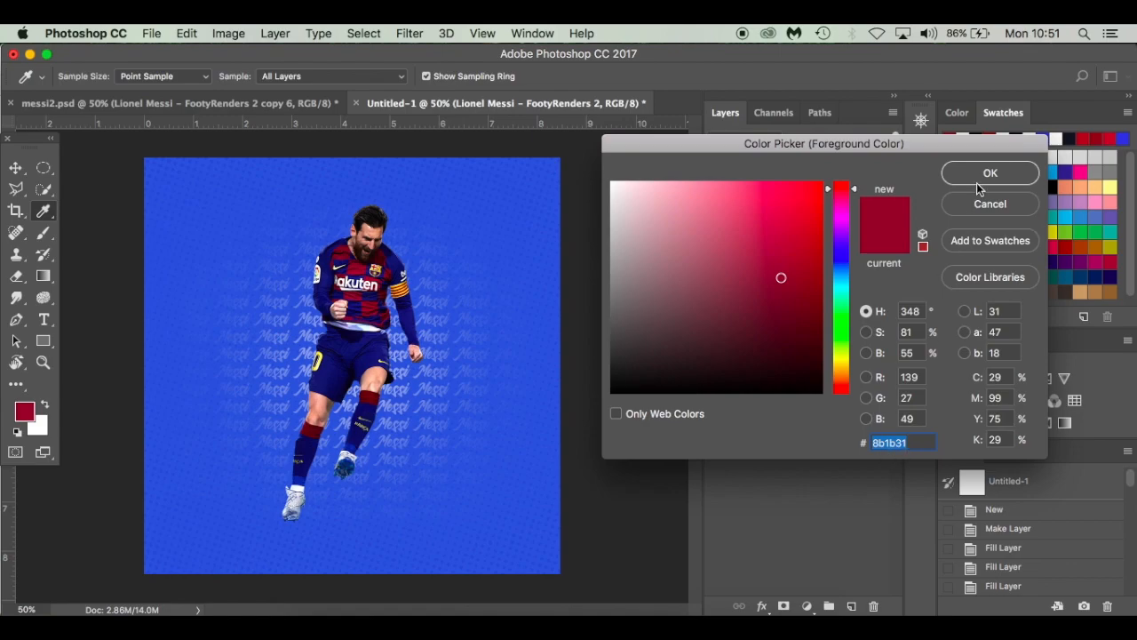
click(990, 172)
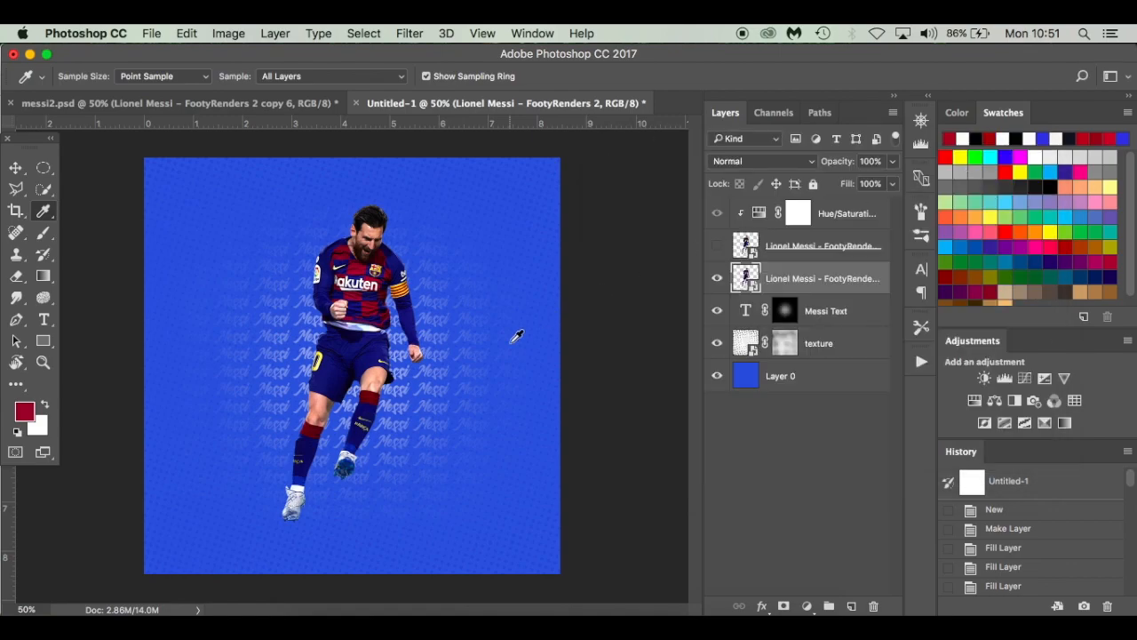
mouse_move(359, 220)
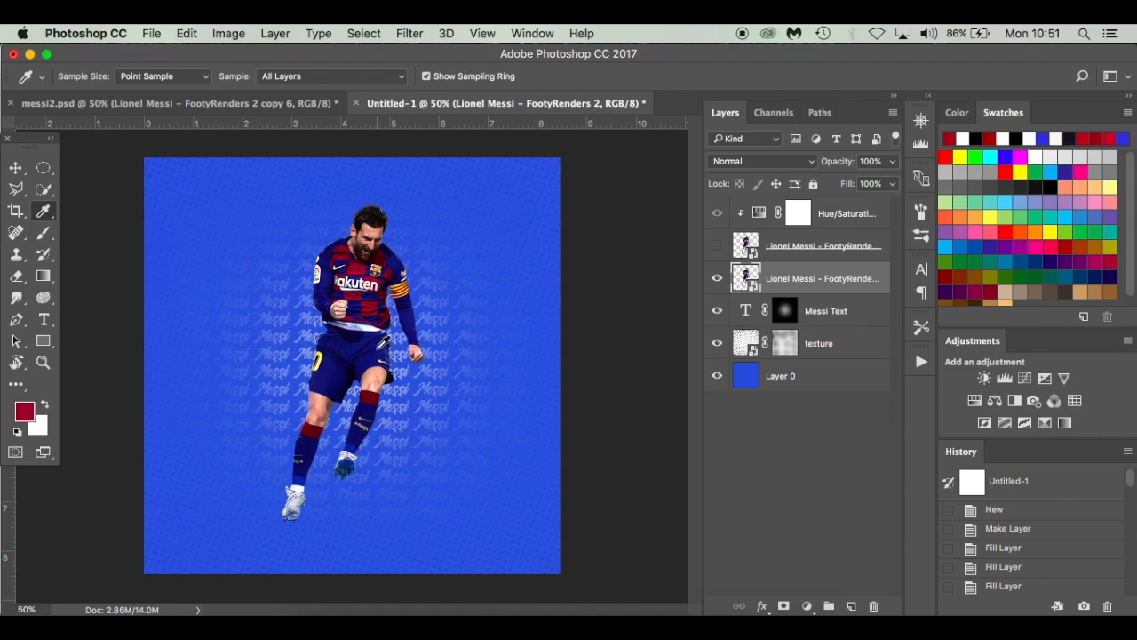
mouse_move(453, 257)
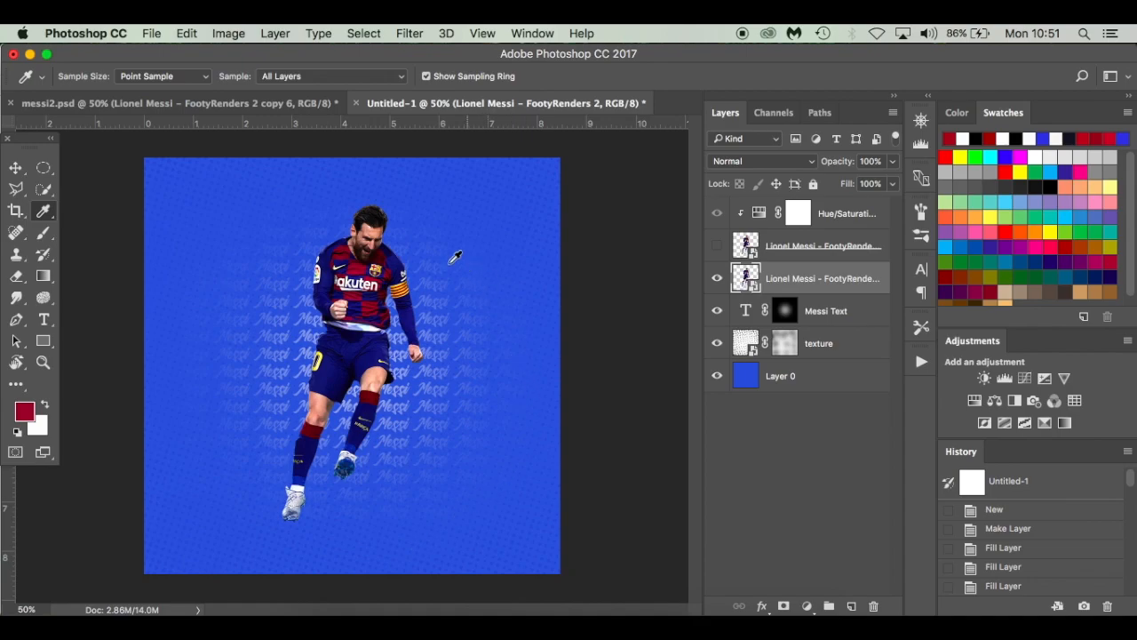
mouse_move(407, 246)
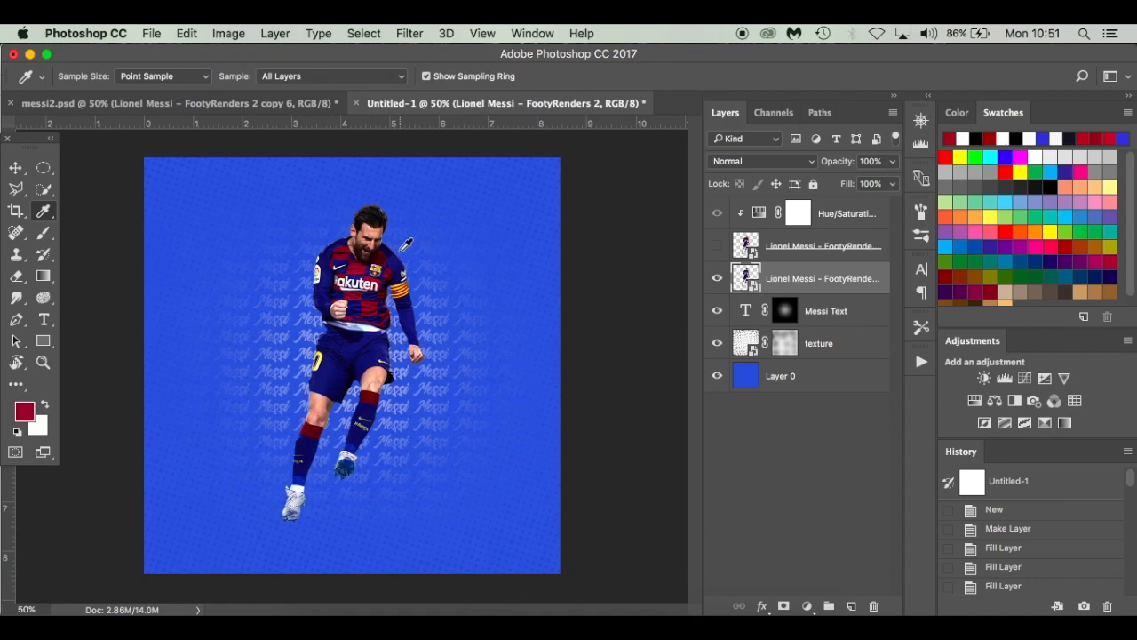
Step: Toggle the desaturated Messi copy's visibility off and on to compare
click(718, 245)
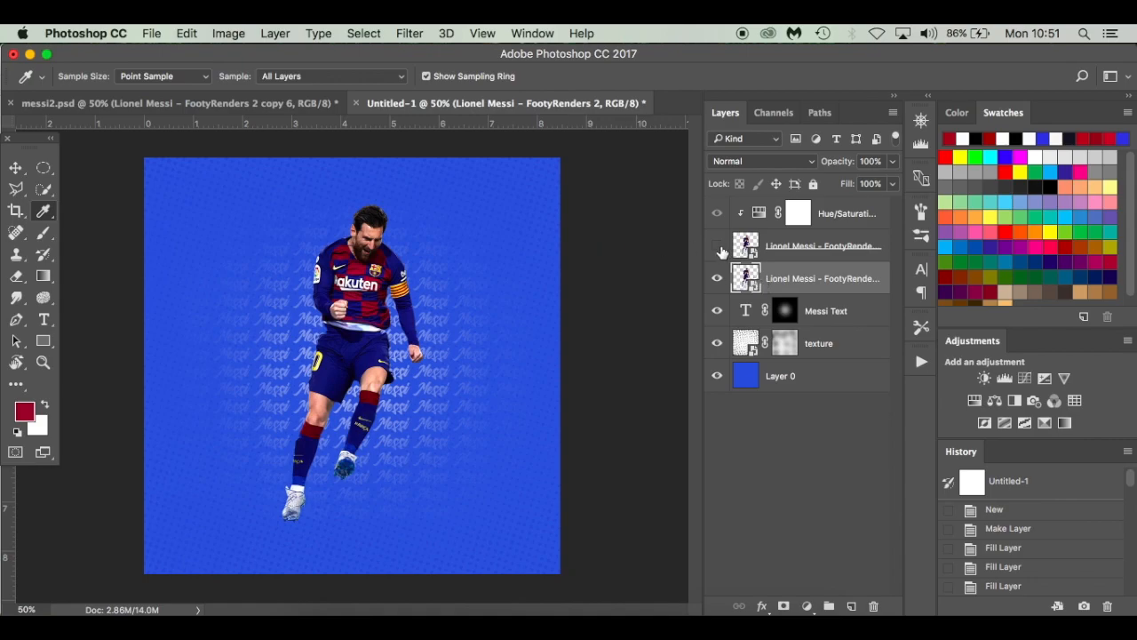
click(718, 246)
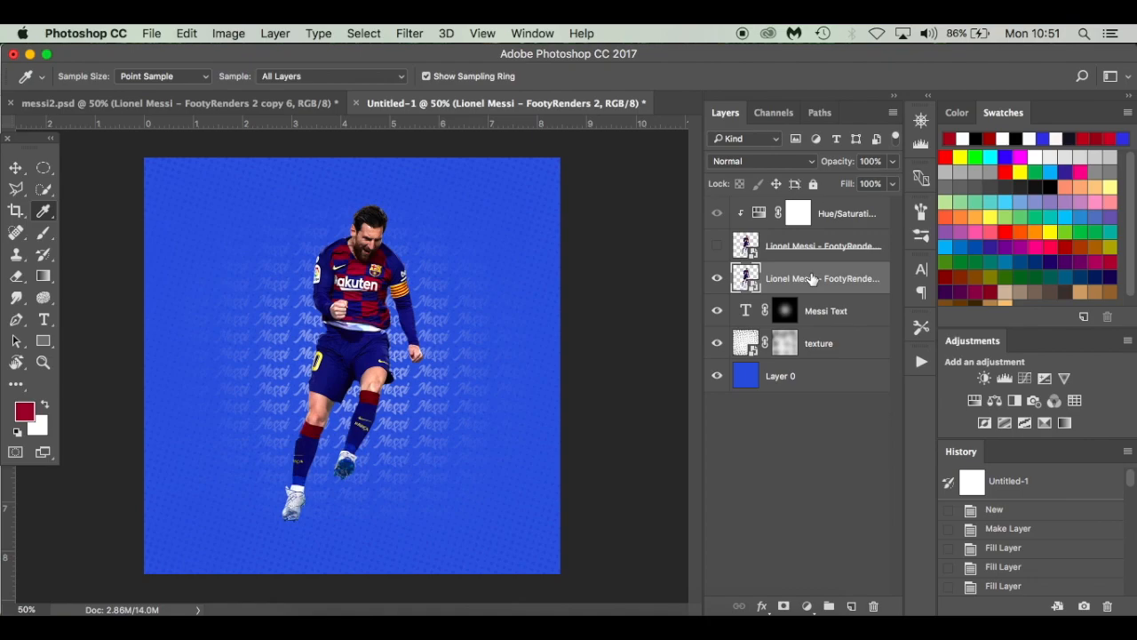
mouse_move(831, 274)
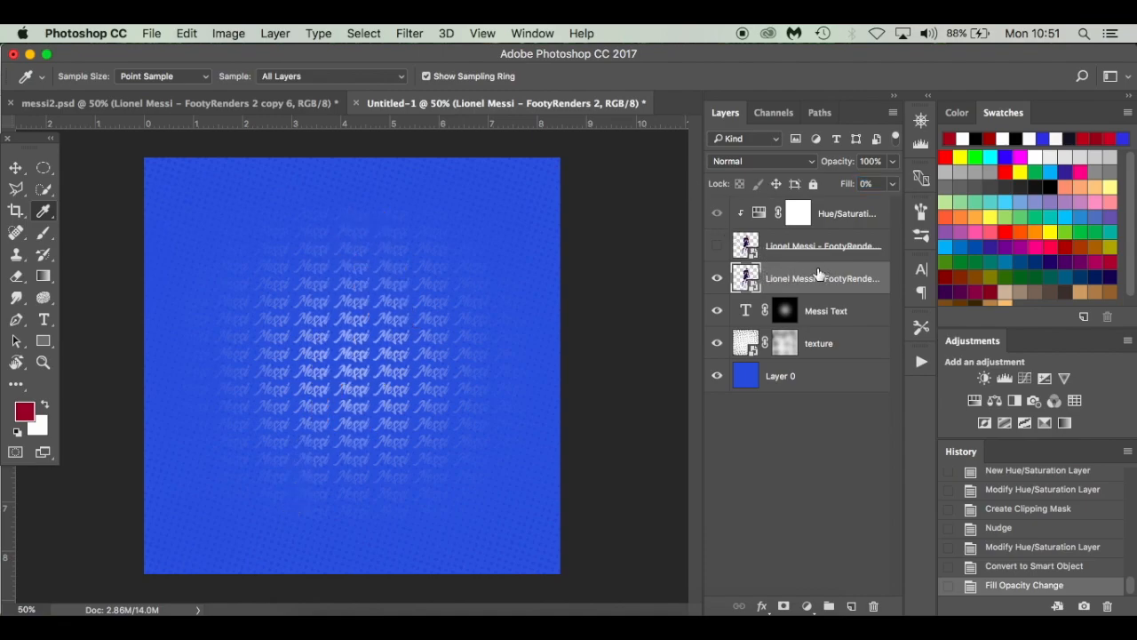
Step: Give the Messi cutout a 2 px dark red #8d1d35 outside stroke, then show the copy again
double_click(821, 278)
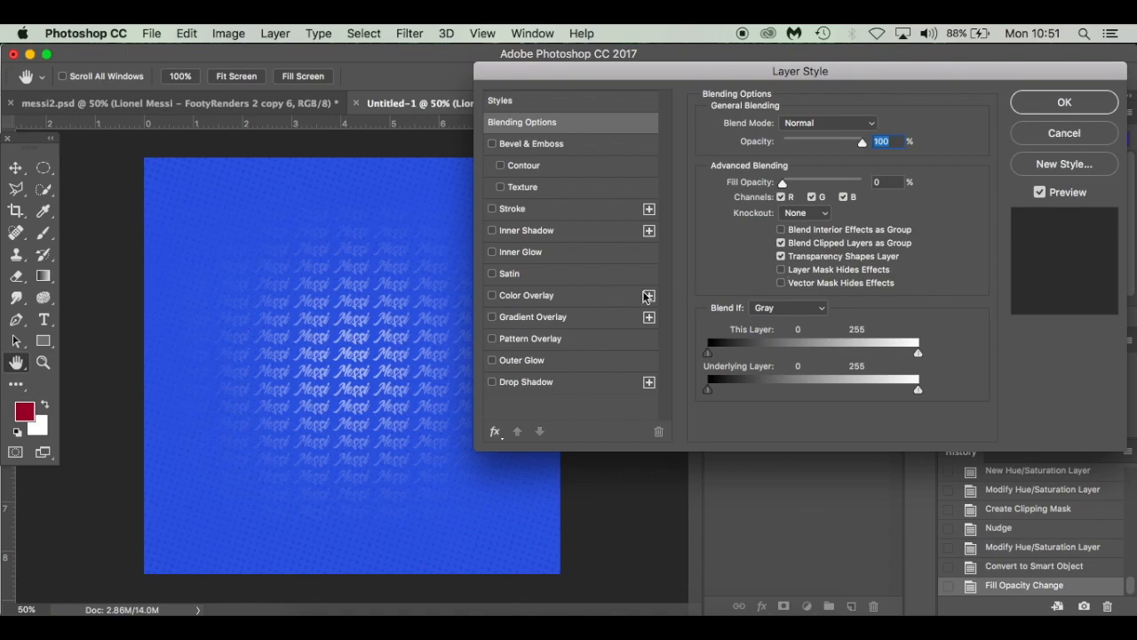
mouse_move(536, 217)
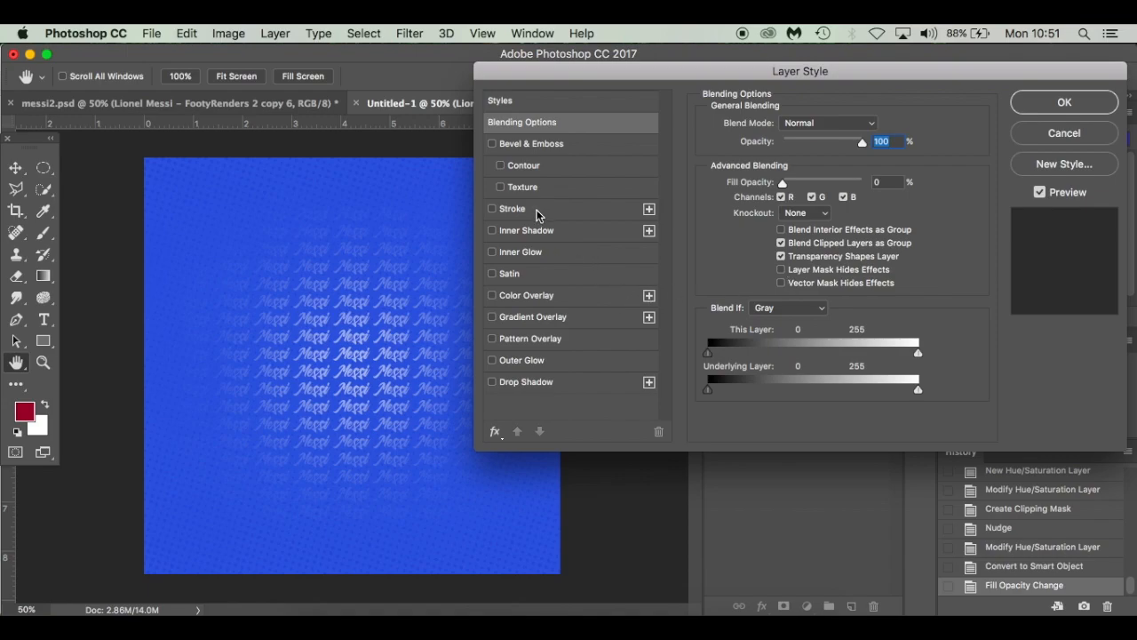
click(490, 208)
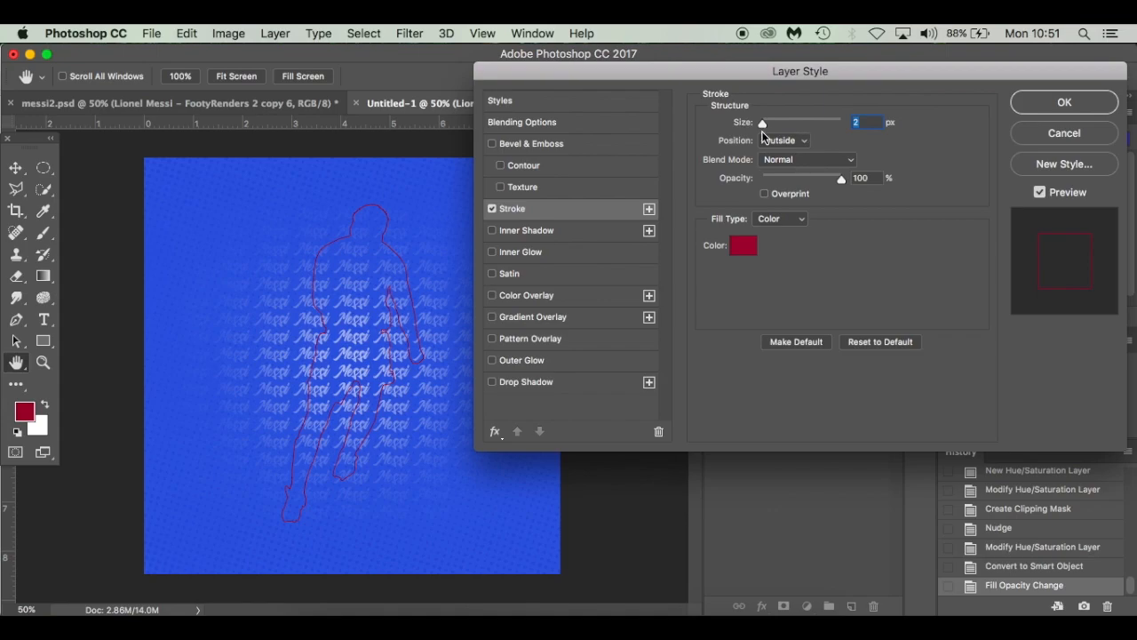
mouse_move(789, 153)
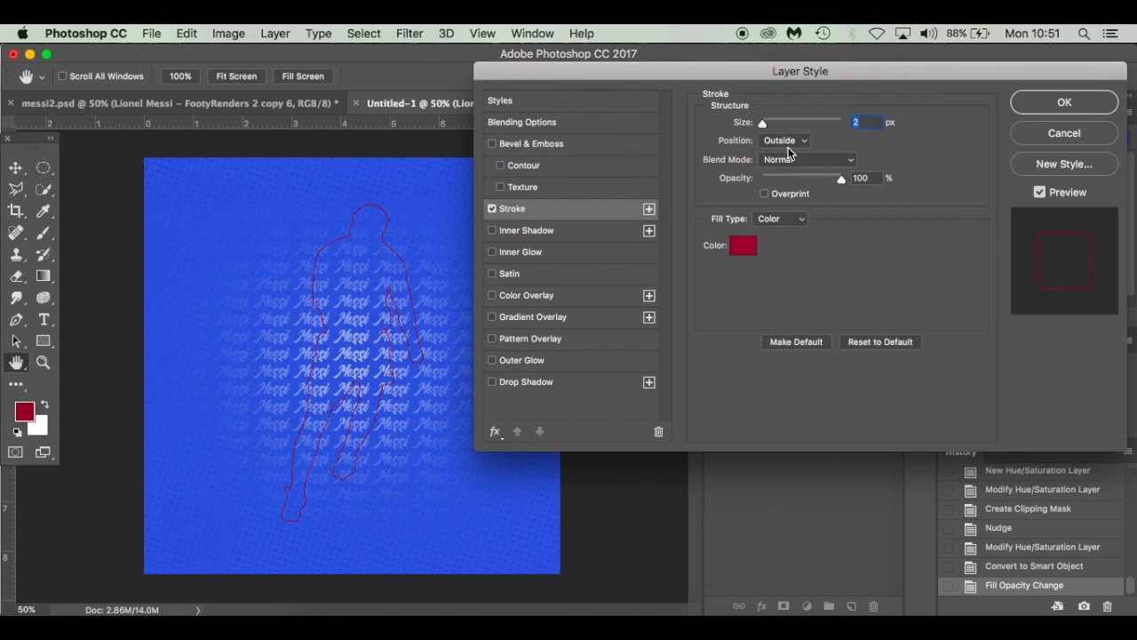
mouse_move(839, 185)
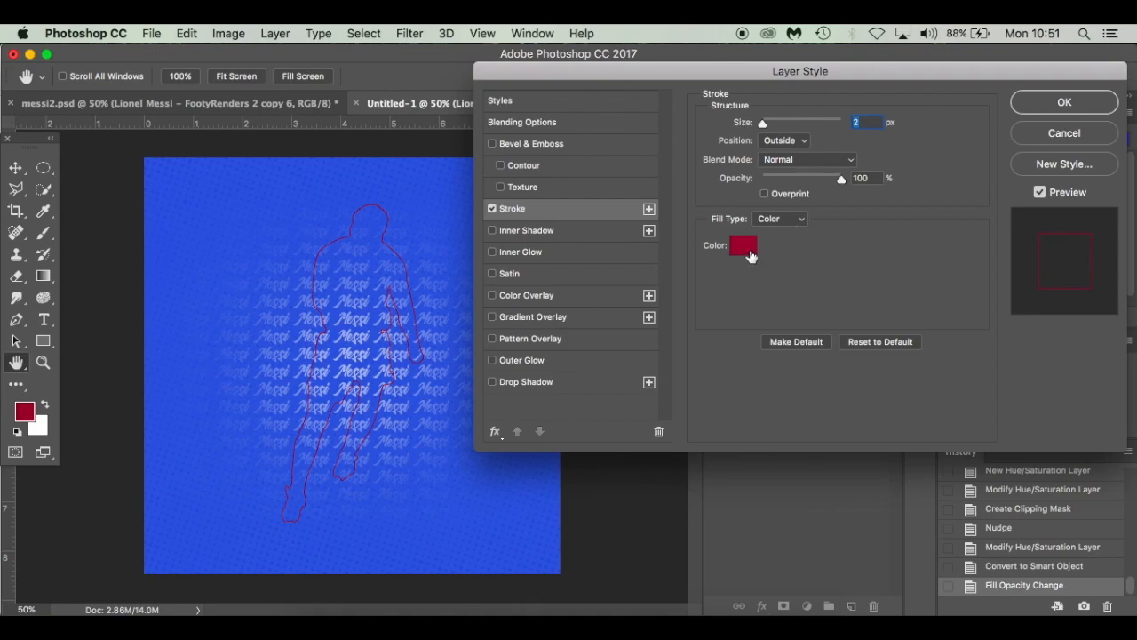
click(743, 245)
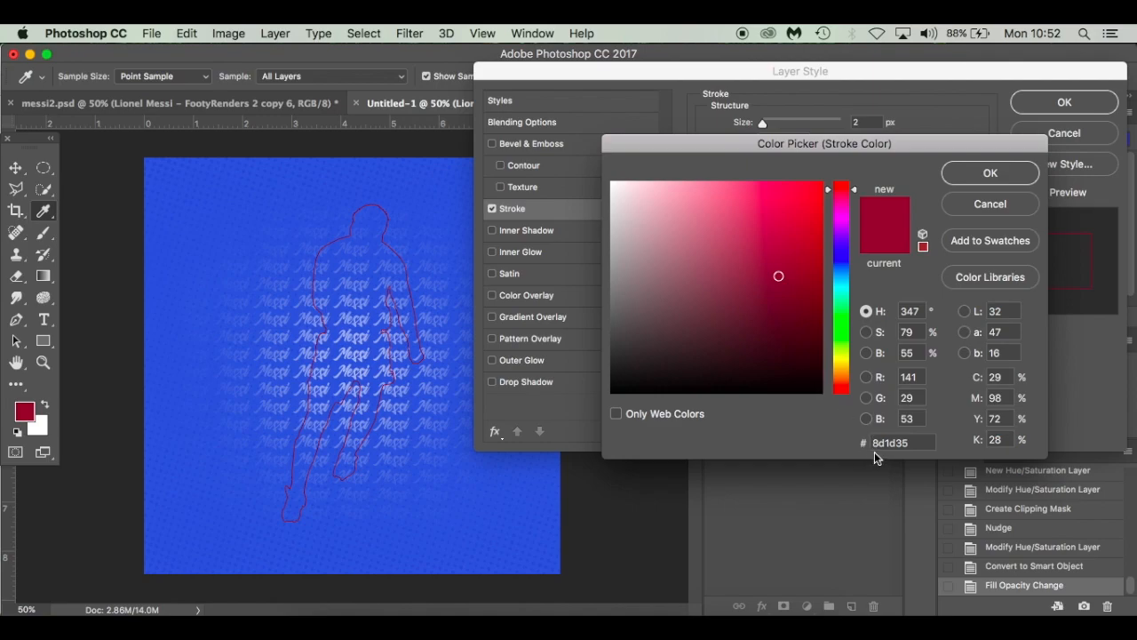
mouse_move(981, 220)
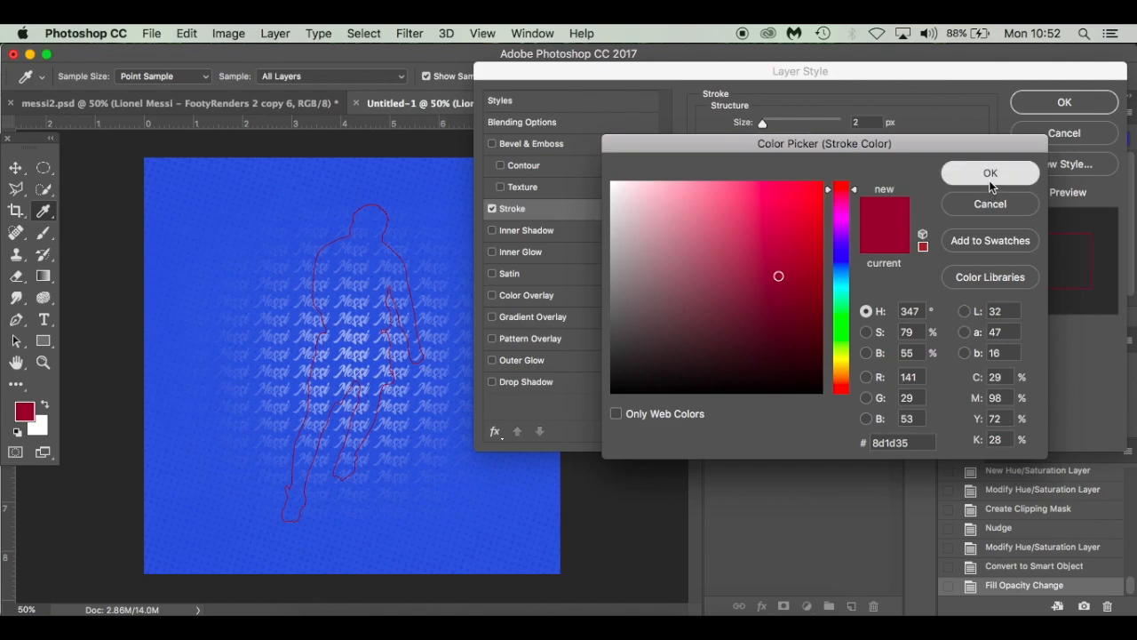
click(990, 173)
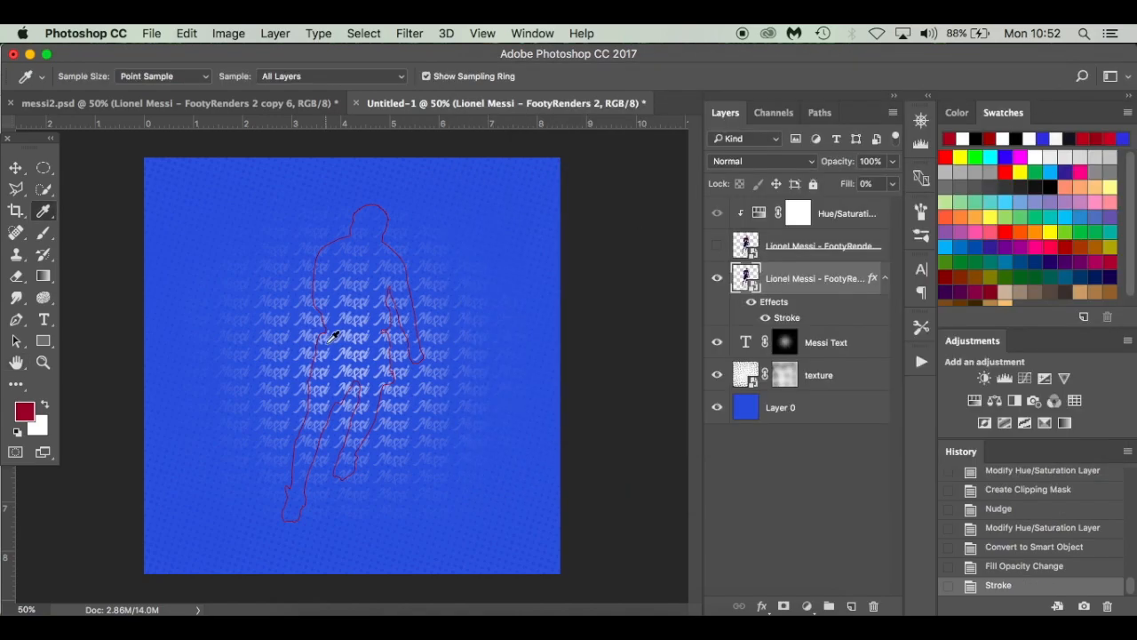
click(718, 245)
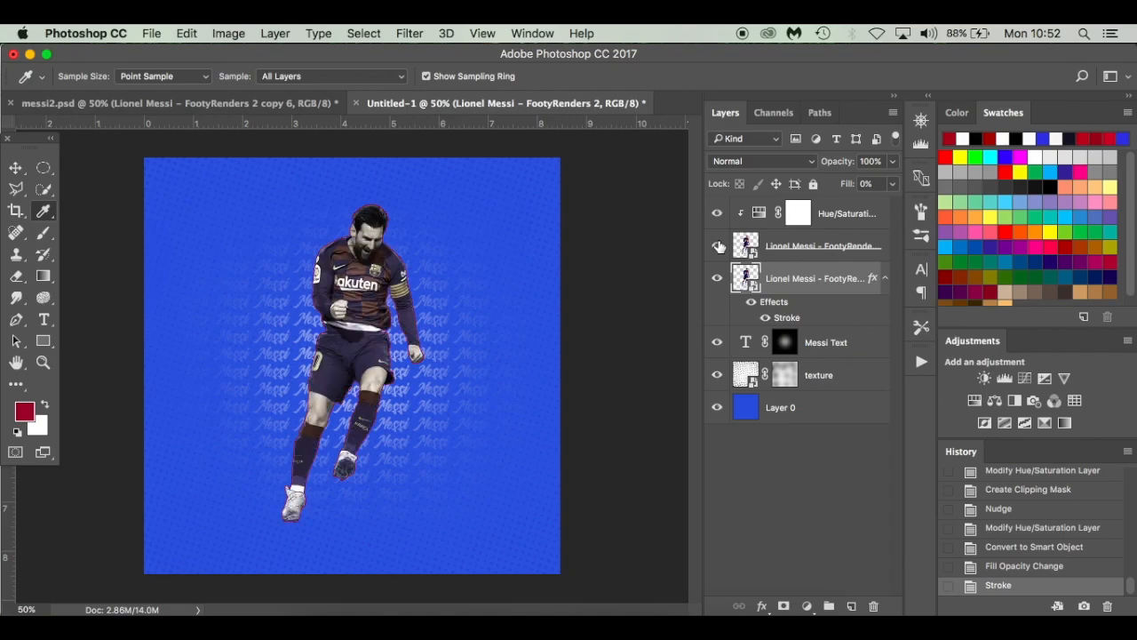
Step: Select the stroked Messi cutout layer ready to resize it within the square poster
click(718, 246)
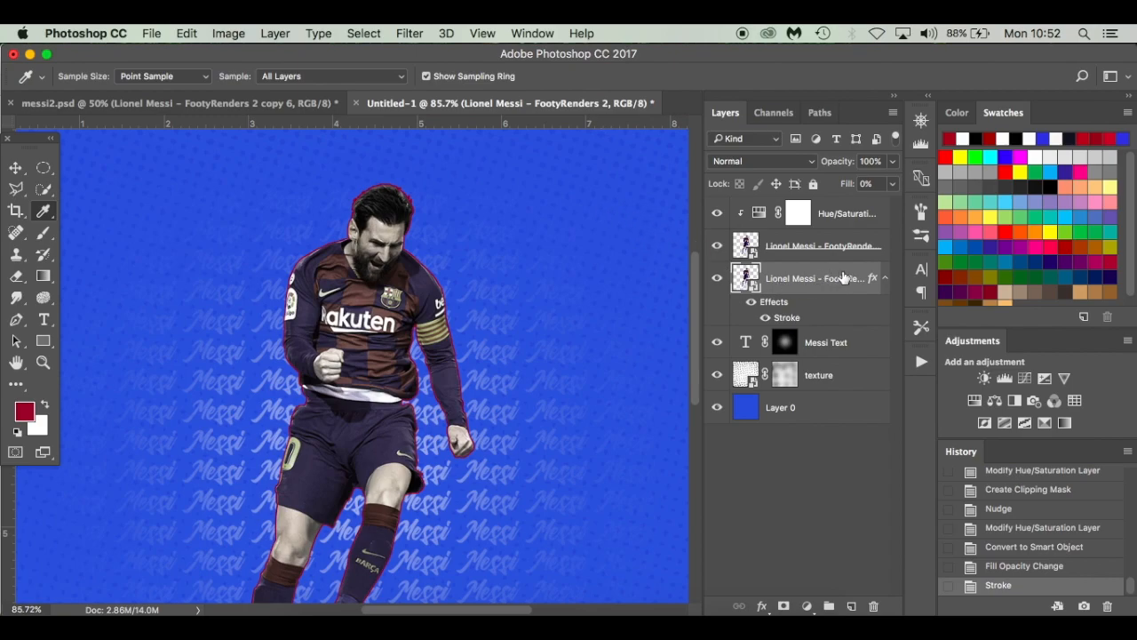
click(885, 277)
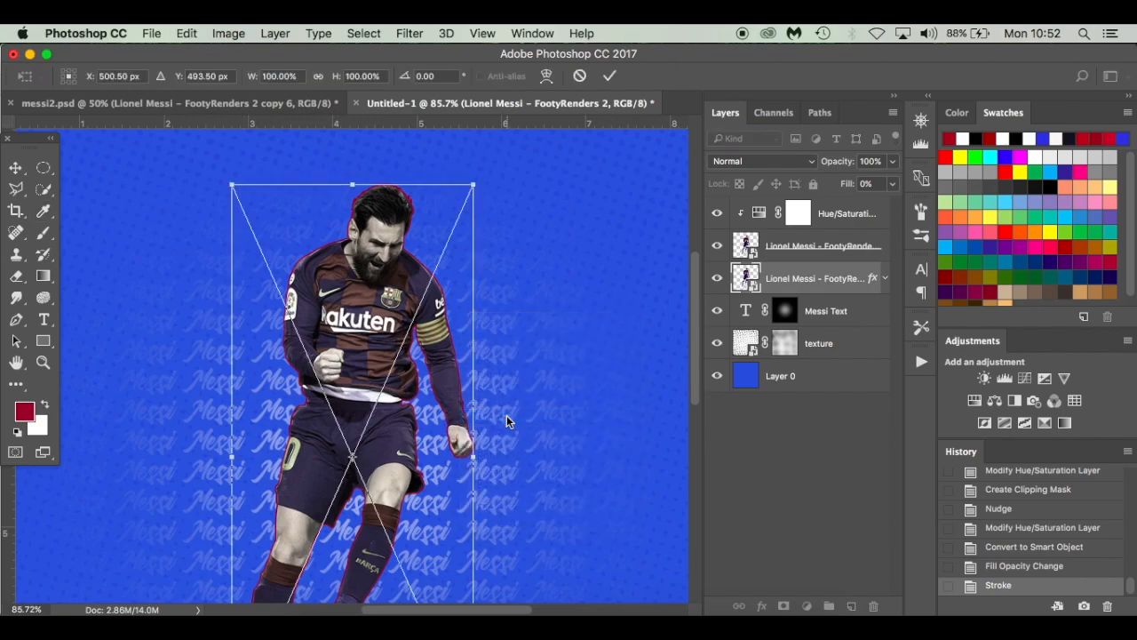
mouse_move(451, 295)
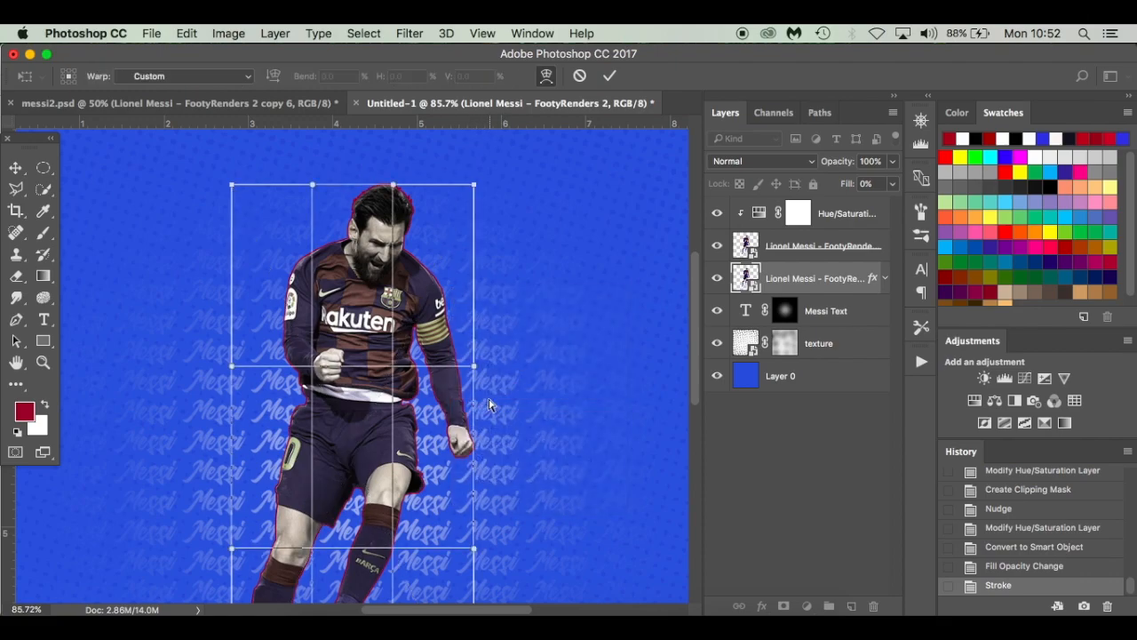
mouse_move(455, 294)
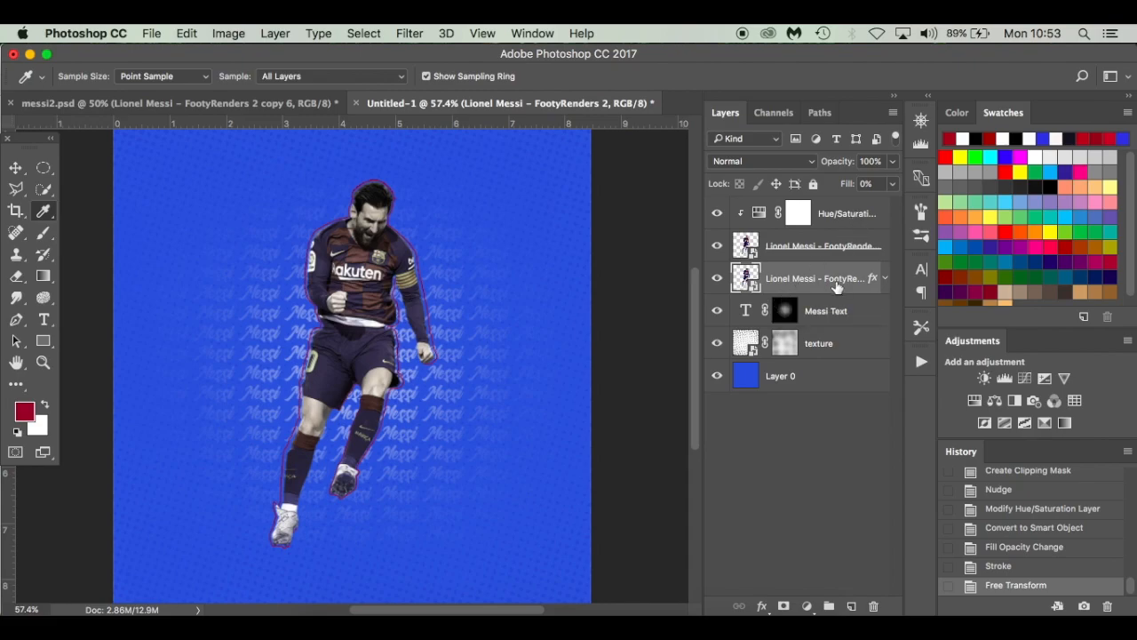
mouse_move(857, 320)
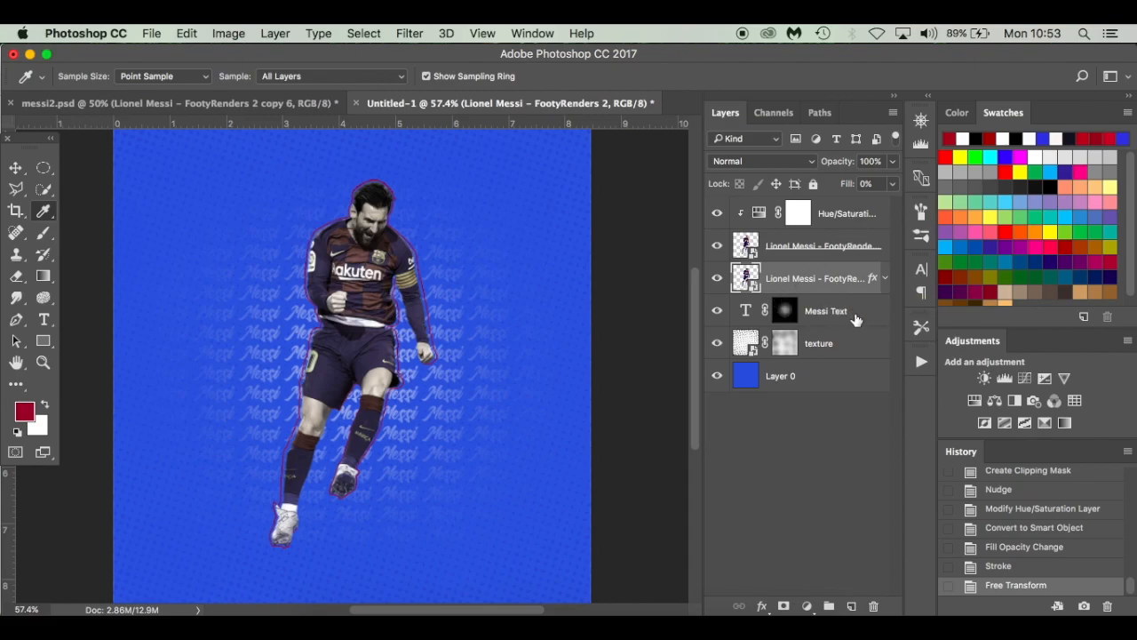
Step: Create a new layer named splatter and set the splatter brush size
click(824, 311)
text(sp)
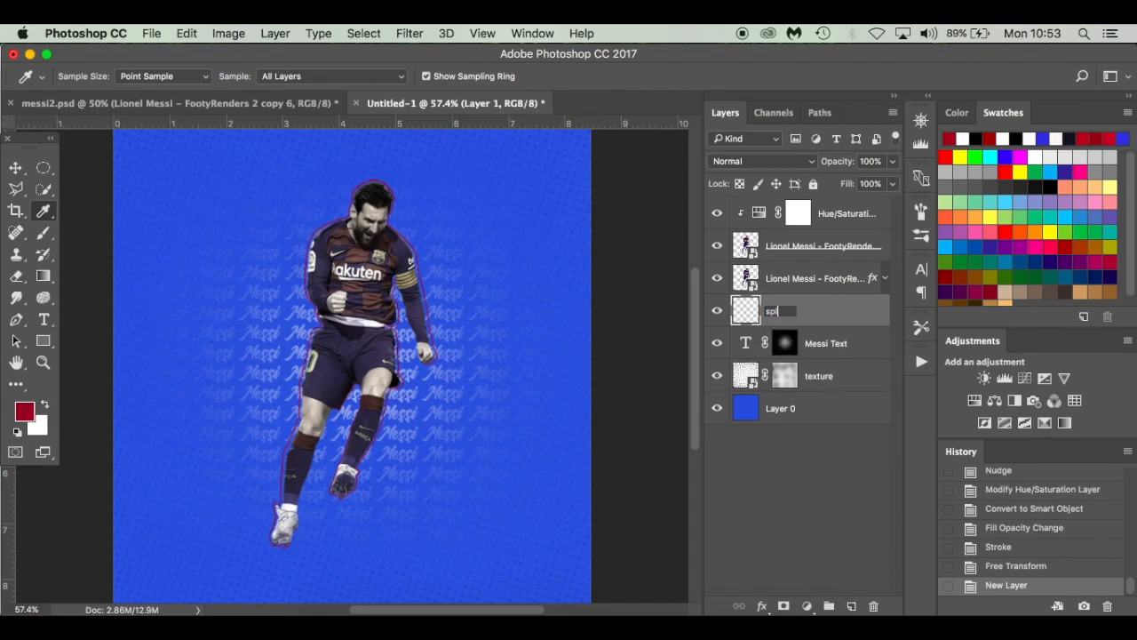
key(Return)
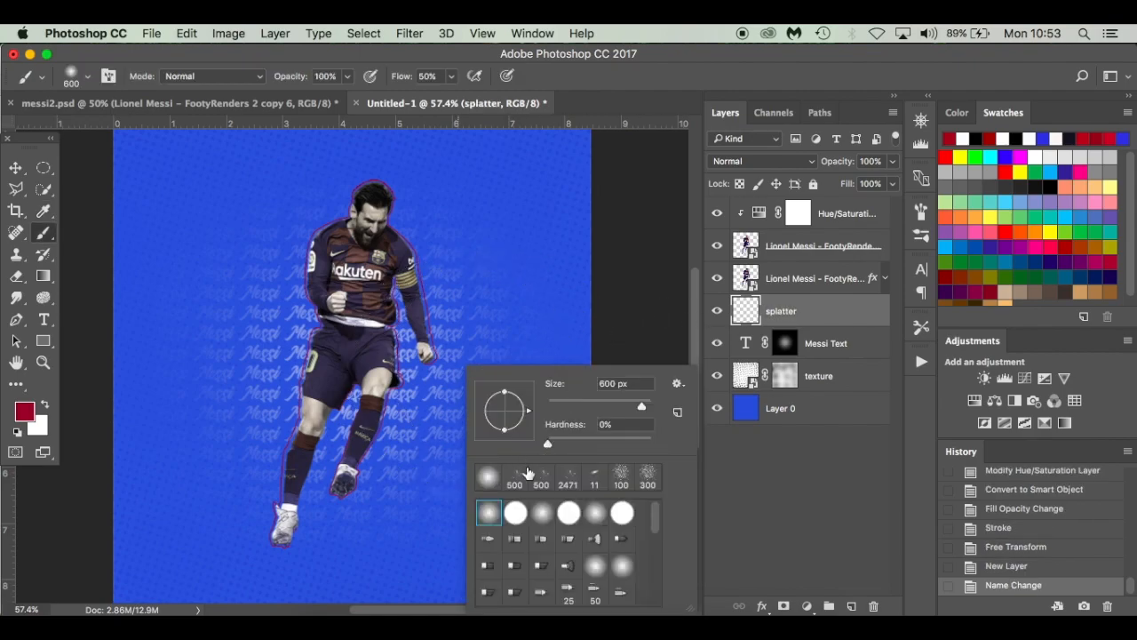
scroll(down, 3)
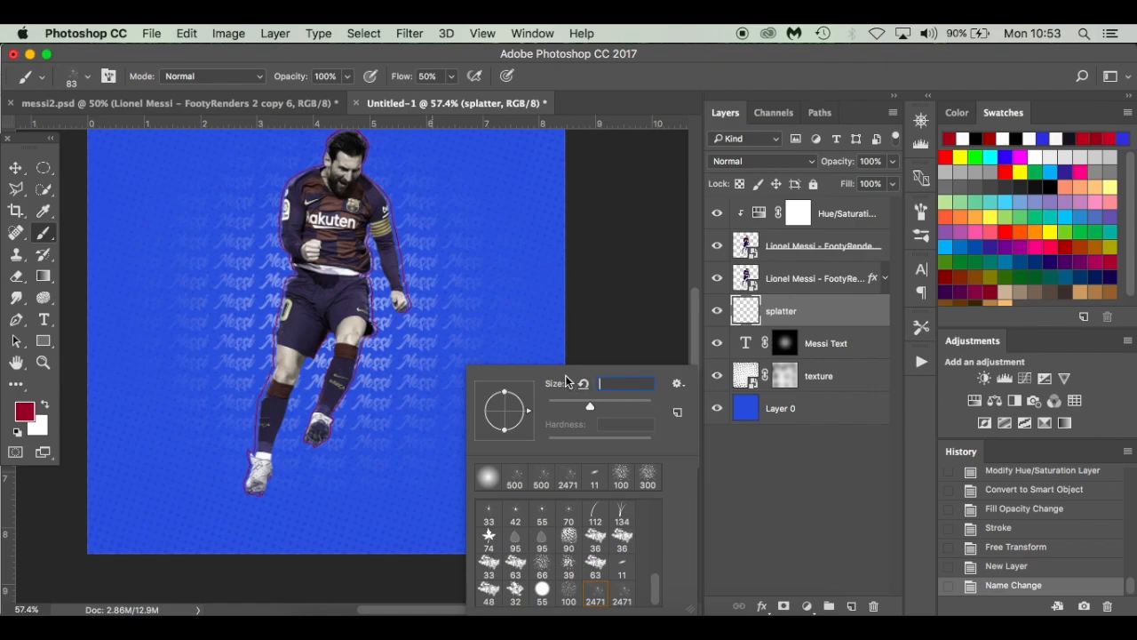
triple_click(626, 384)
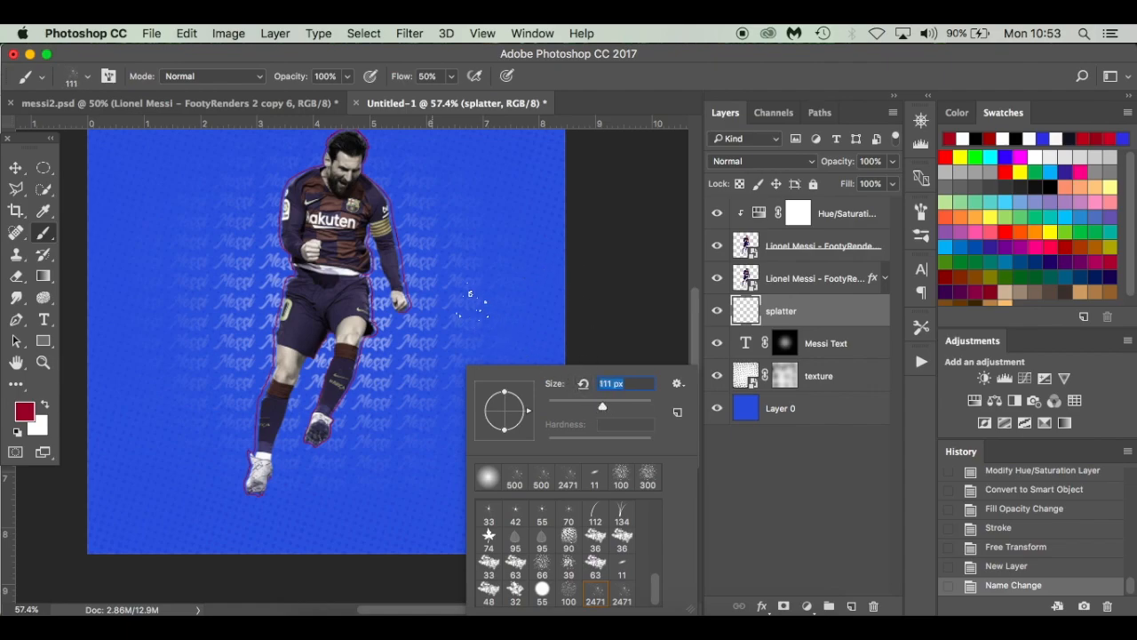
Step: Stamp white splatter strokes around the Messi player on the splatter layer
click(436, 266)
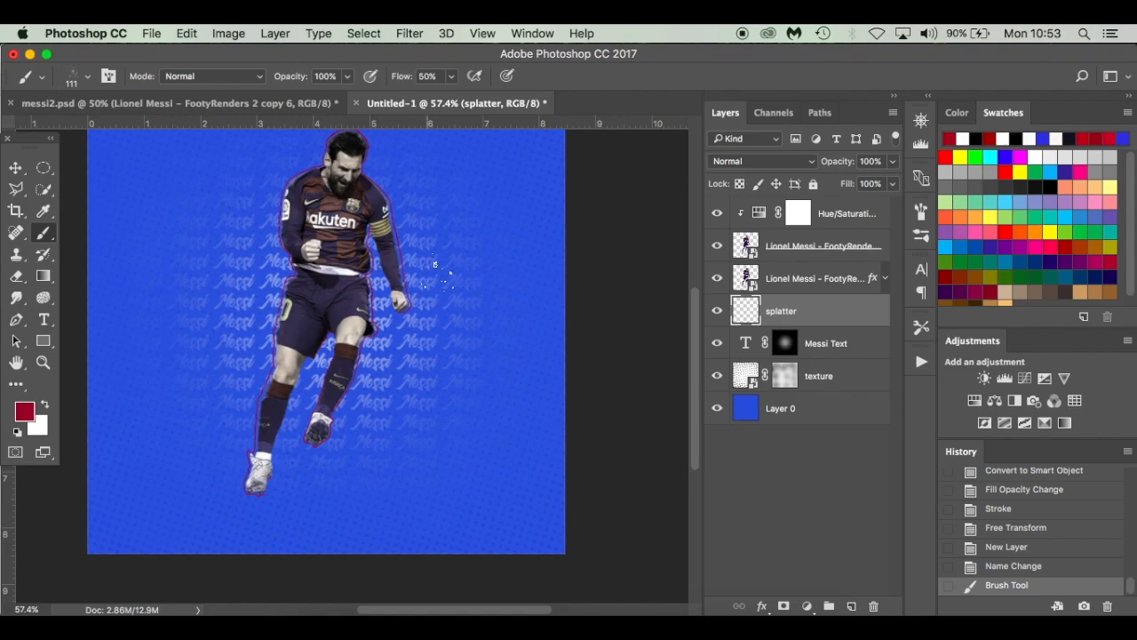
click(347, 284)
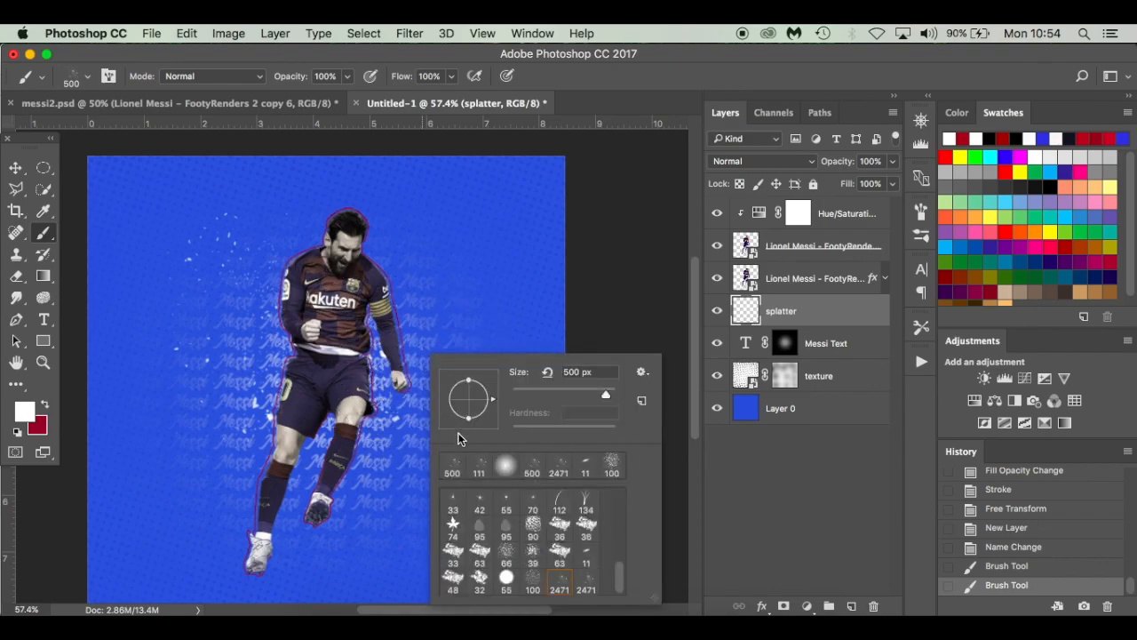
mouse_move(452, 400)
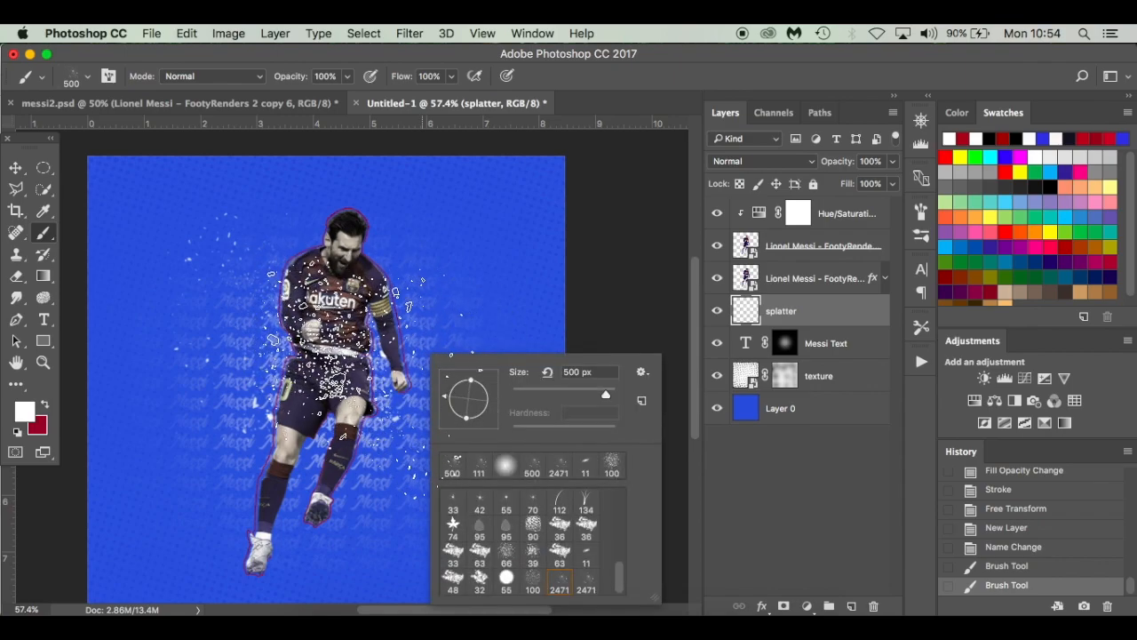
click(14, 167)
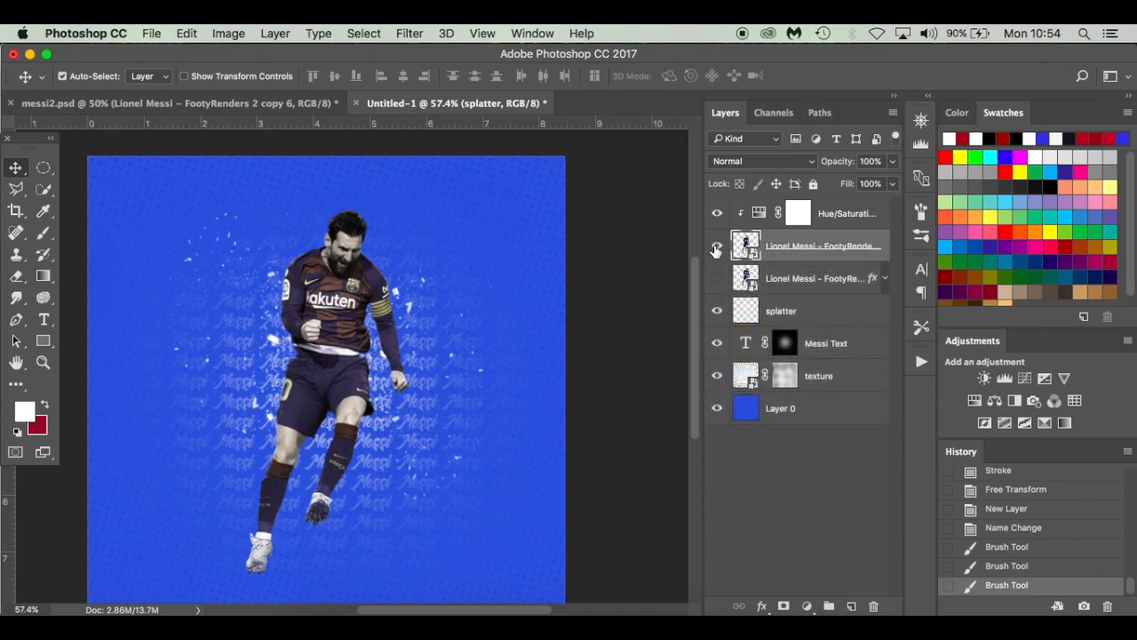
Step: Hide and re-show the Messi cutout to check the splatter beneath it
click(718, 245)
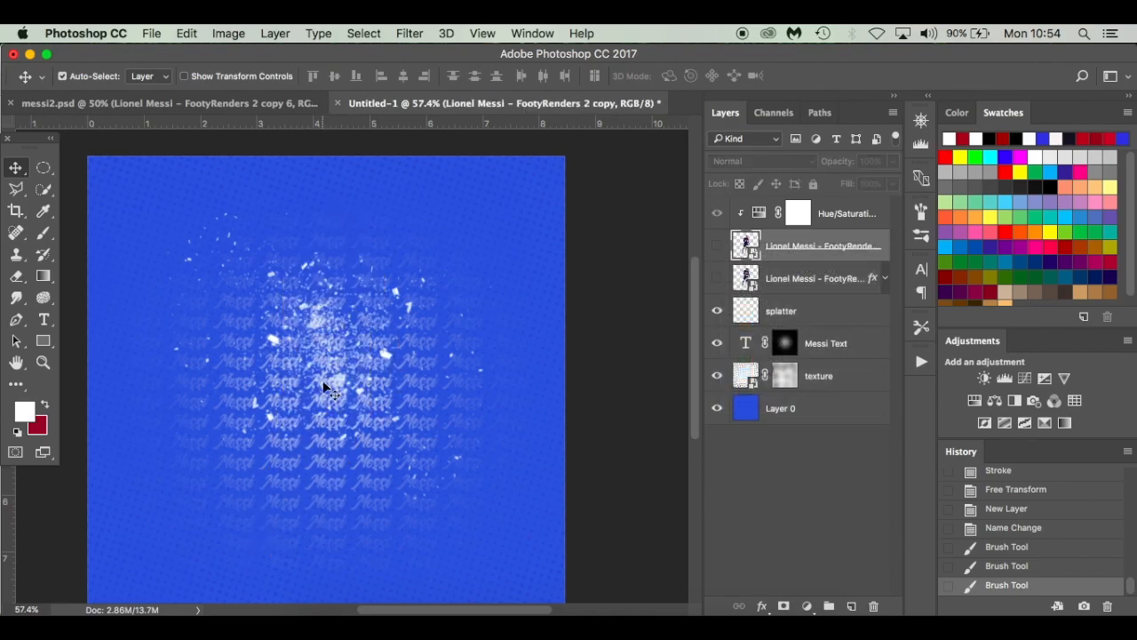
click(718, 245)
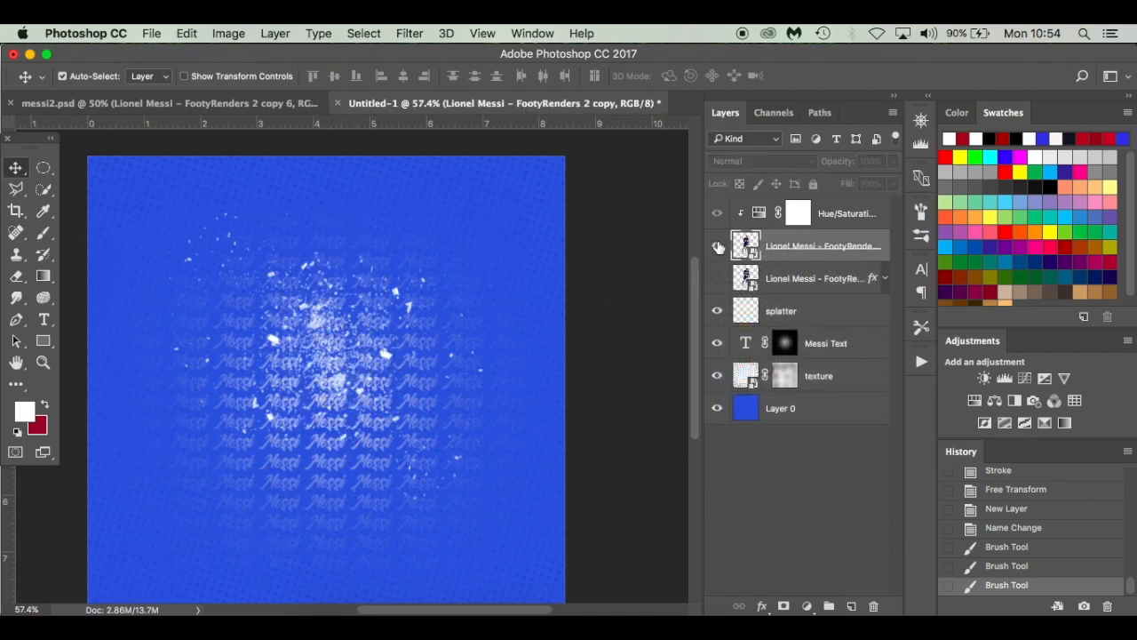
click(718, 245)
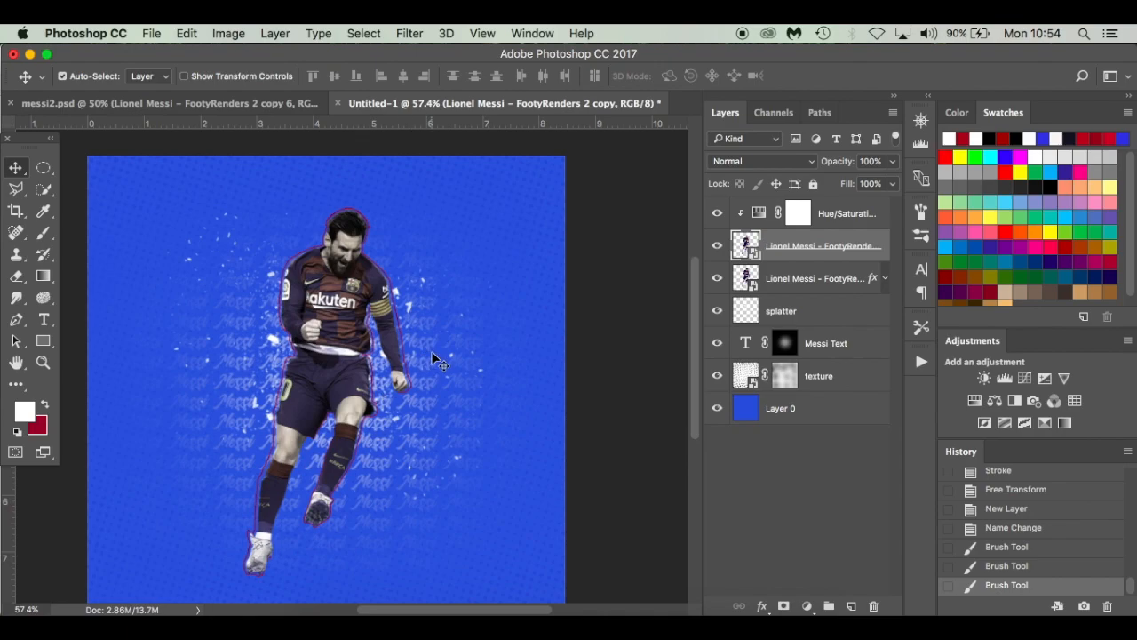
mouse_move(430, 346)
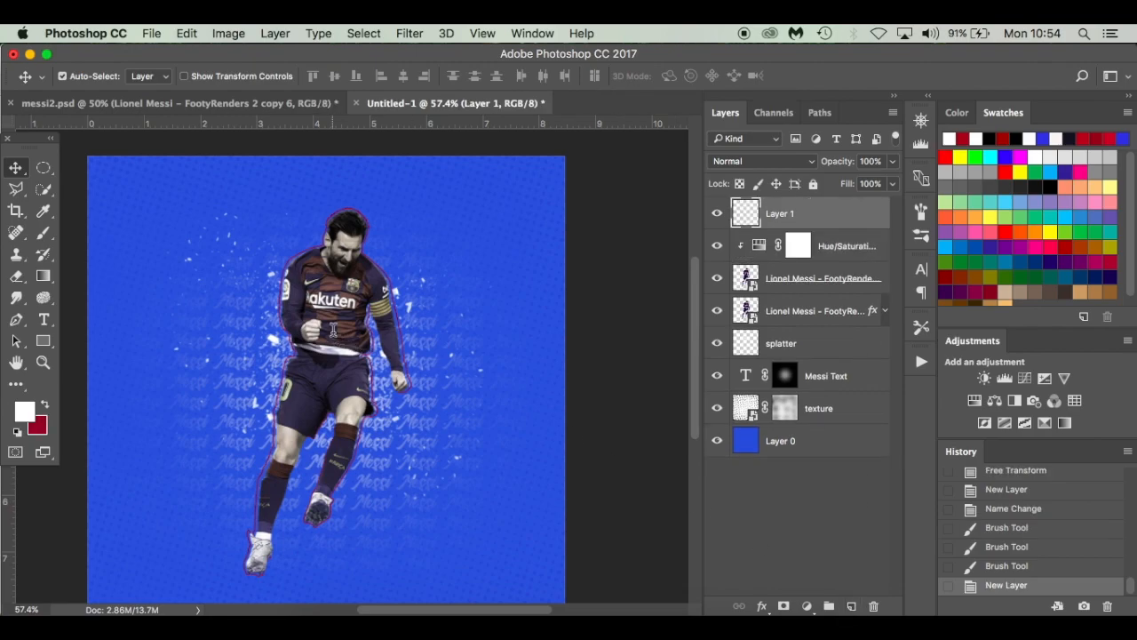
Step: Hide the faded Messi text pattern layer and select the empty top layer for the title
click(42, 320)
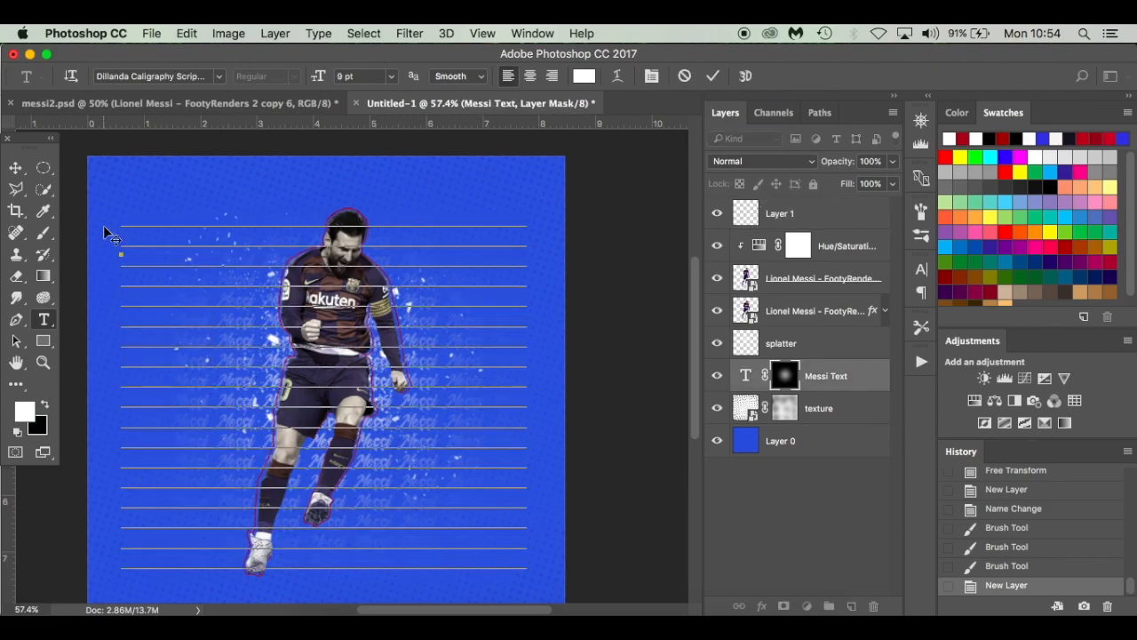
click(15, 167)
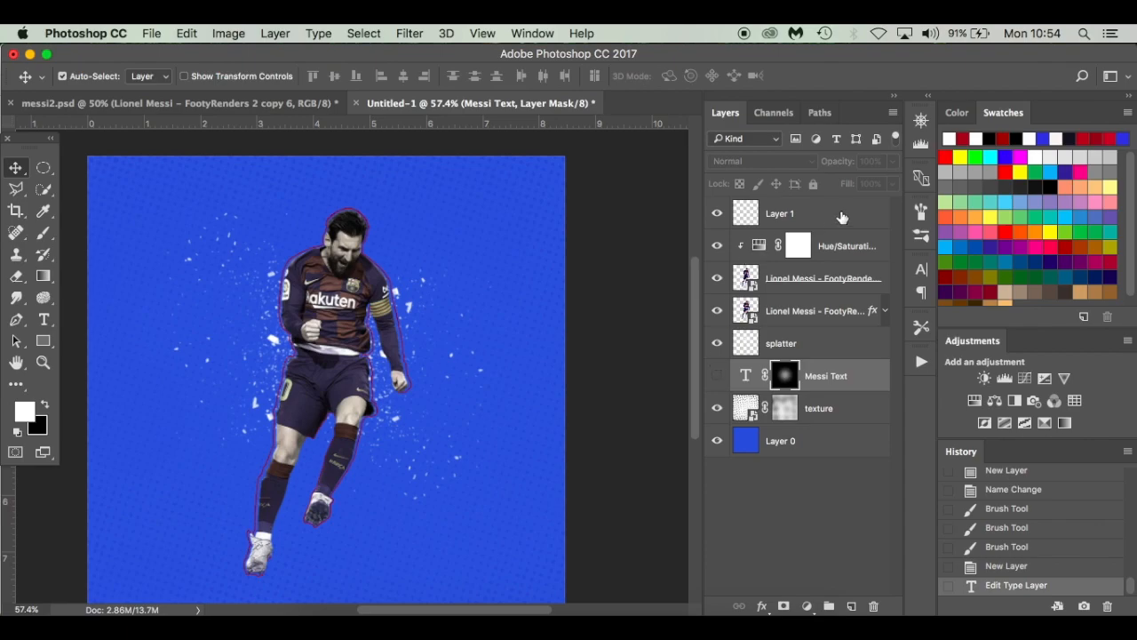
click(43, 320)
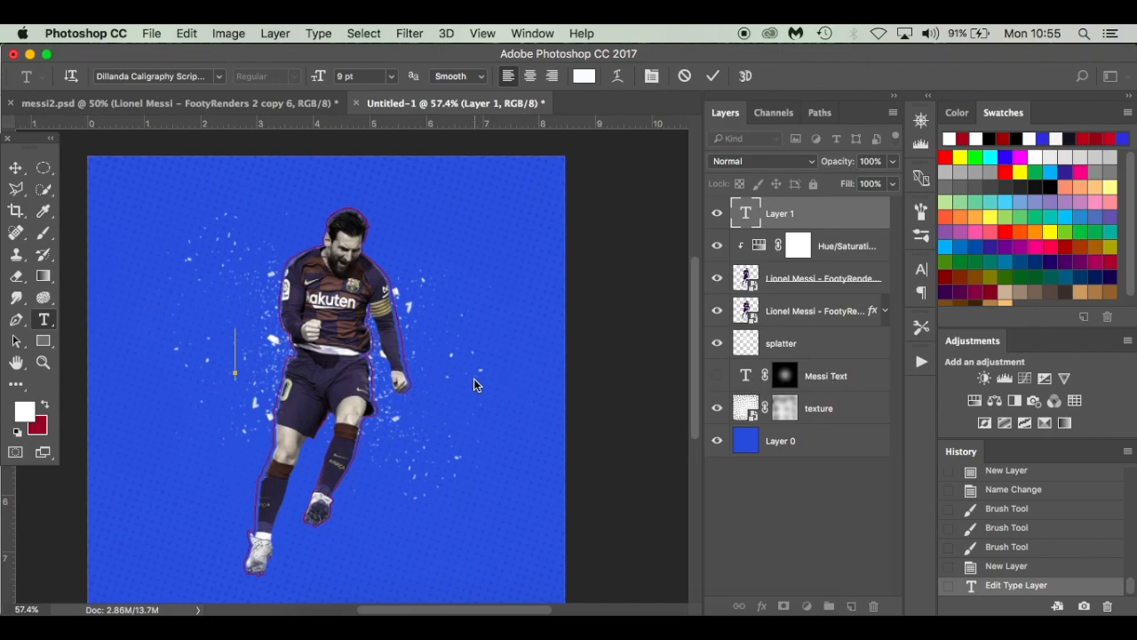
Step: Add a large white script 'Messi' title across the player and commit it
text(M)
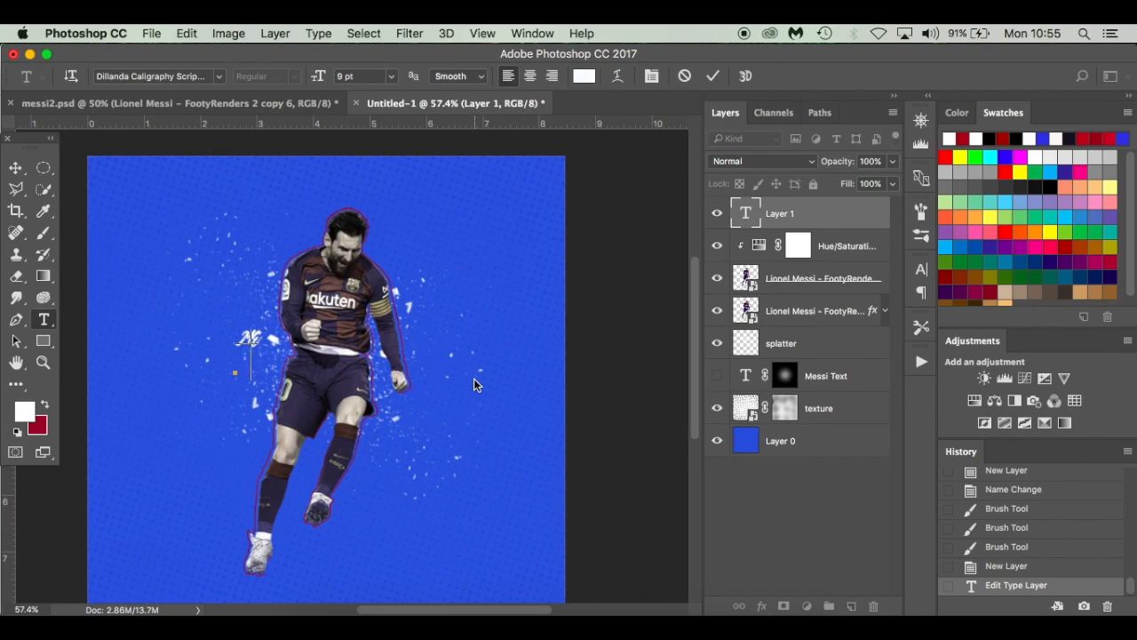
text(Messi)
click(366, 75)
text(50)
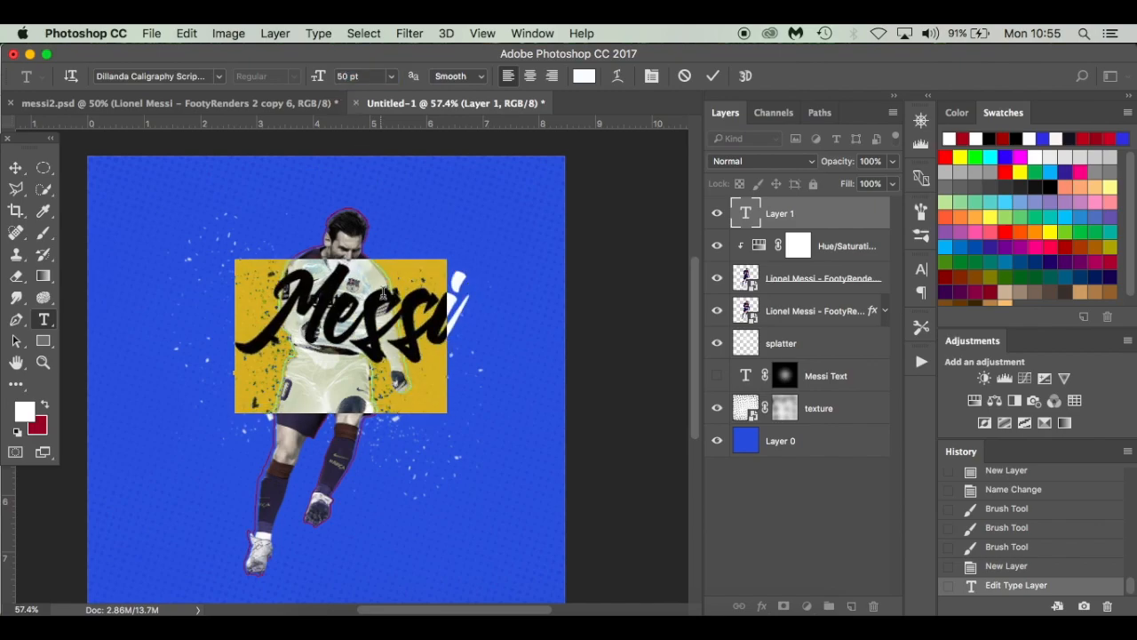
drag(341, 336, 327, 401)
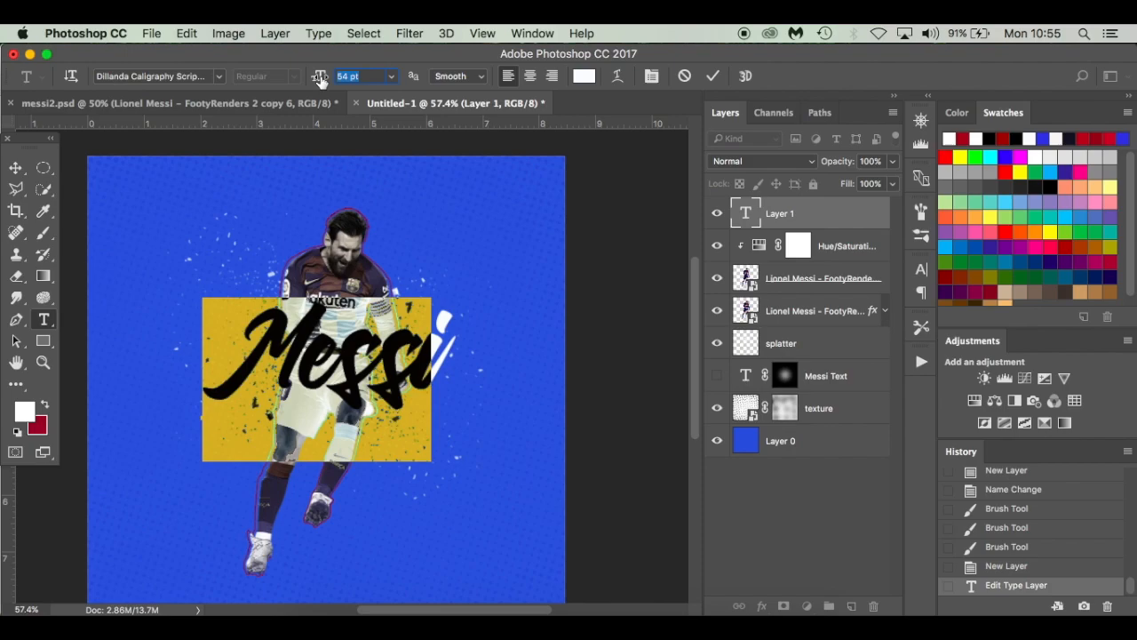
click(320, 75)
text(55)
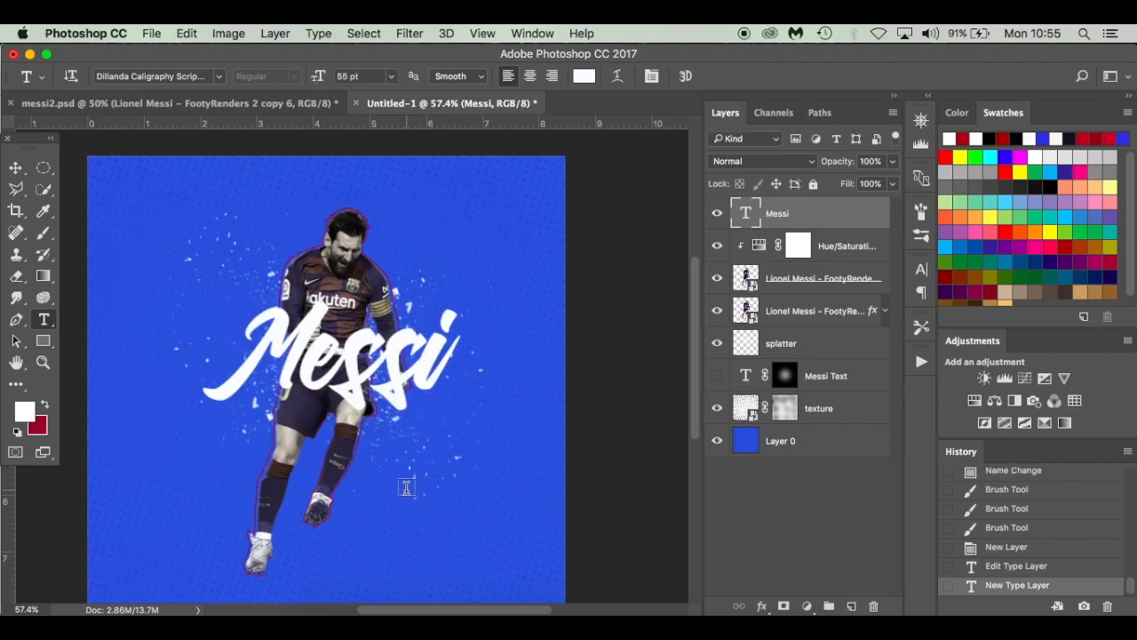
Step: Move the white Messi title slightly upward over the player's chest
click(14, 167)
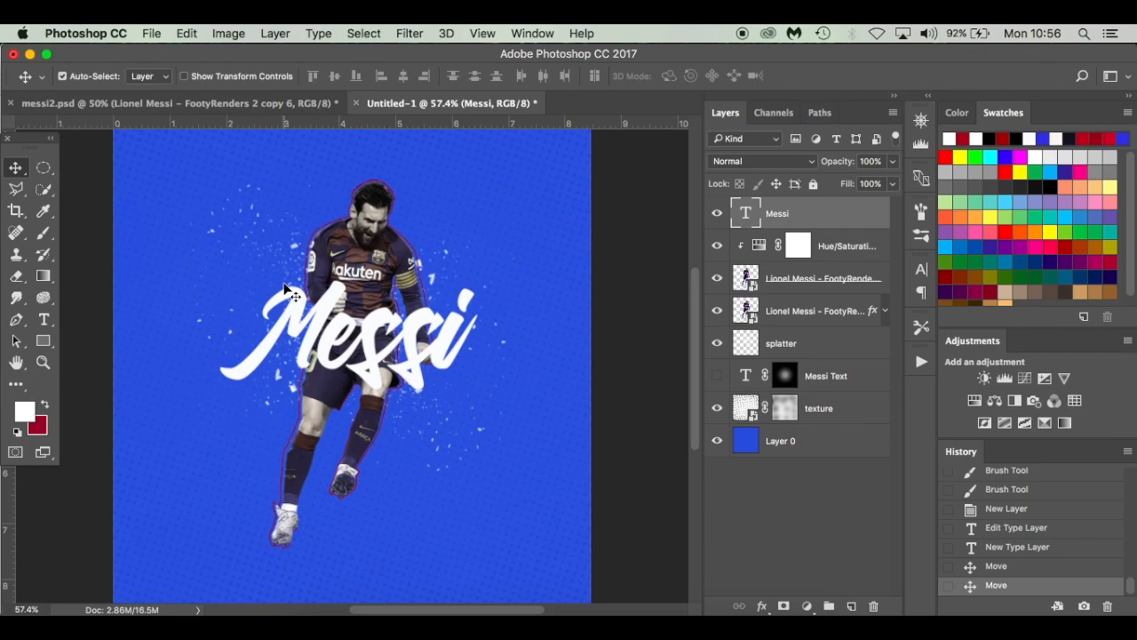
mouse_move(631, 32)
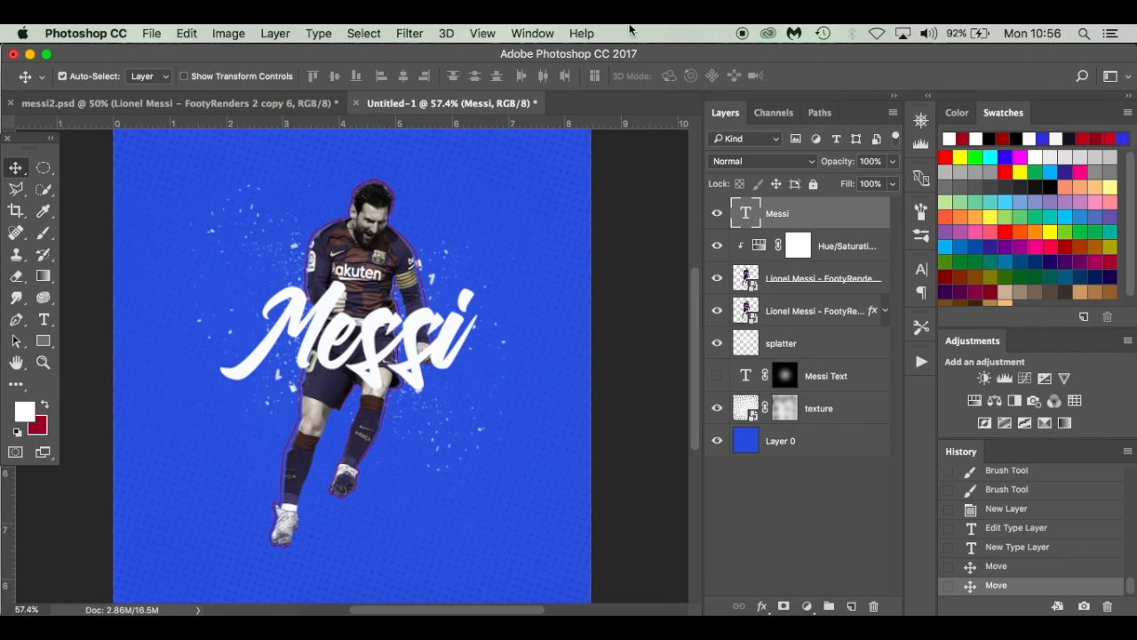